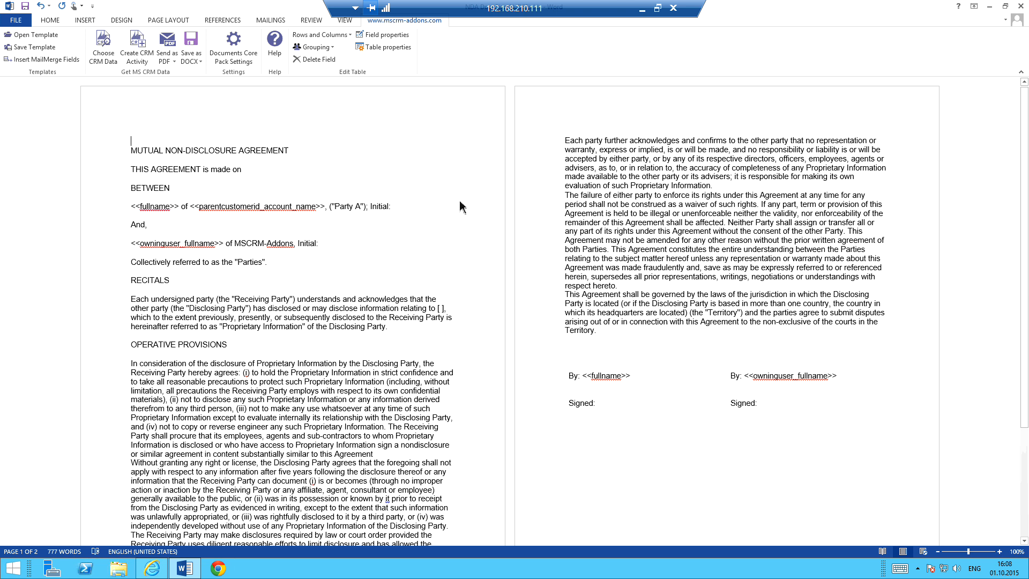
mouse_move(448, 141)
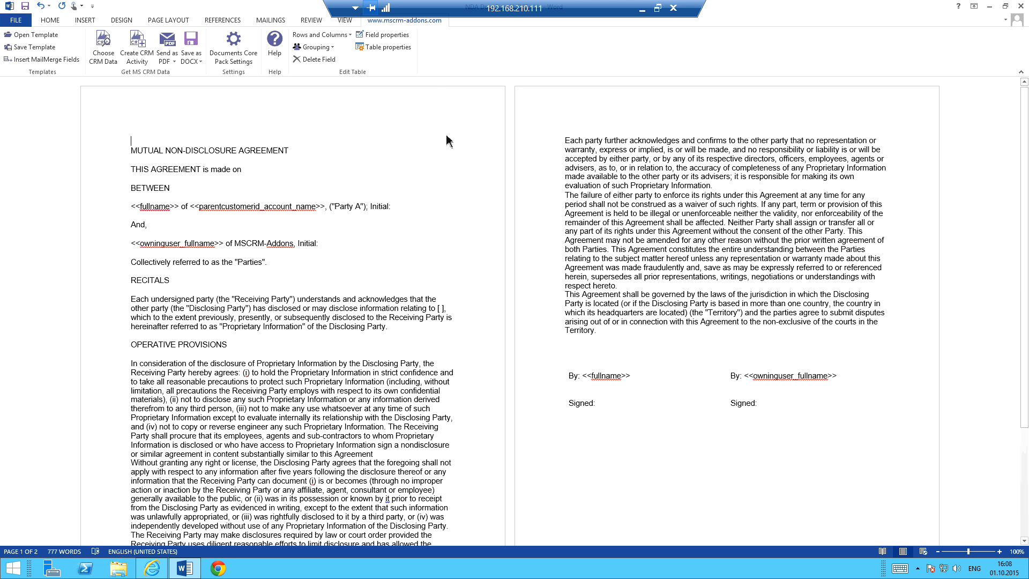
mouse_move(225, 162)
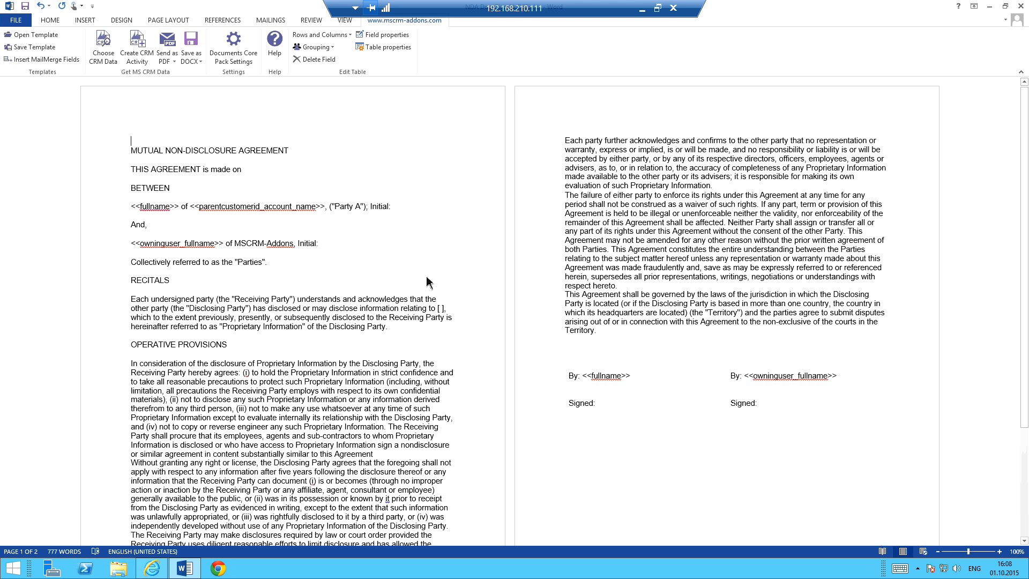
mouse_move(278, 212)
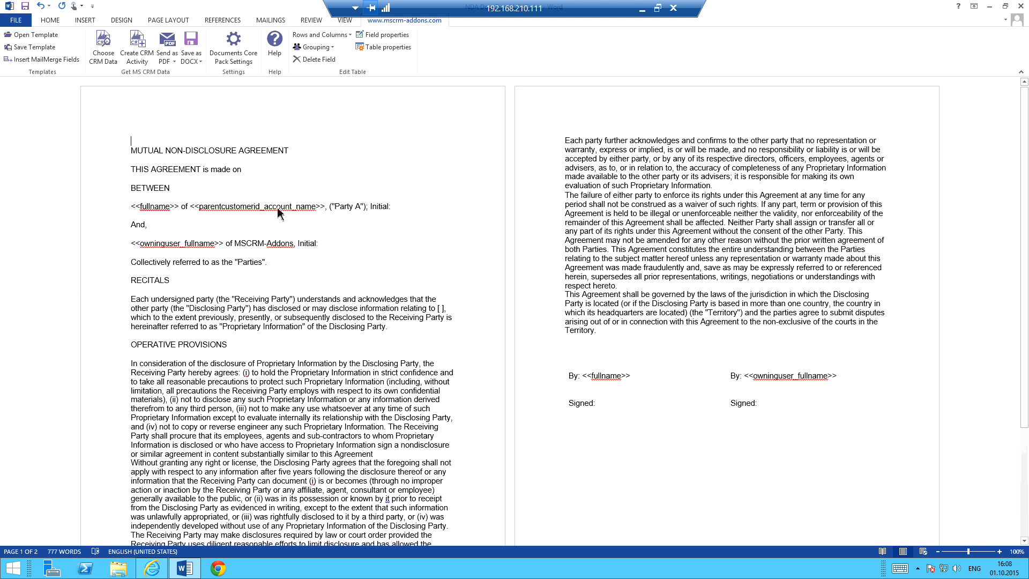
Open the Documents Core Pack merge field list for the Contact entity
click(41, 59)
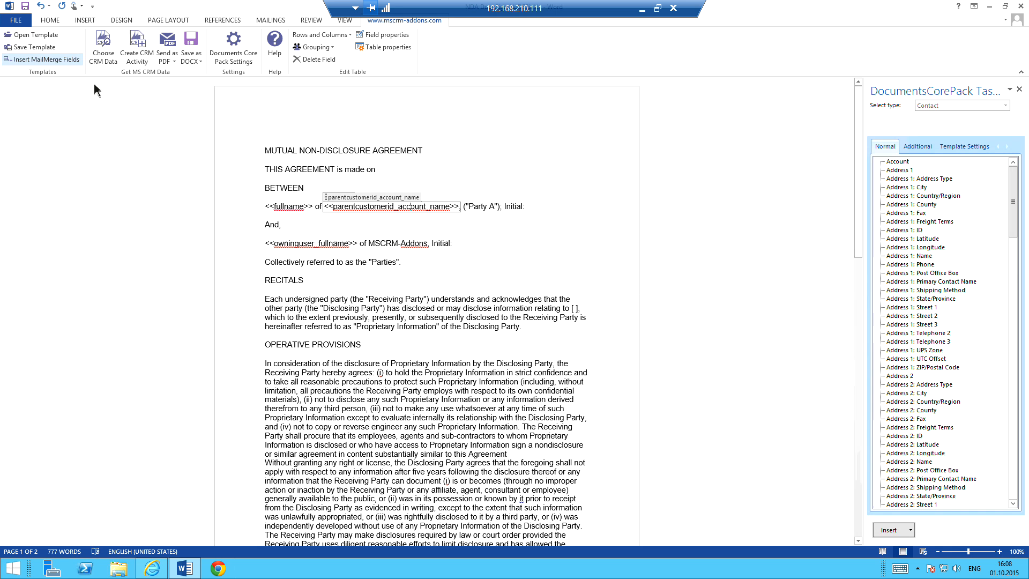
mouse_move(286, 208)
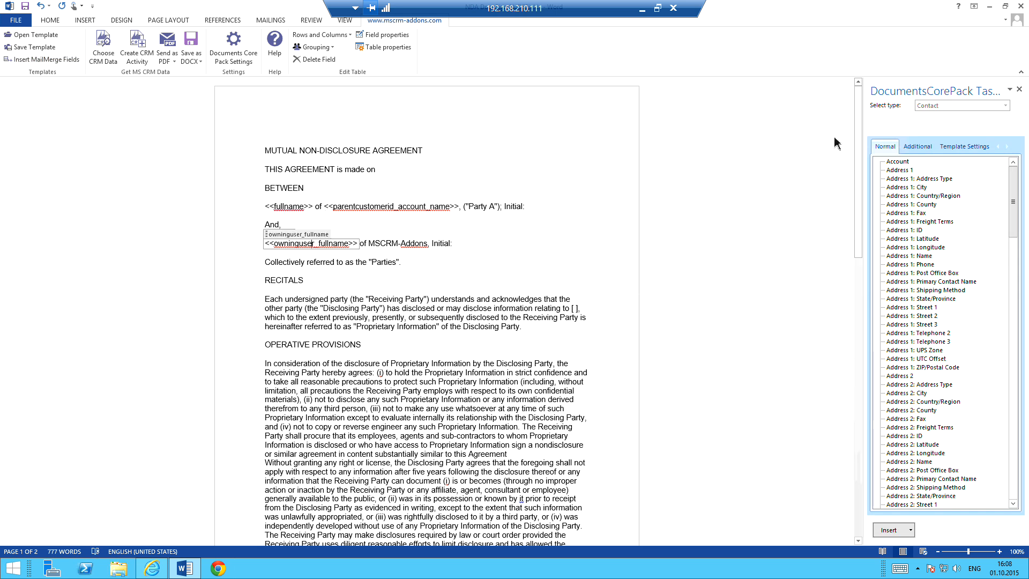
mouse_move(801, 262)
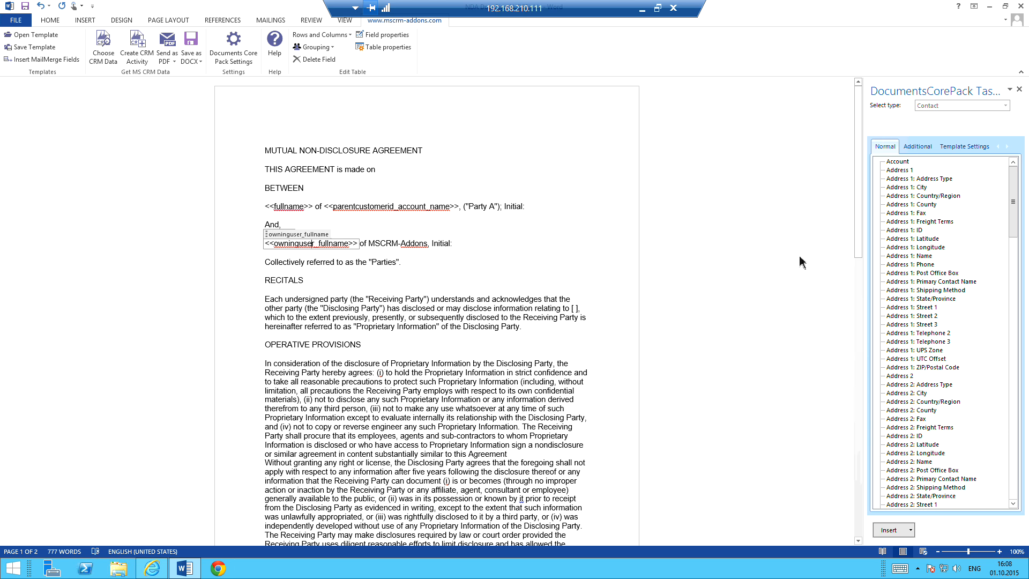
mouse_move(391, 179)
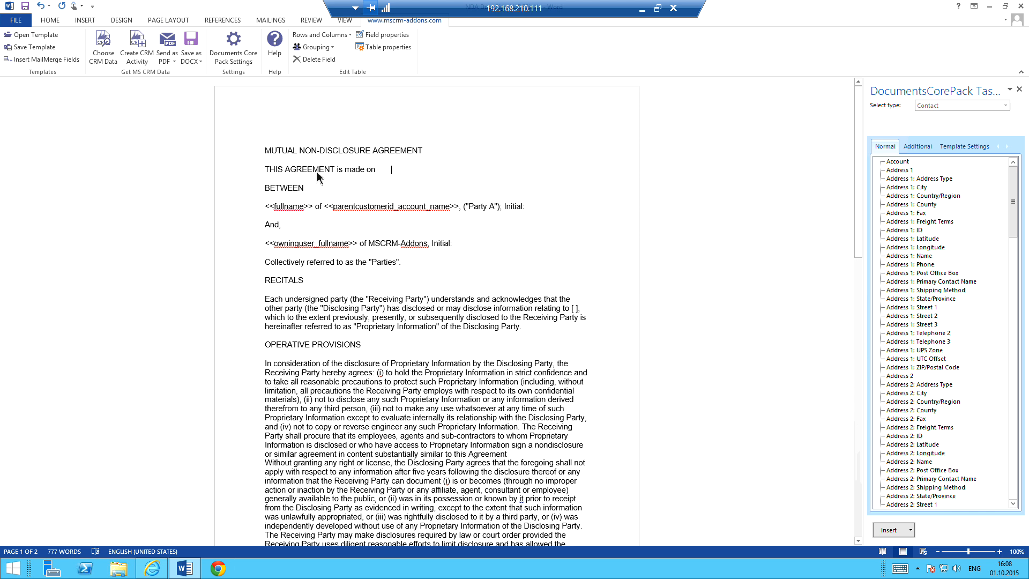
mouse_move(385, 174)
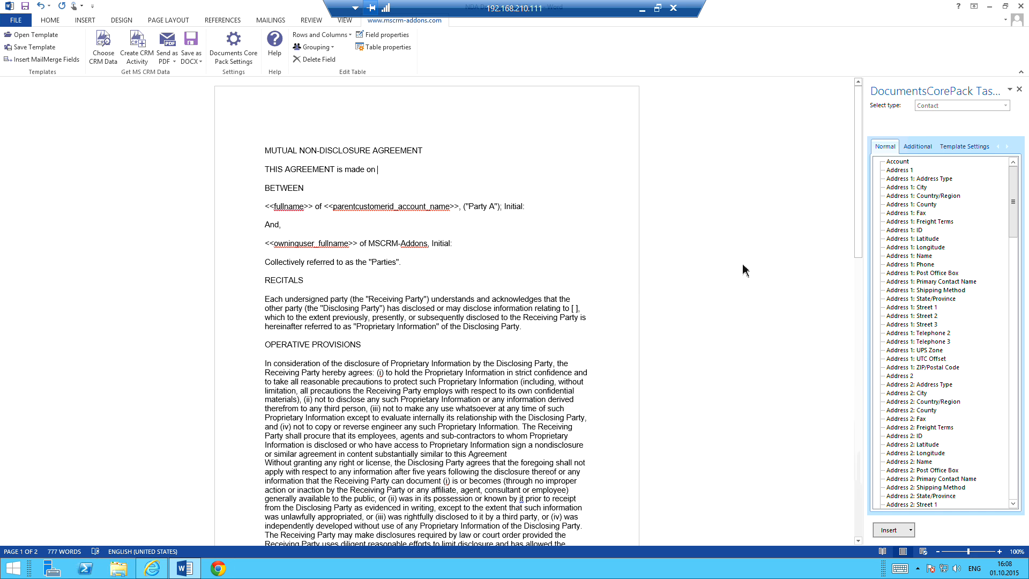
mouse_move(392, 177)
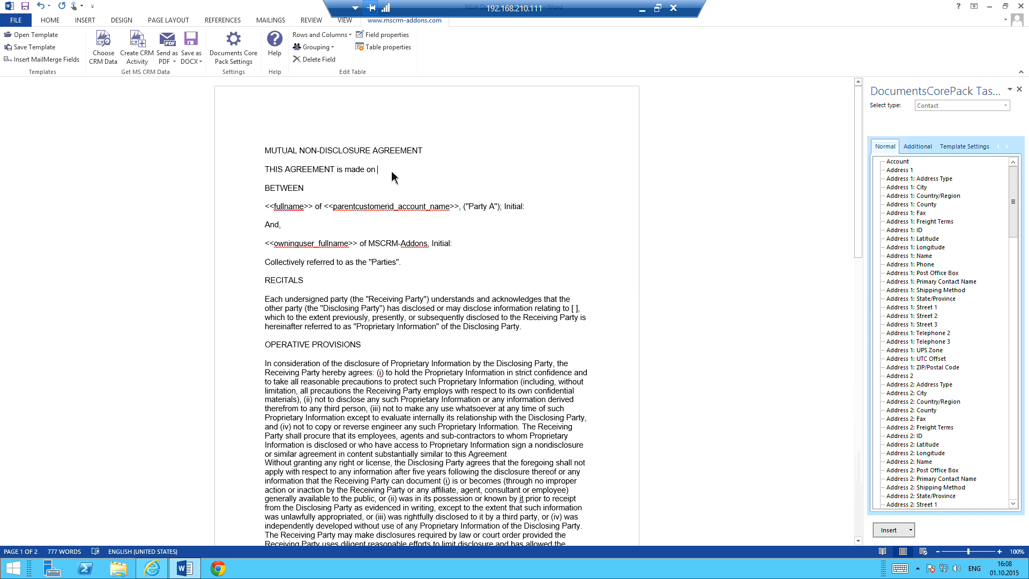
mouse_move(634, 236)
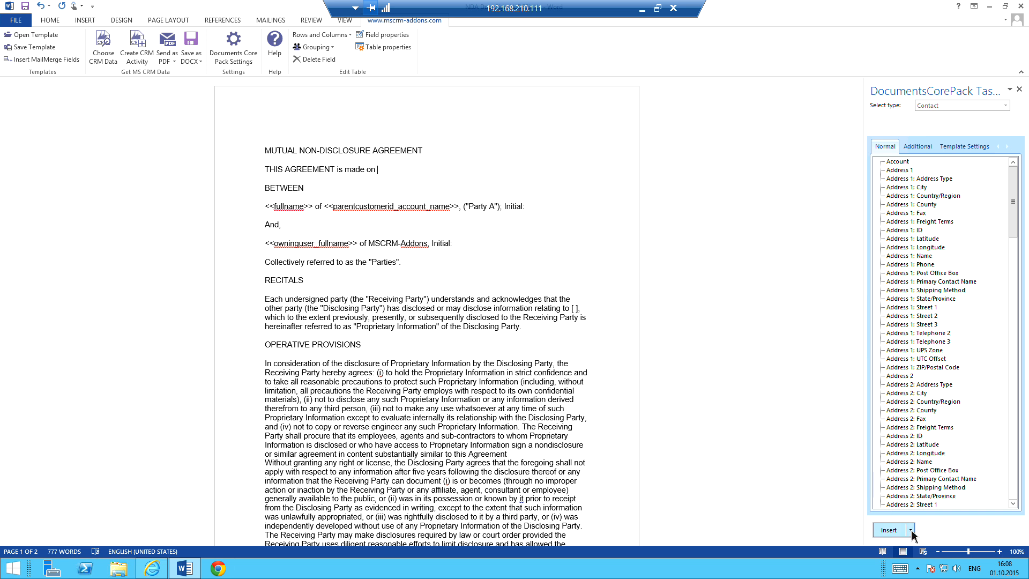
Insert a DocuSign Date Signed field after 'THIS AGREEMENT is made on'
click(907, 529)
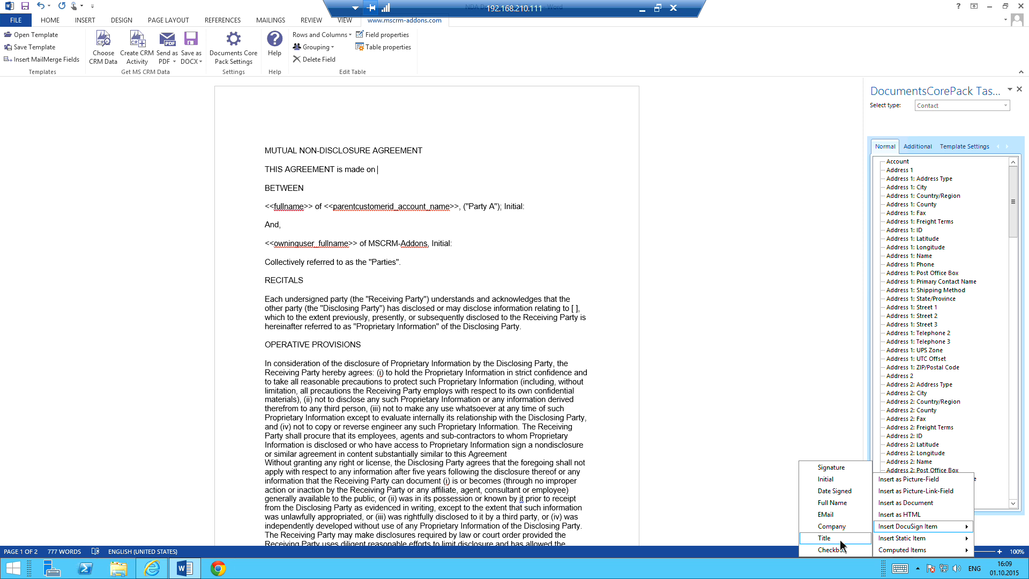
mouse_move(833, 490)
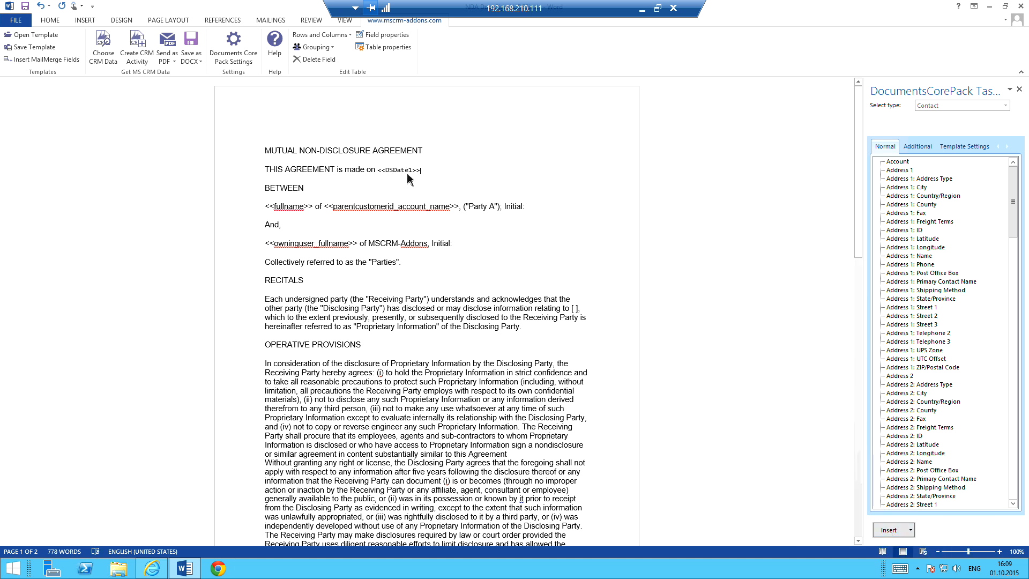
click(397, 170)
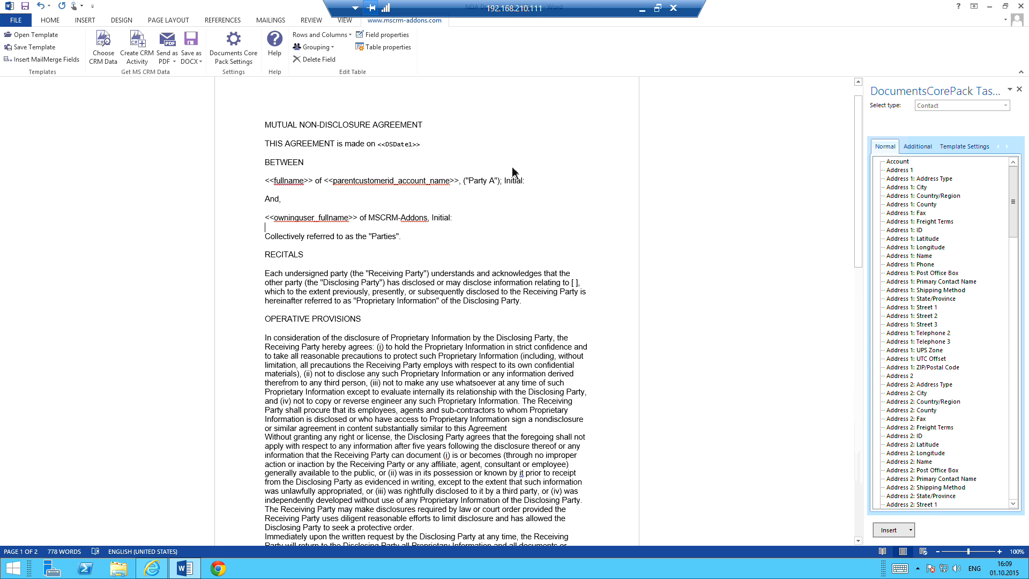
Insert DocuSign Signature fields after both 'Signed:' labels on page 2
scroll(down, 3)
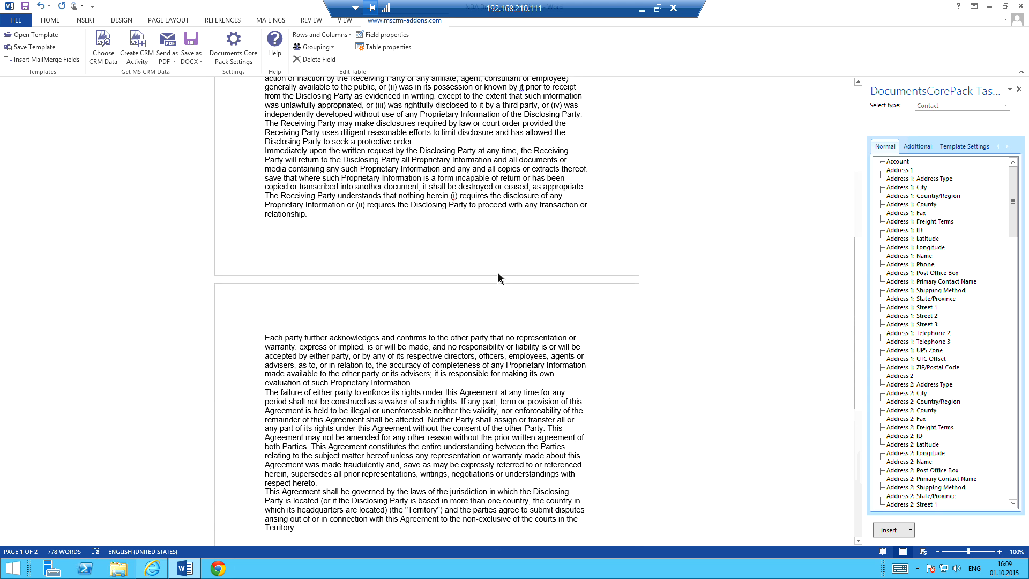
scroll(down, 3)
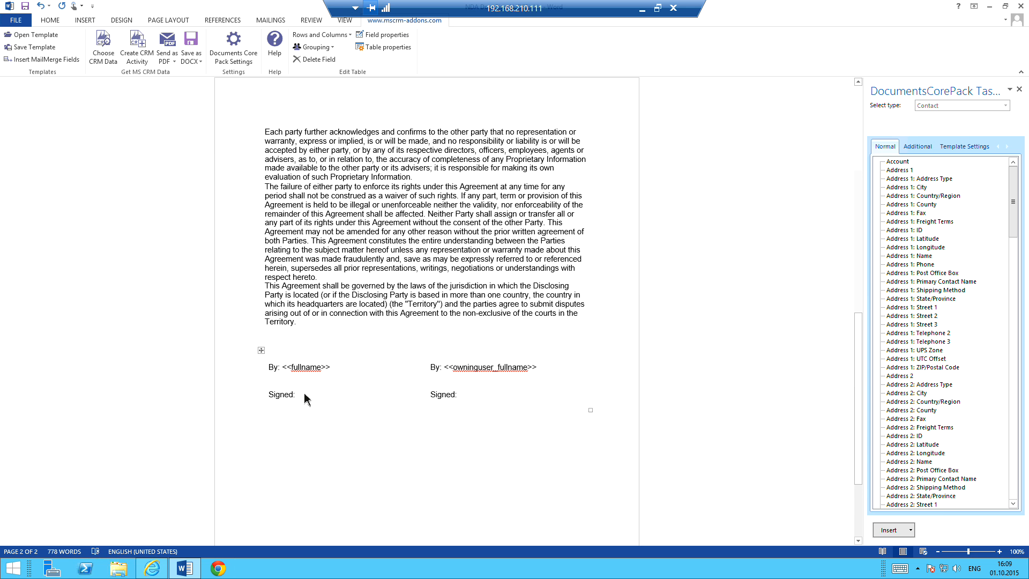
click(295, 394)
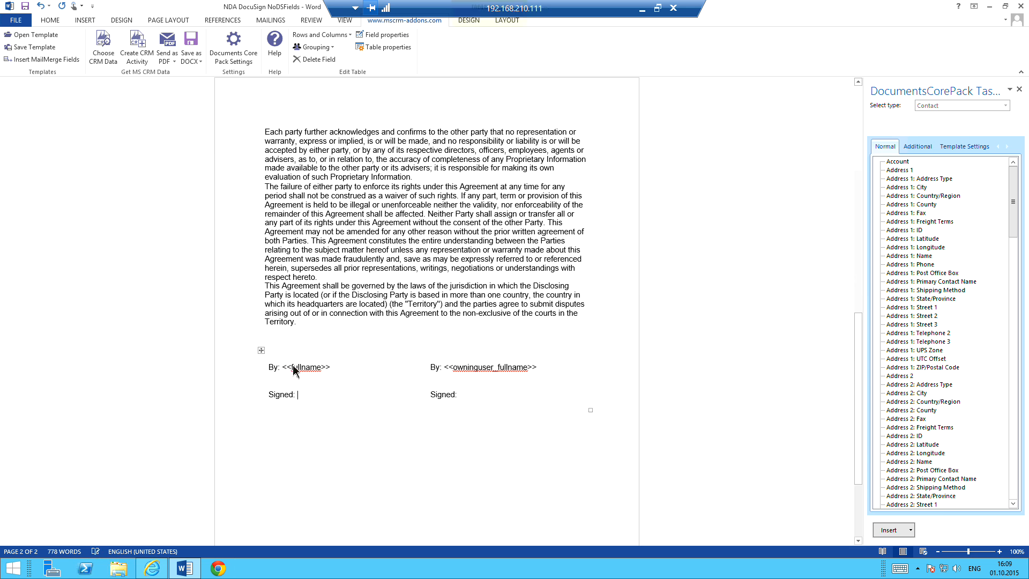
mouse_move(304, 377)
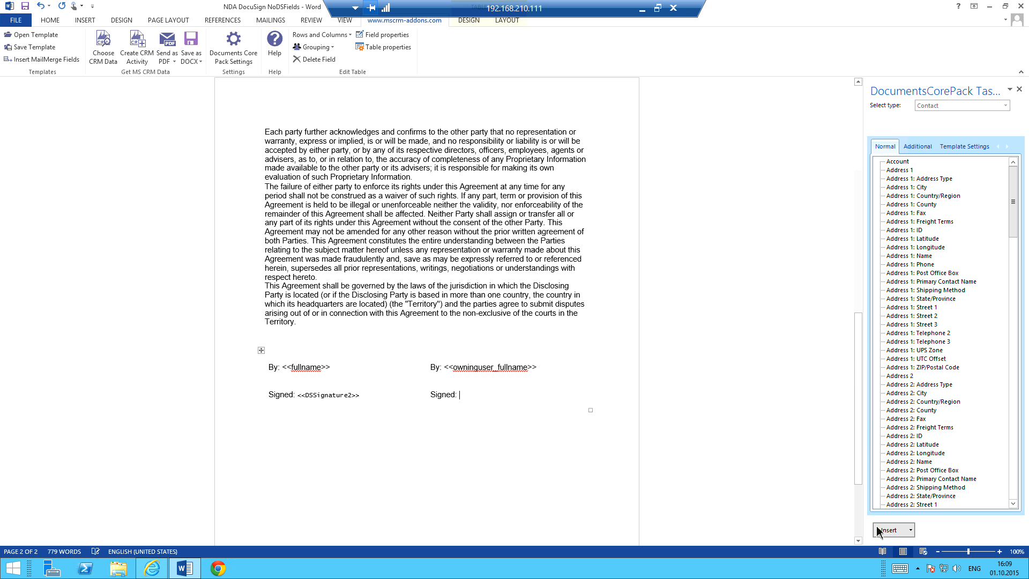
click(908, 526)
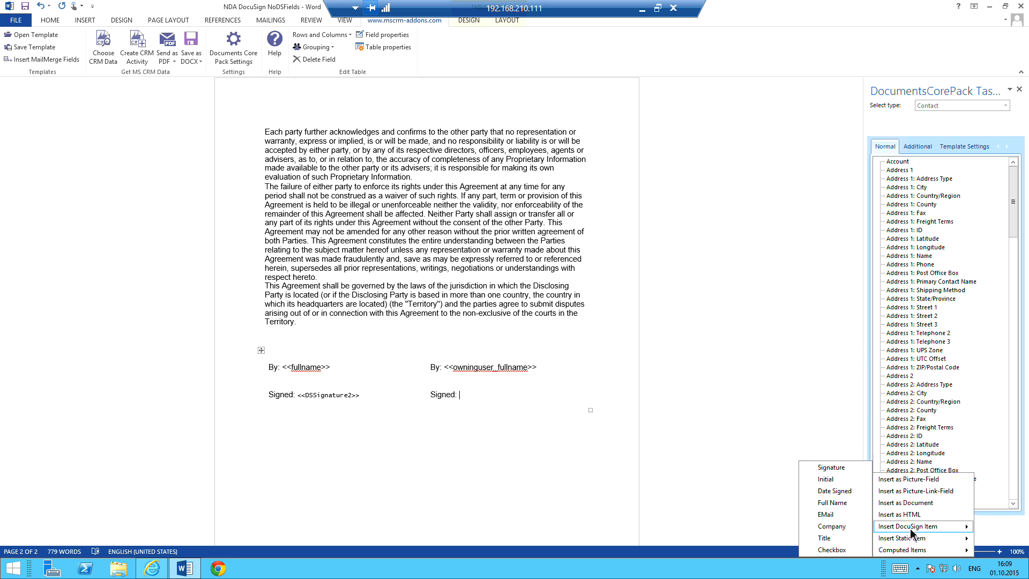
click(830, 466)
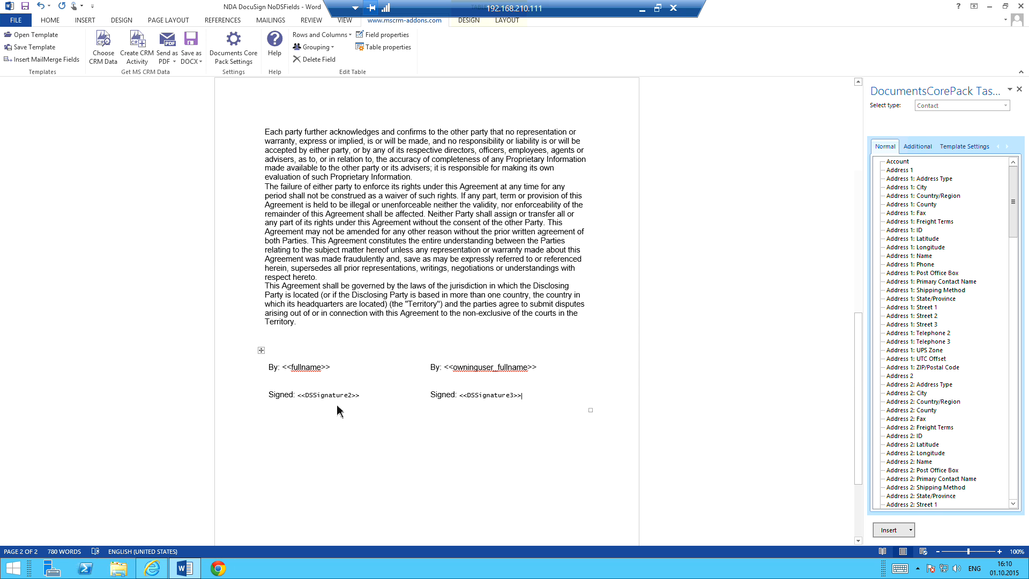
click(327, 394)
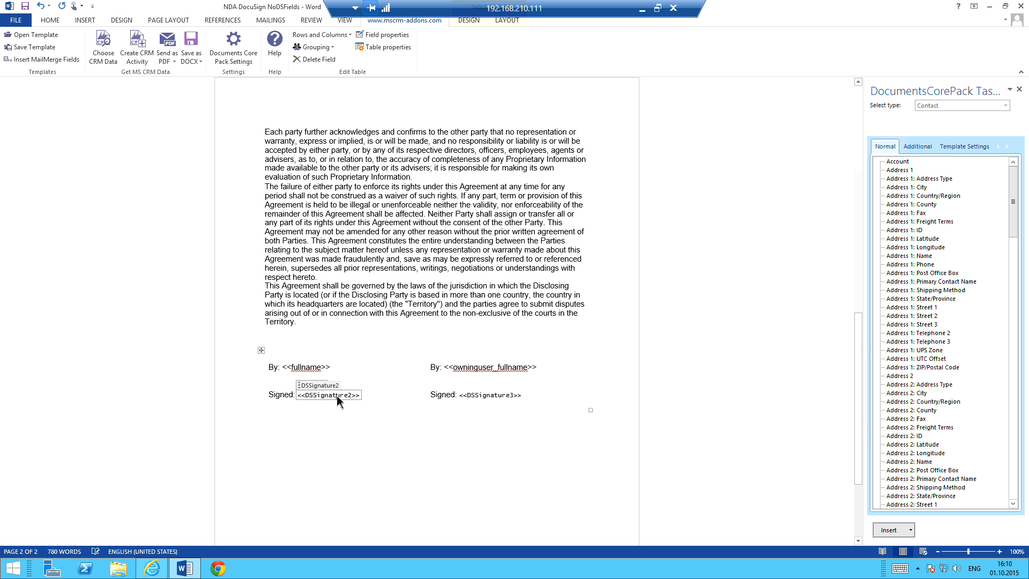
mouse_move(318, 382)
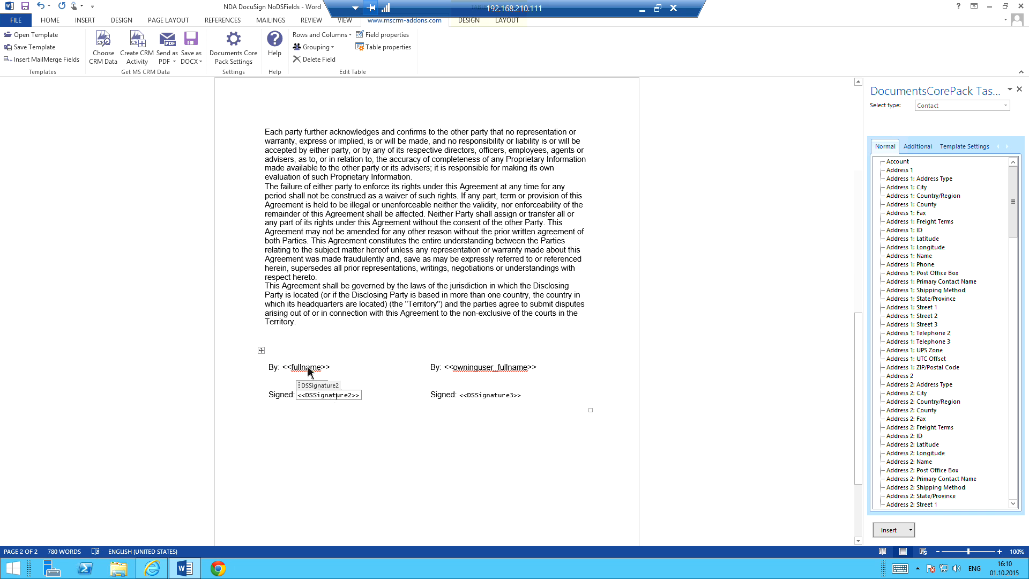
mouse_move(309, 384)
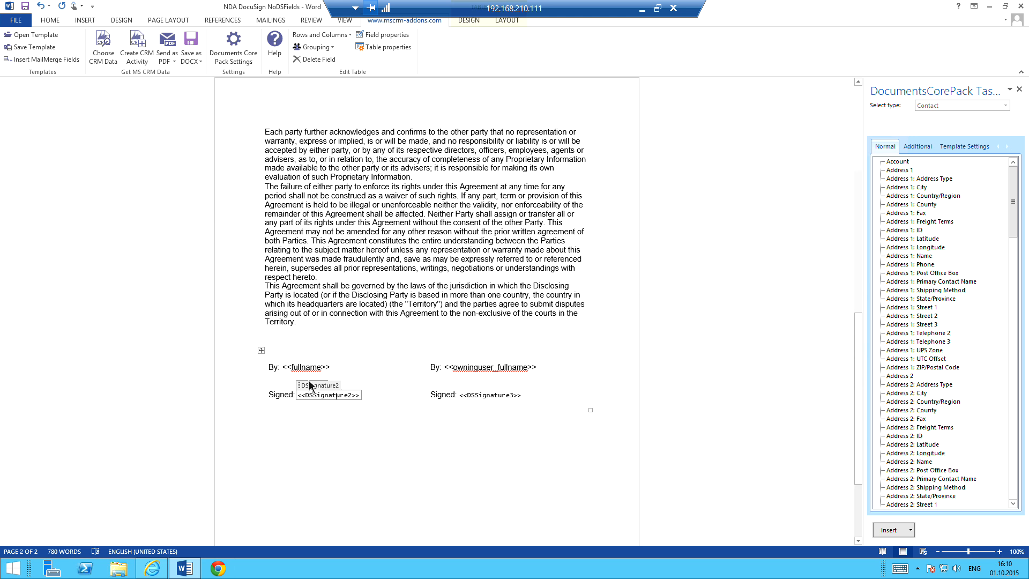
mouse_move(386, 35)
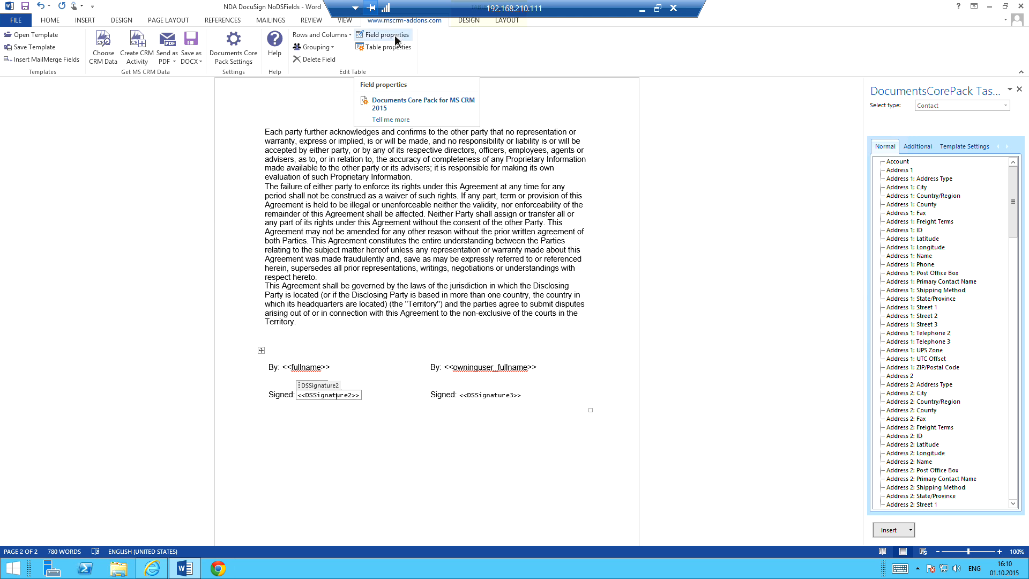
click(386, 34)
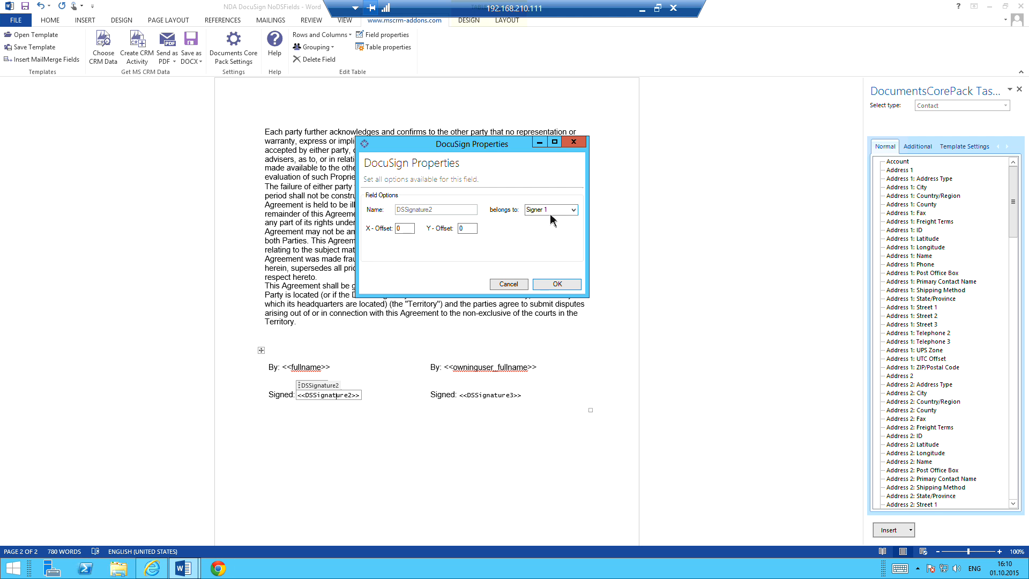
mouse_move(371, 222)
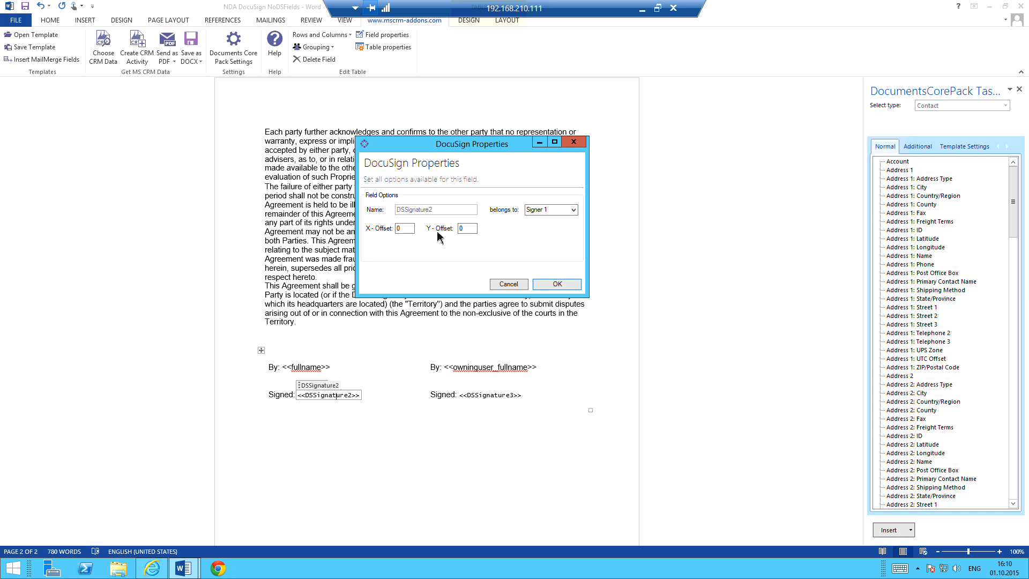
mouse_move(438, 236)
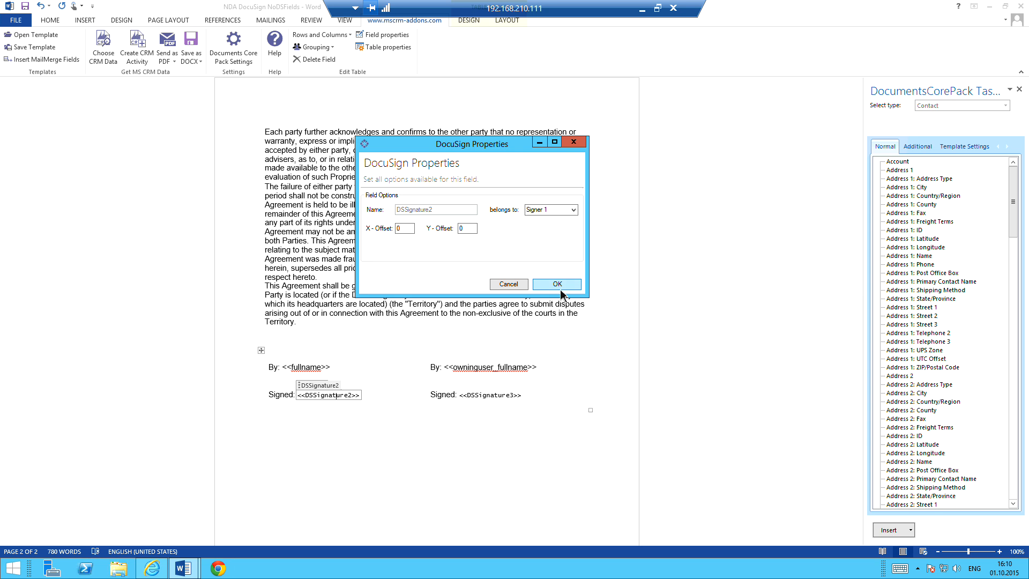
click(555, 283)
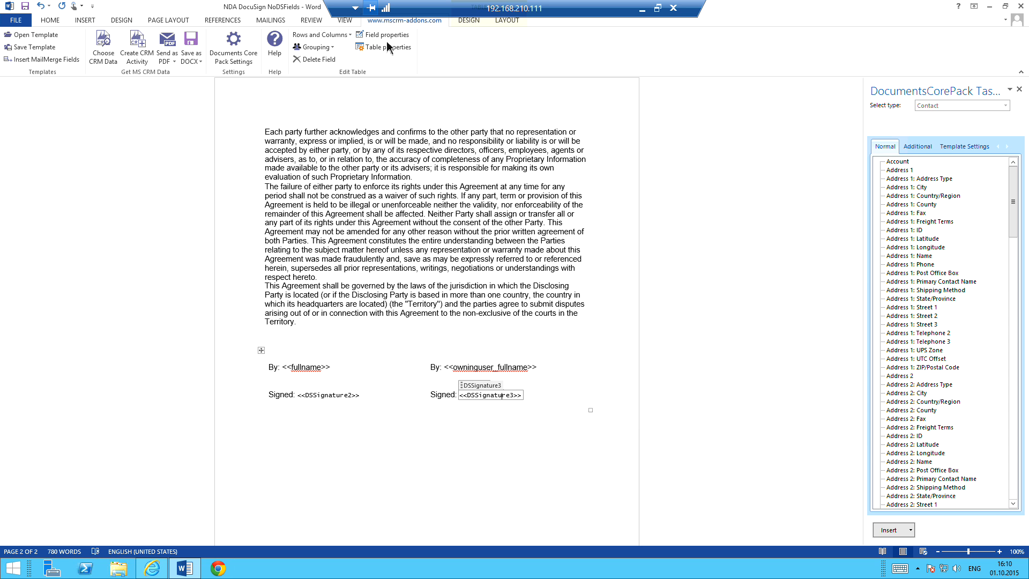
Set DSSignature3's 'belongs to' signer to Signer 2, removing the extra third signer
click(385, 35)
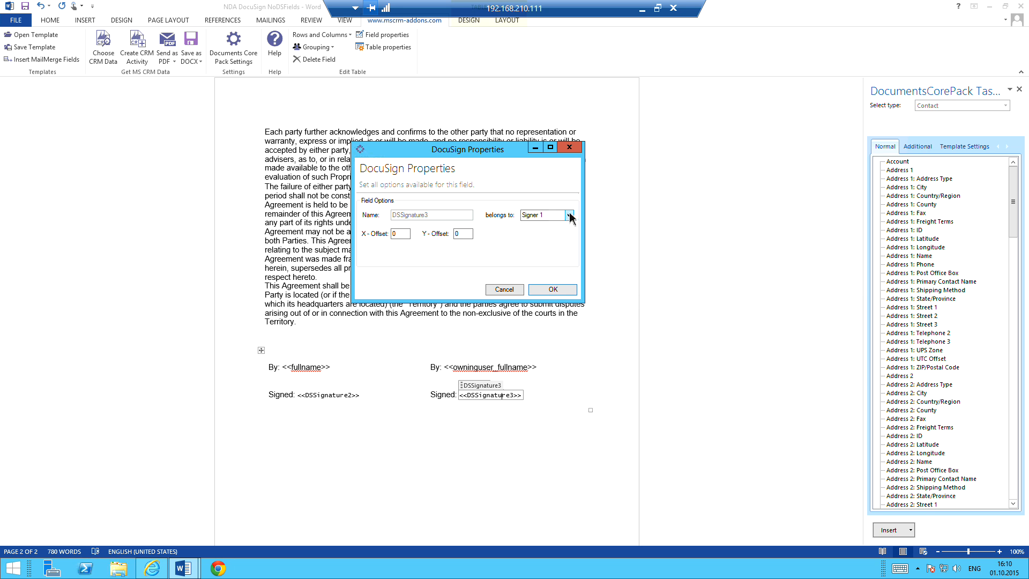
click(569, 216)
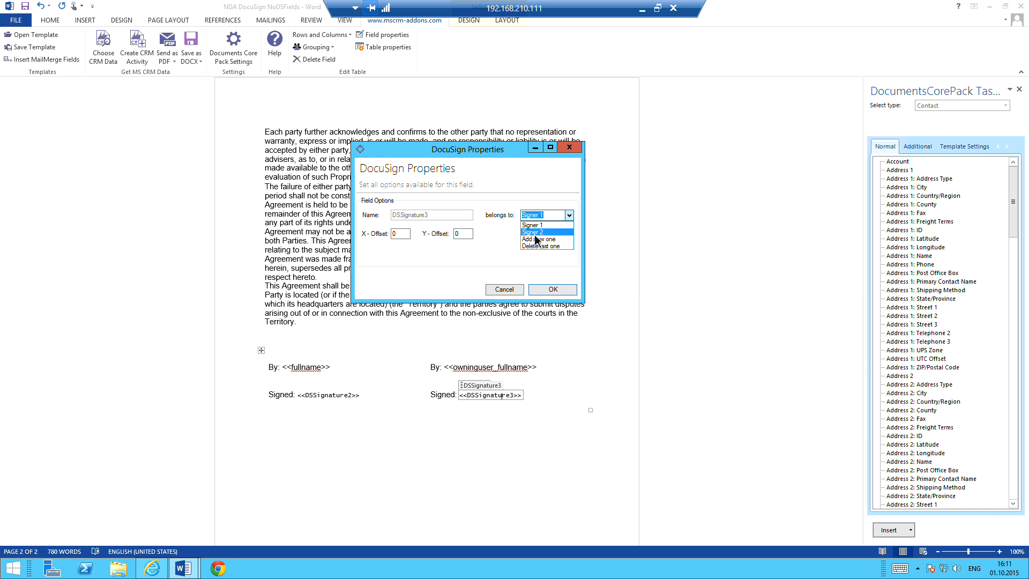
click(543, 232)
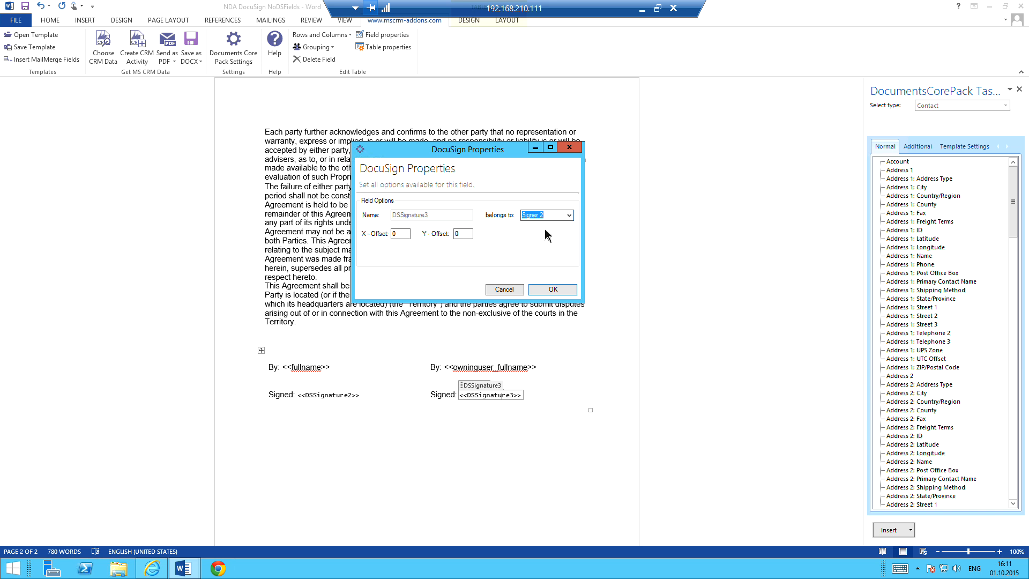
click(568, 214)
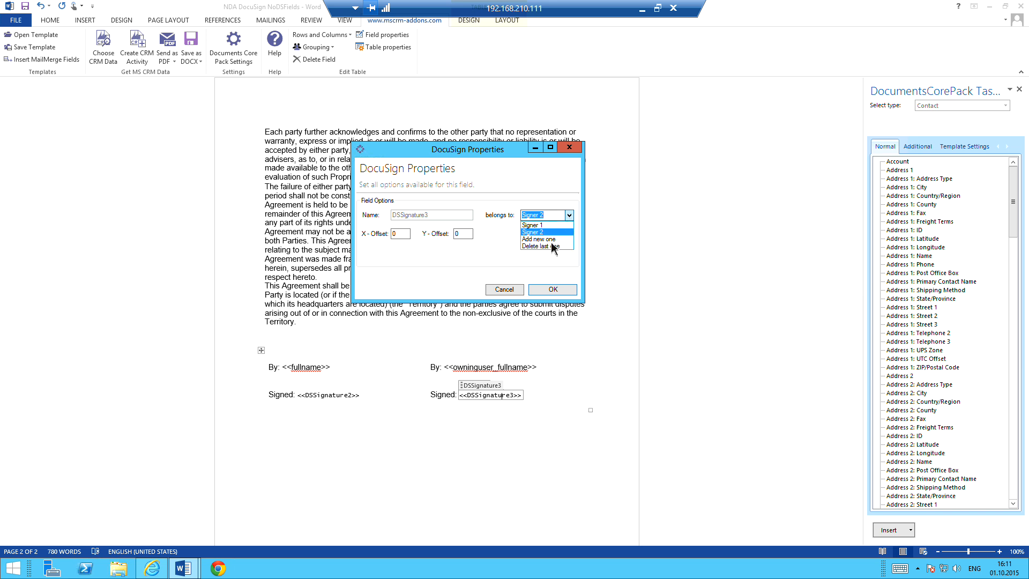
mouse_move(553, 239)
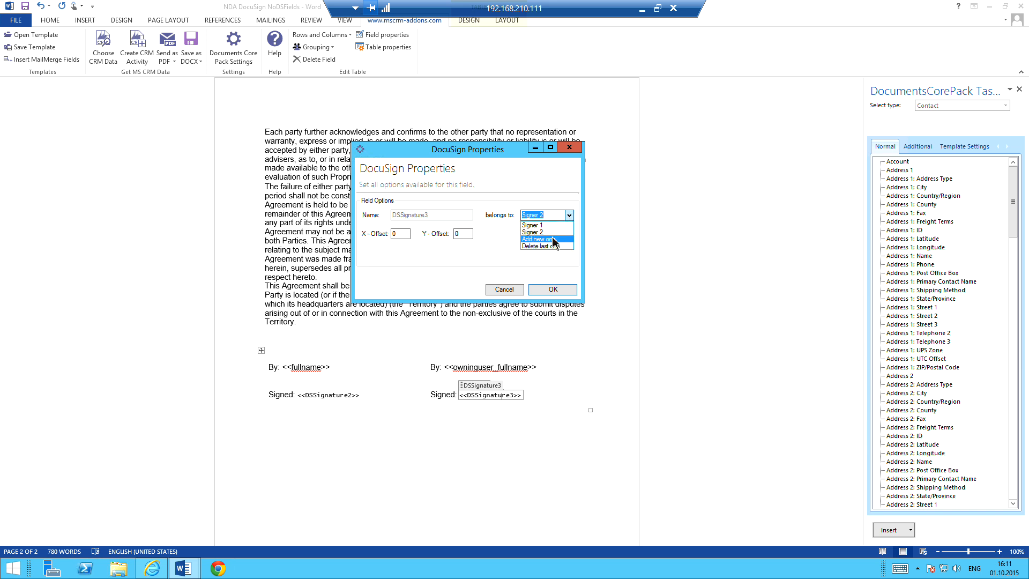
mouse_move(546, 246)
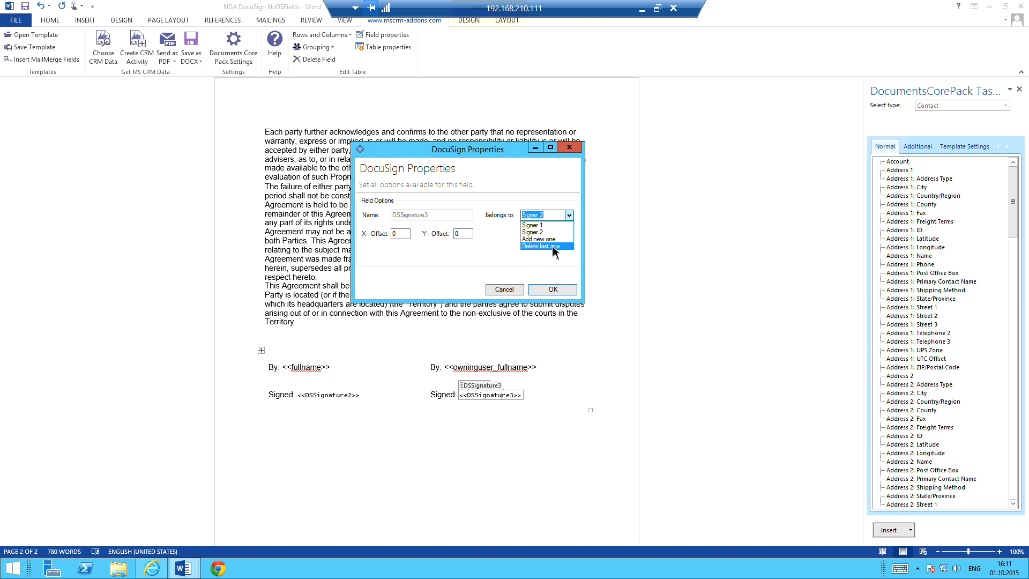
mouse_move(550, 248)
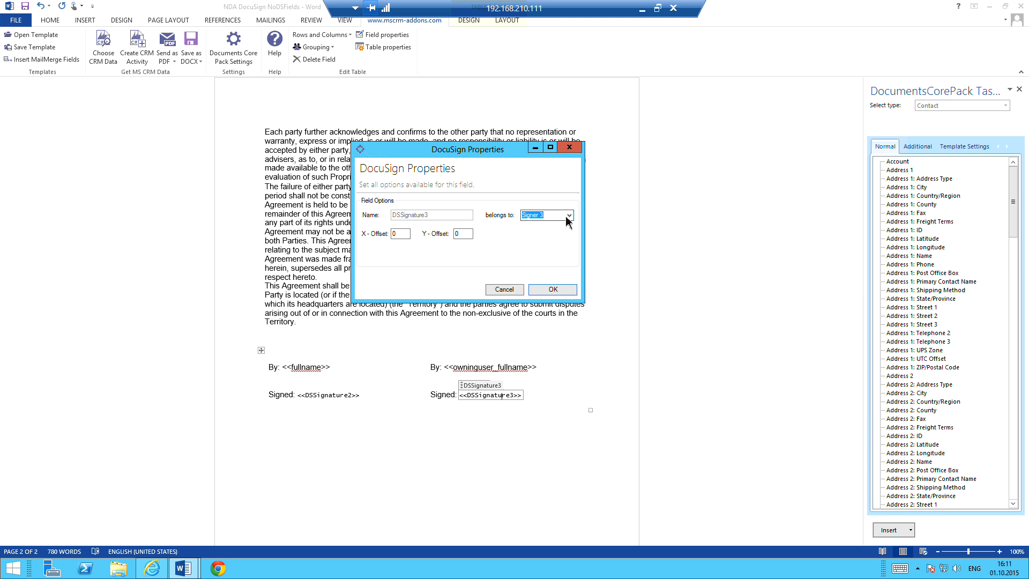
click(566, 215)
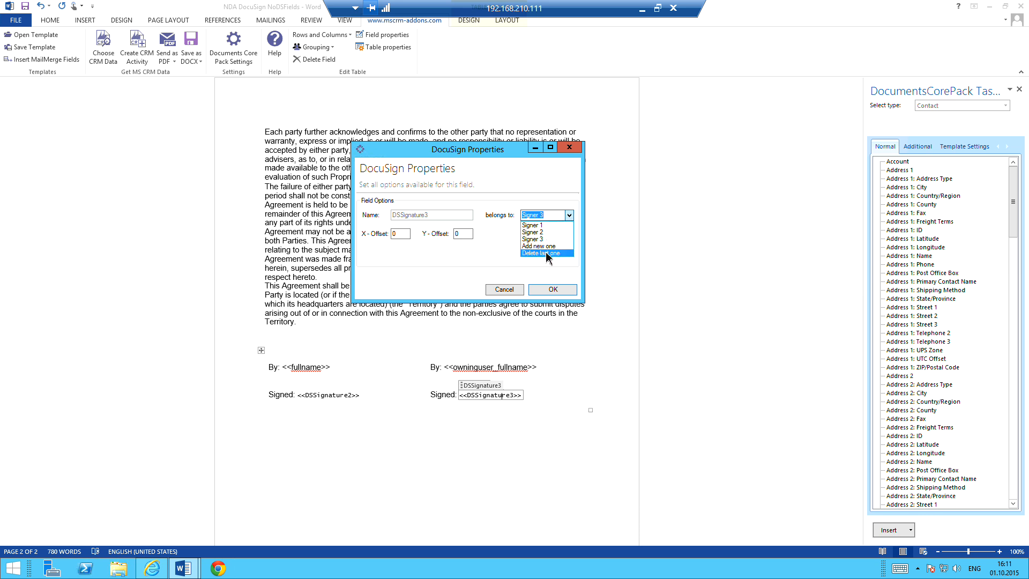
click(538, 252)
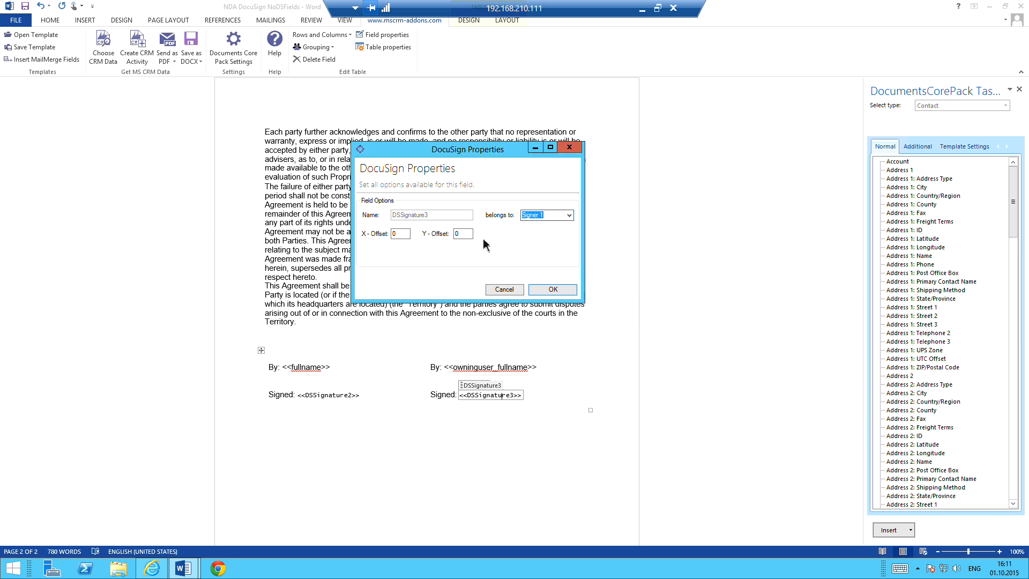
click(546, 214)
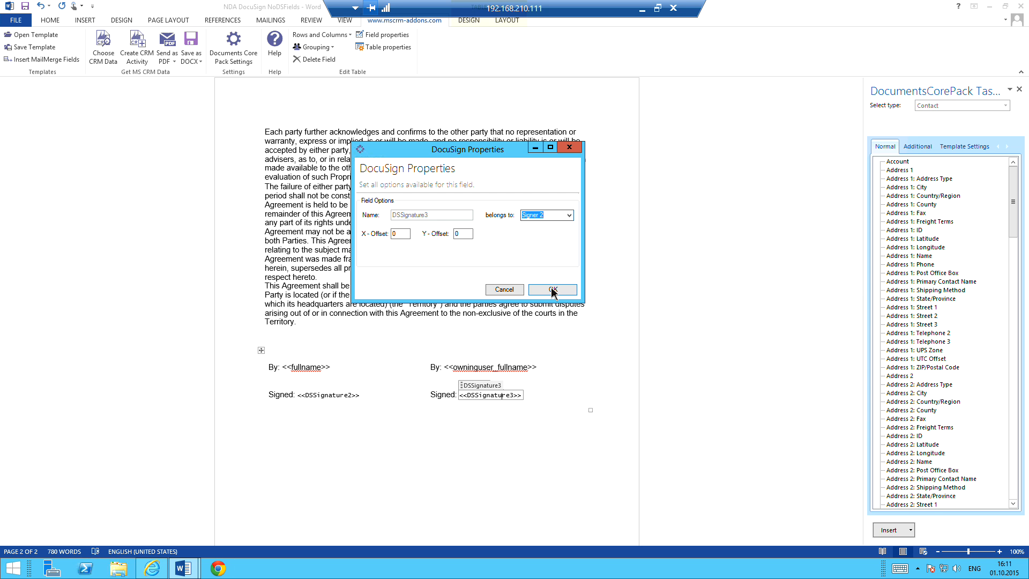
click(552, 289)
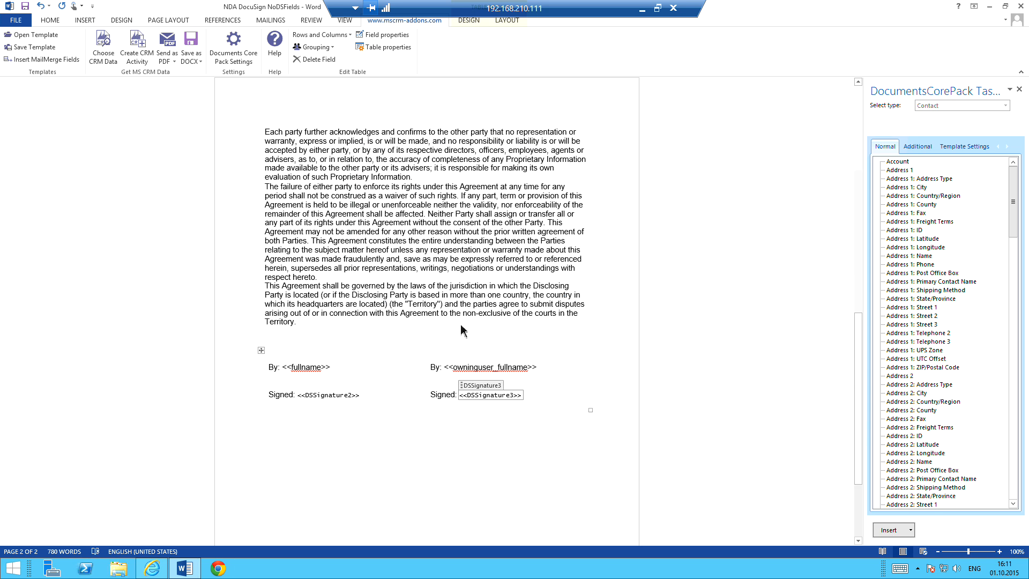
Insert DocuSign Initial fields after both 'Initial:' labels near the top
scroll(up, 3)
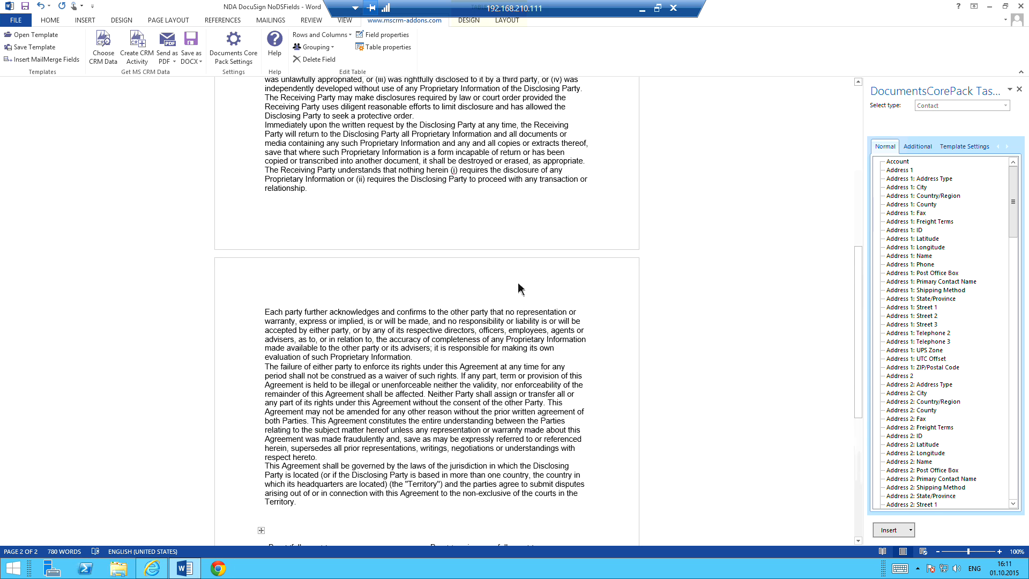
scroll(up, 3)
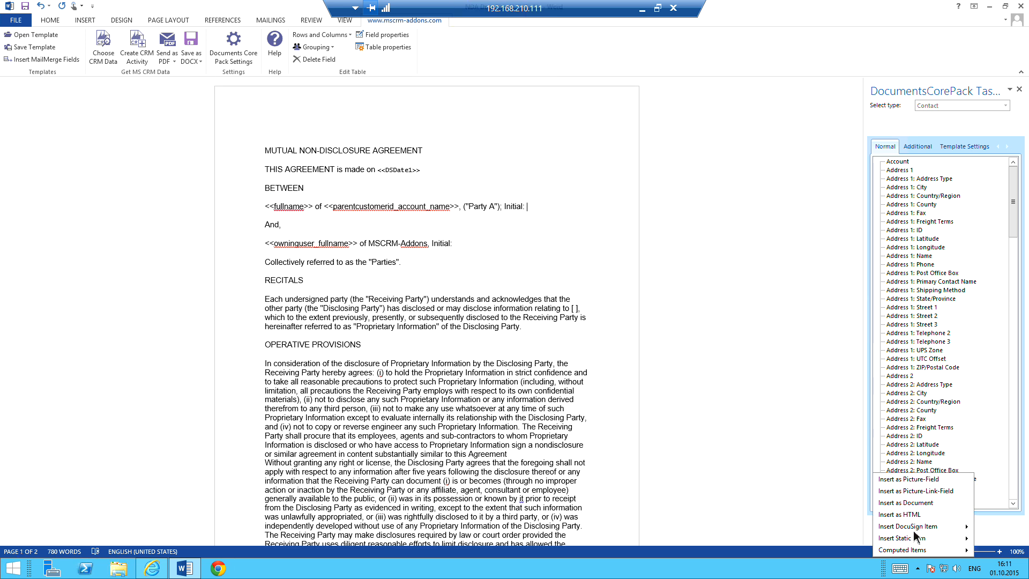
click(908, 526)
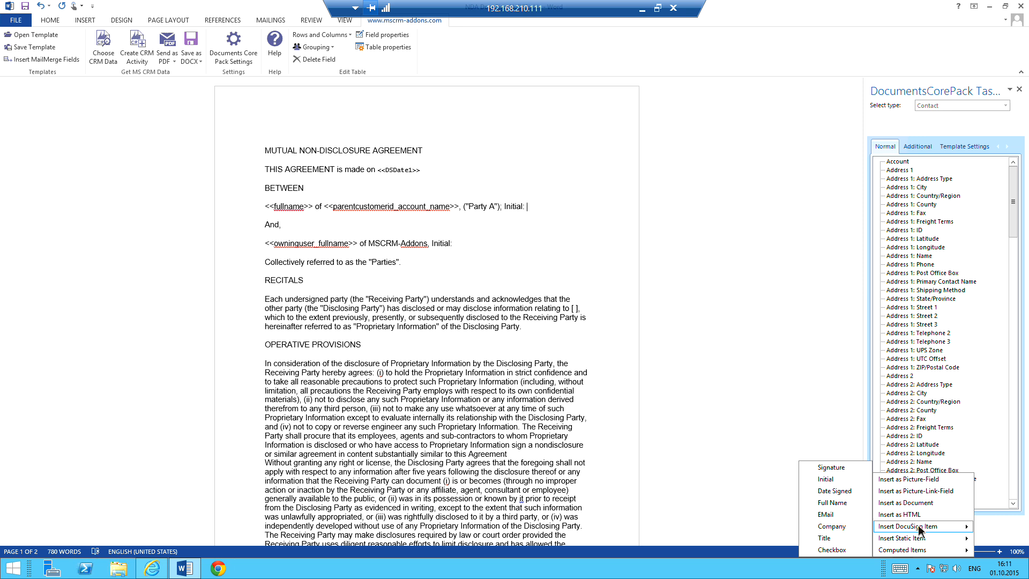
mouse_move(833, 490)
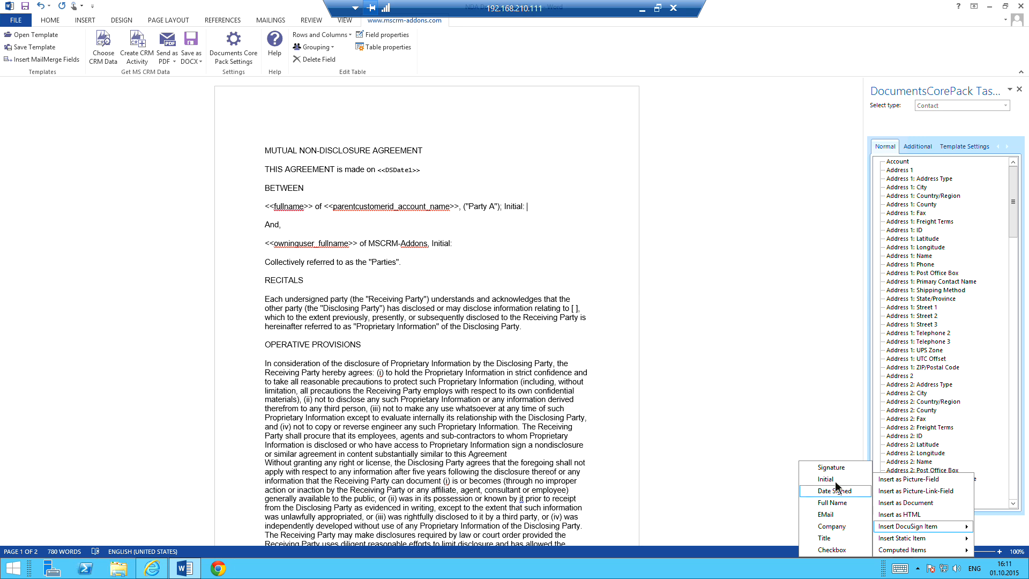
click(825, 478)
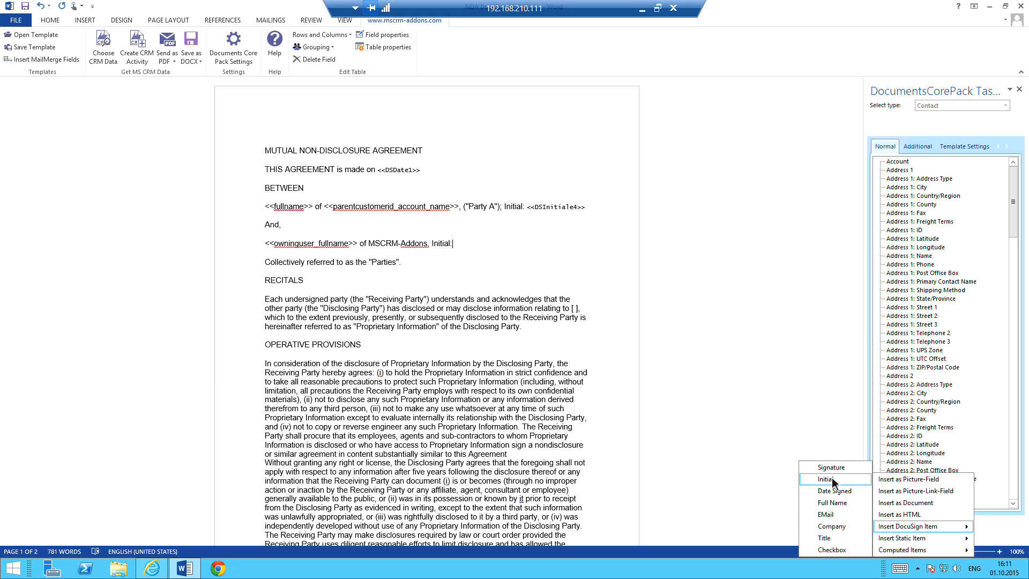
click(825, 479)
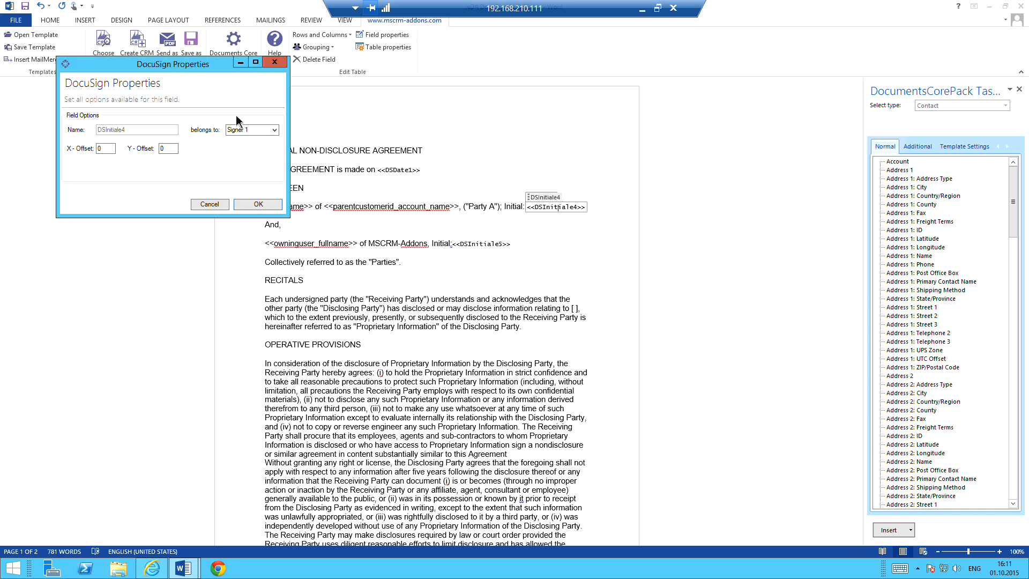
mouse_move(274, 62)
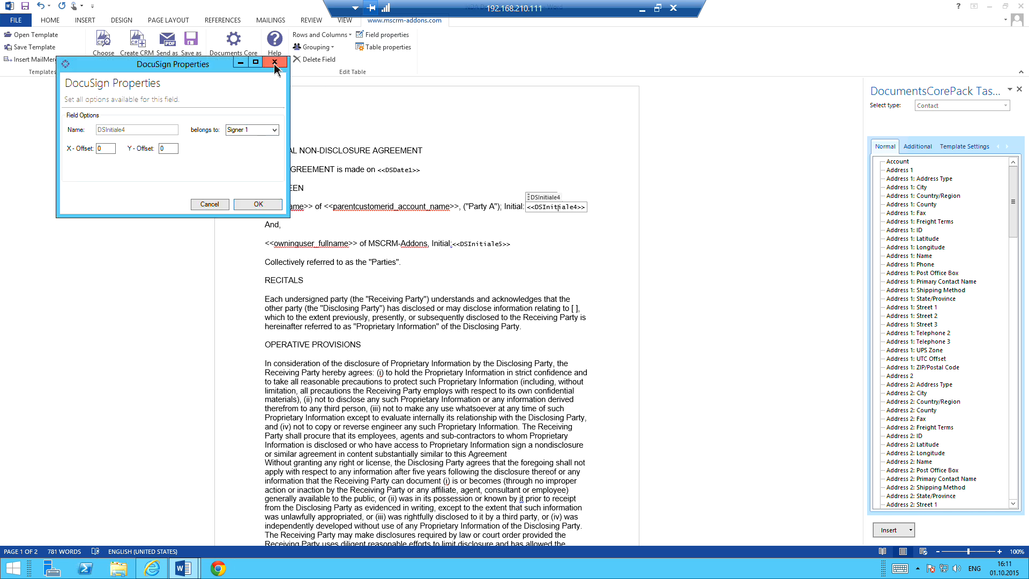
Assign the second initials field, DSInitiale5, to Signer 2
click(274, 61)
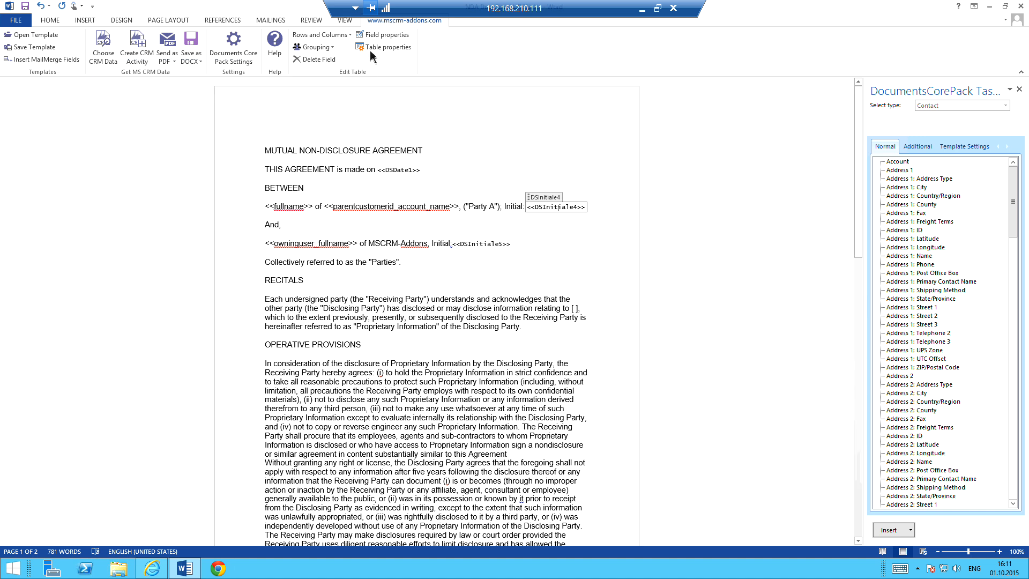
mouse_move(470, 233)
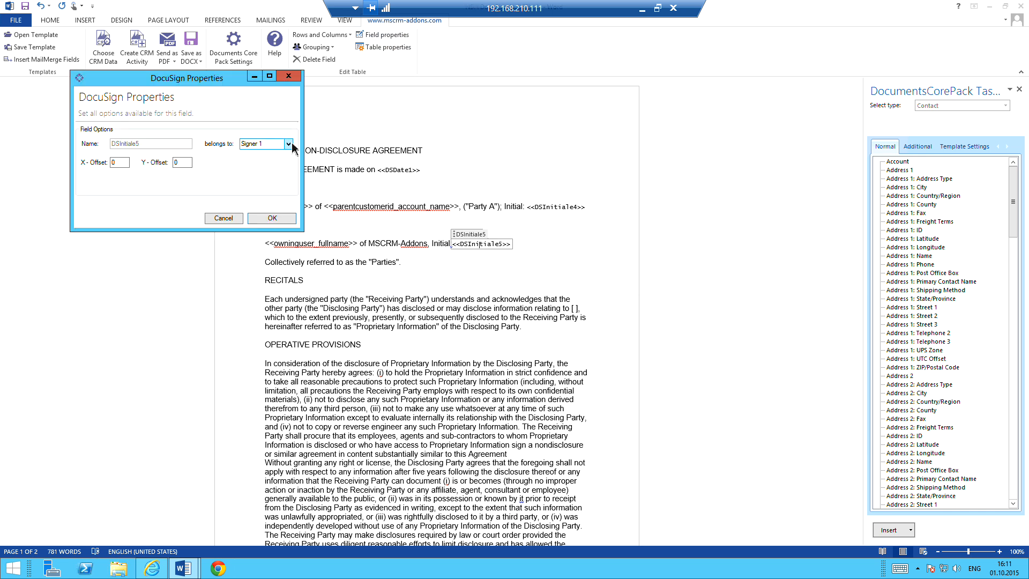
click(264, 143)
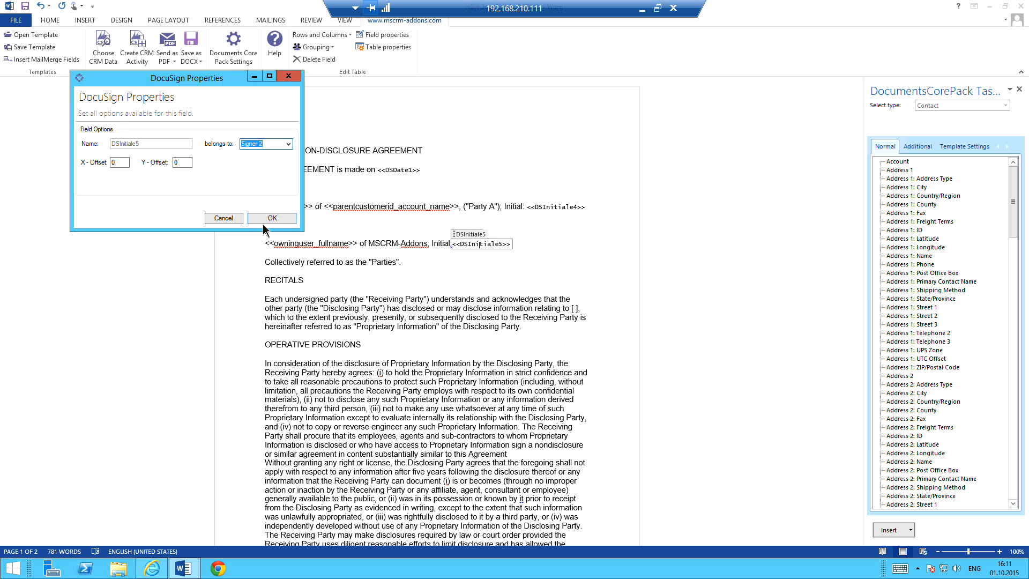
click(272, 218)
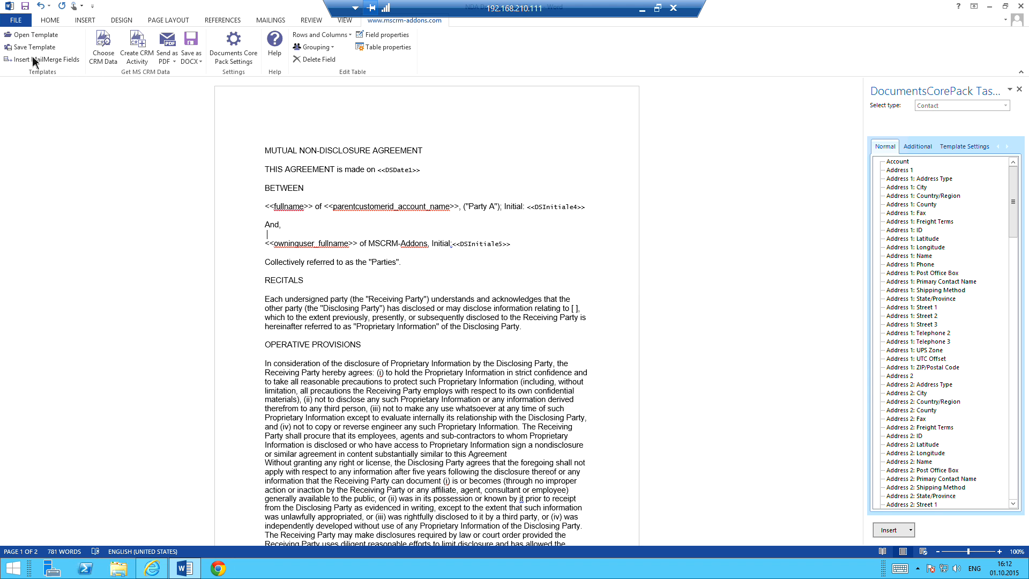
Save the NDA template to CRM with Save Template and close Word
click(32, 47)
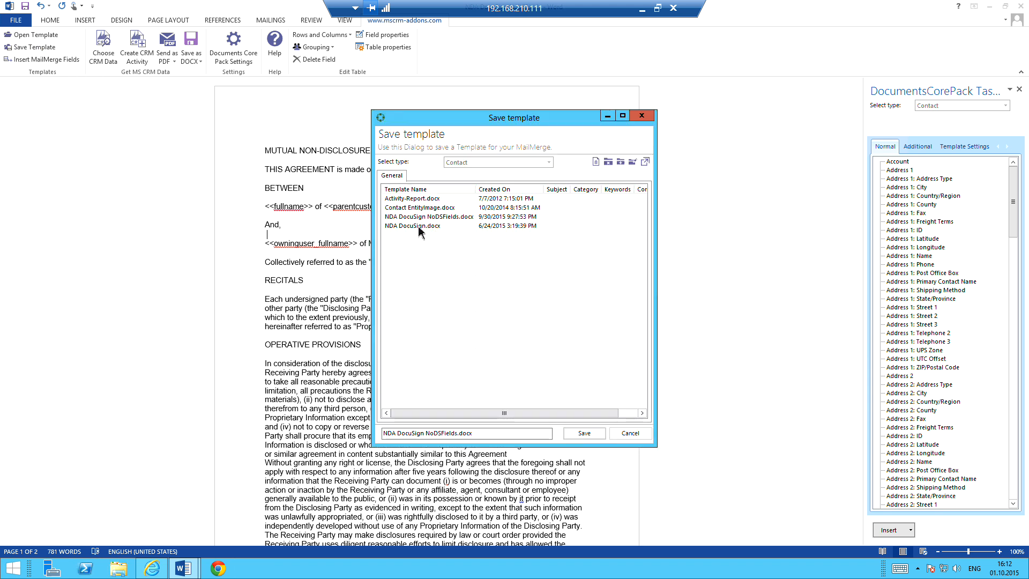
click(582, 433)
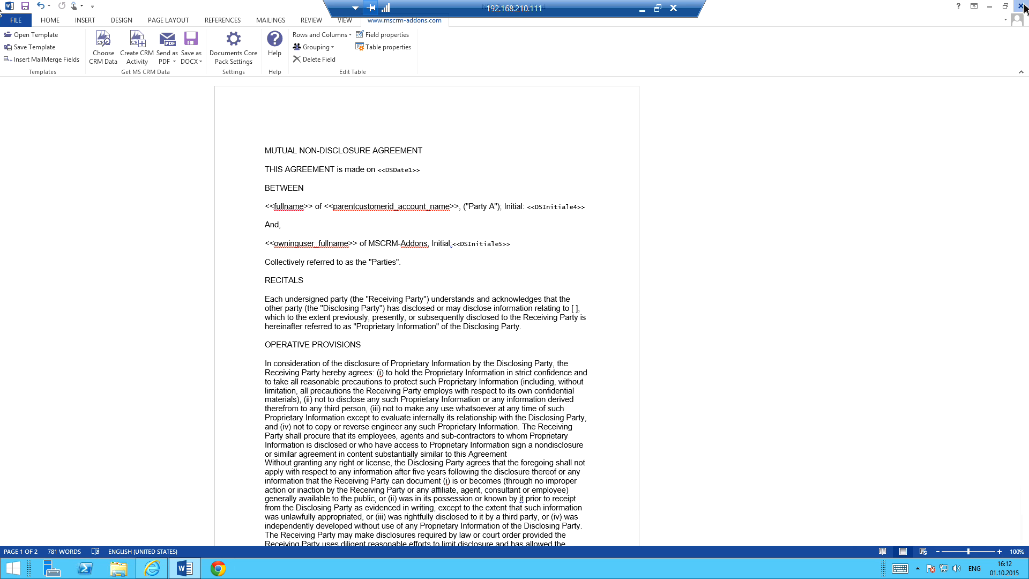
click(151, 568)
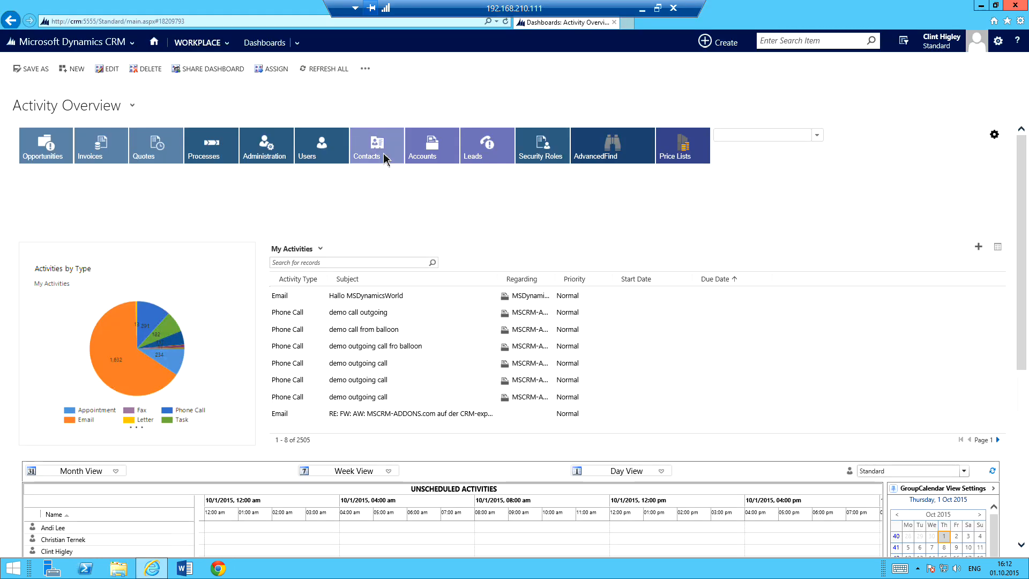
click(377, 146)
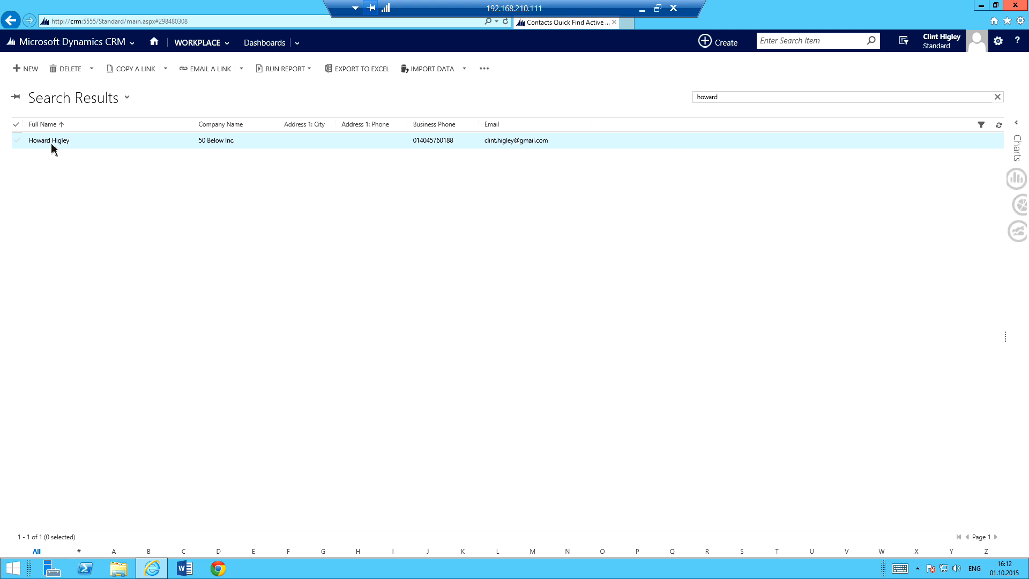
double_click(47, 139)
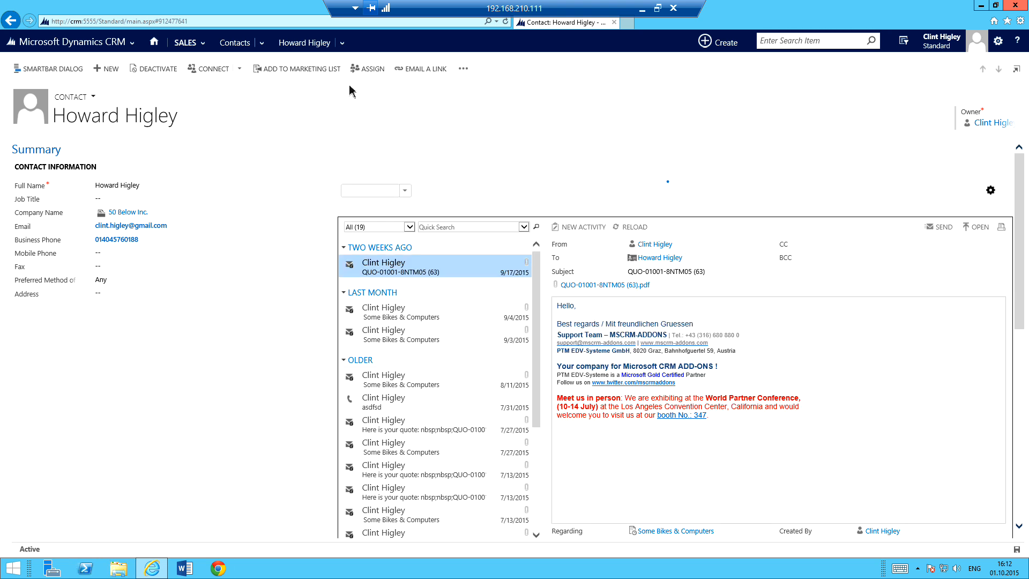
click(462, 68)
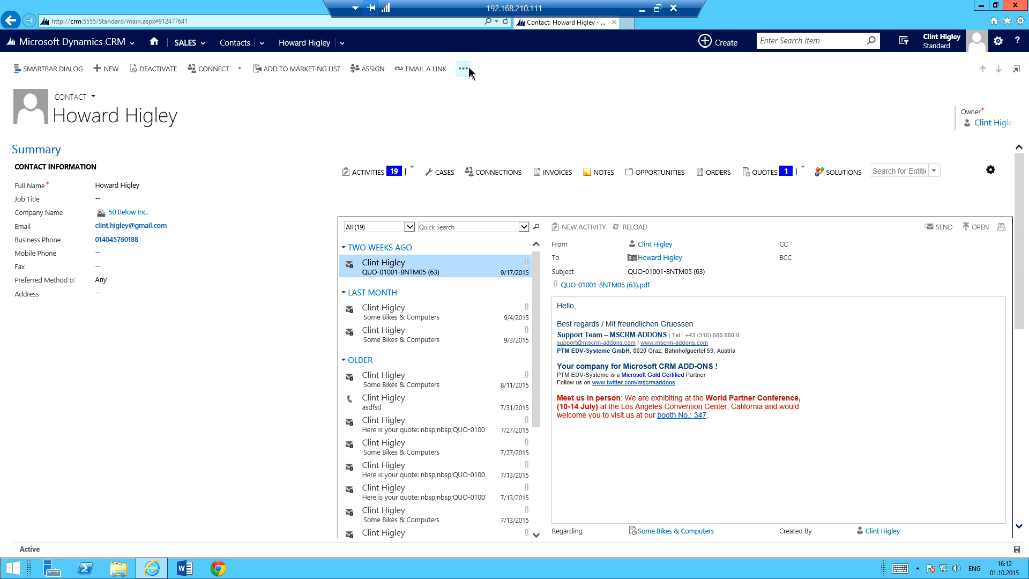
click(462, 68)
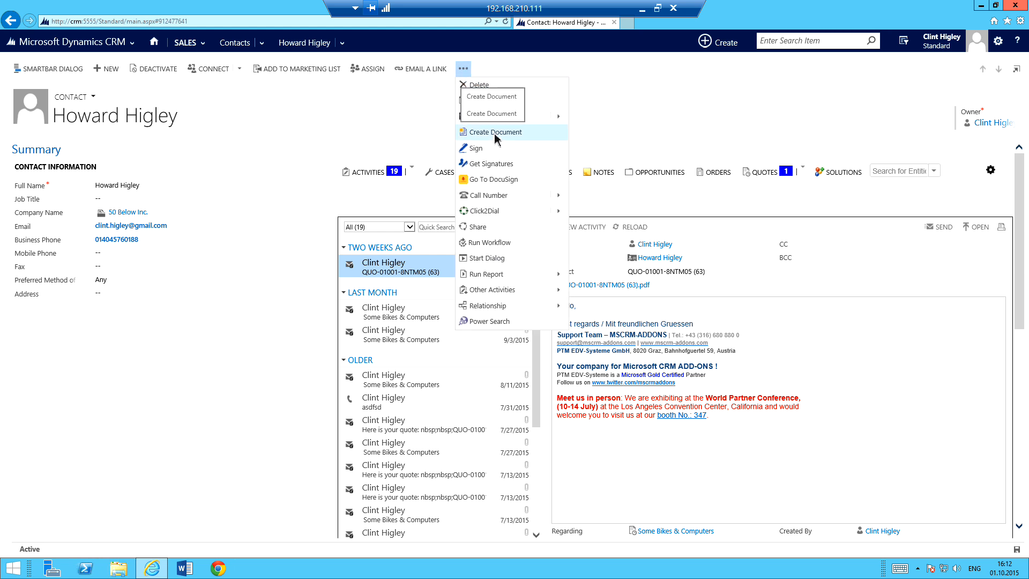
click(493, 132)
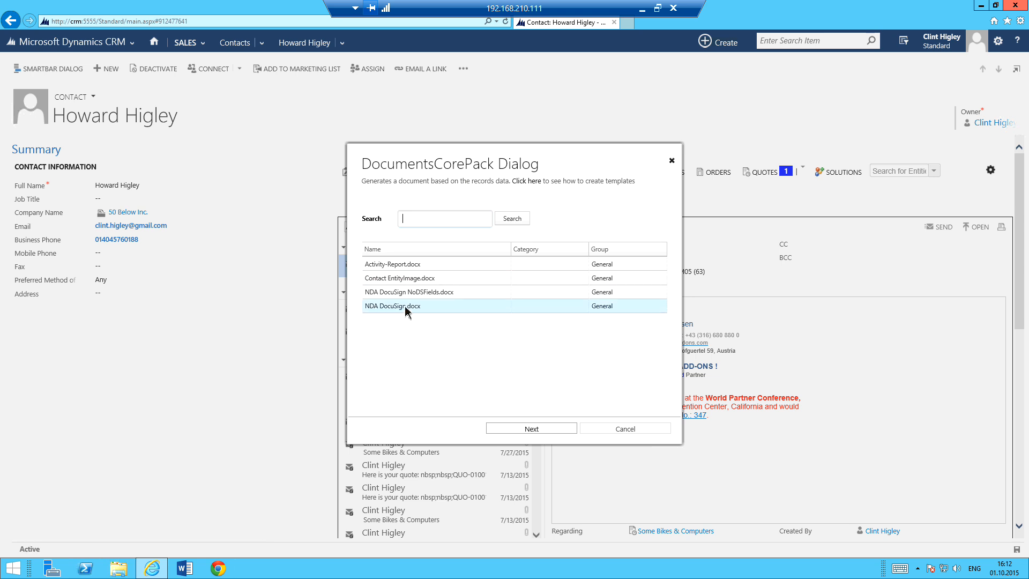
Select the NDA DocuSign.docx template and continue to output options
click(407, 306)
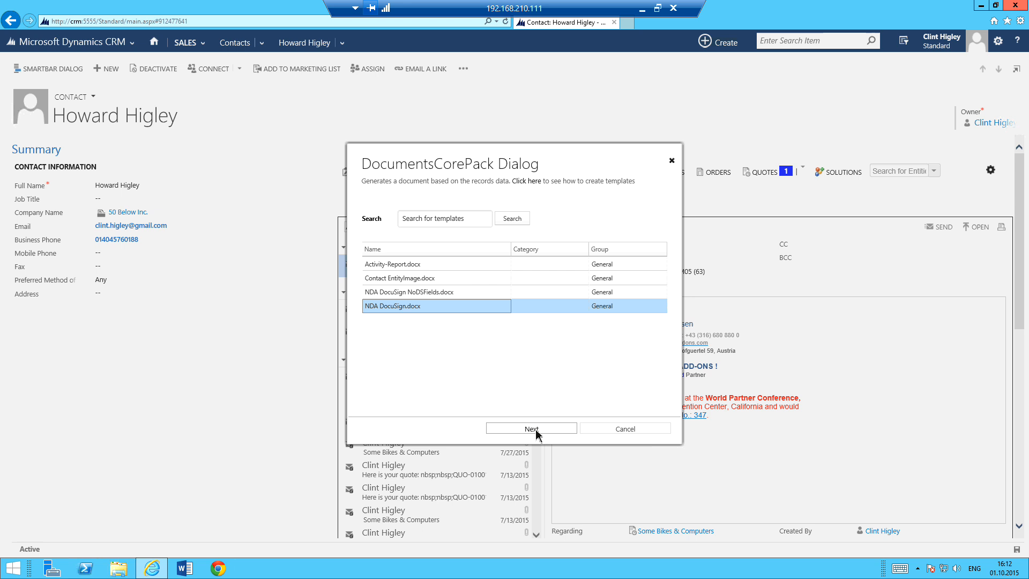
click(531, 428)
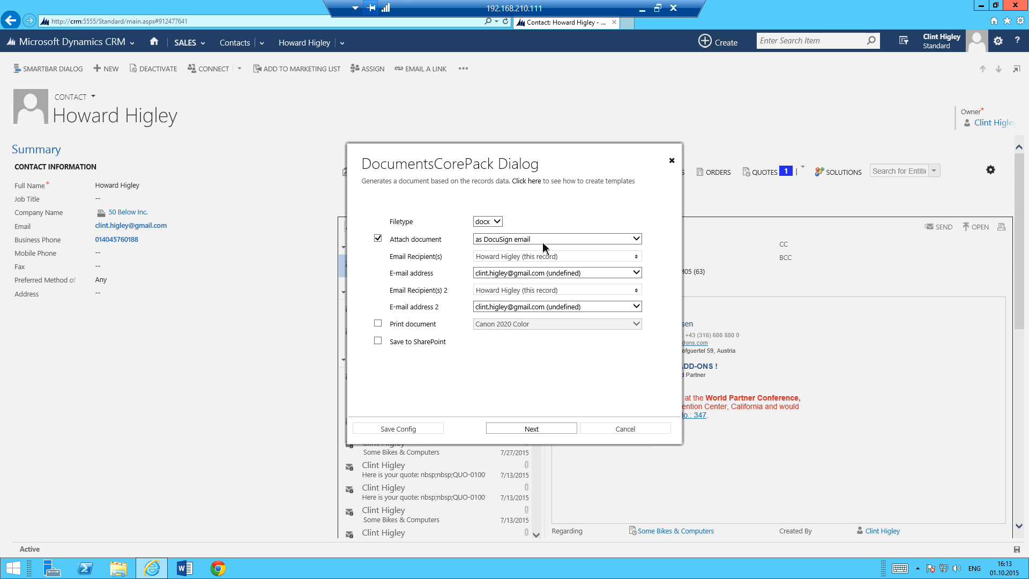
Keep the attachment type as DocuSign email and check the first recipient's address
click(555, 237)
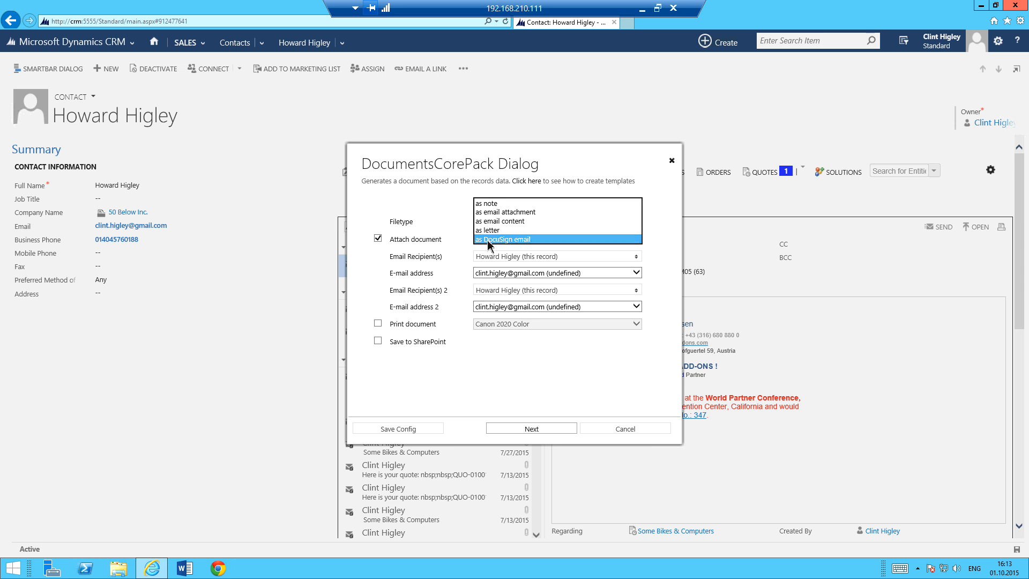
click(517, 239)
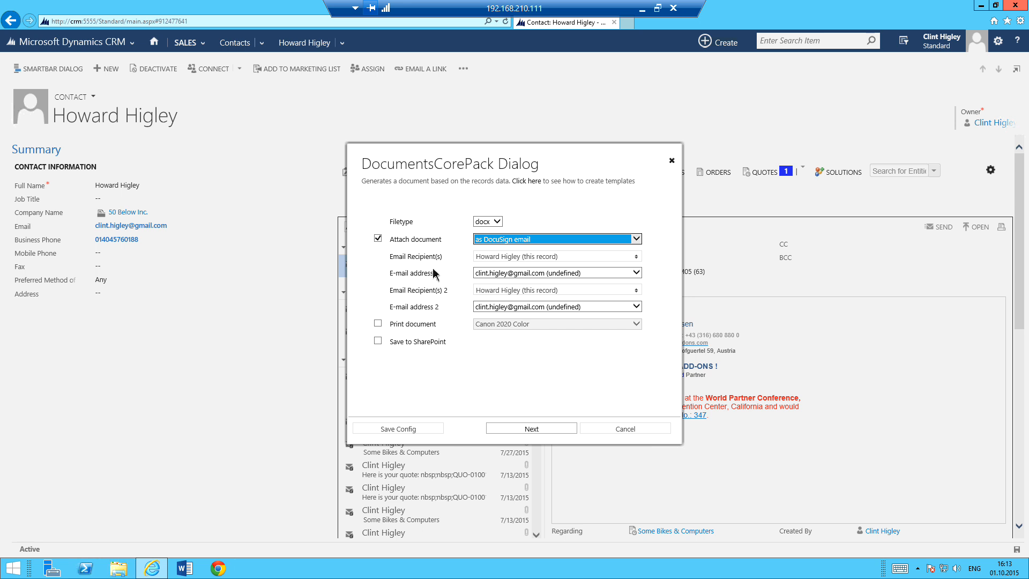
mouse_move(427, 262)
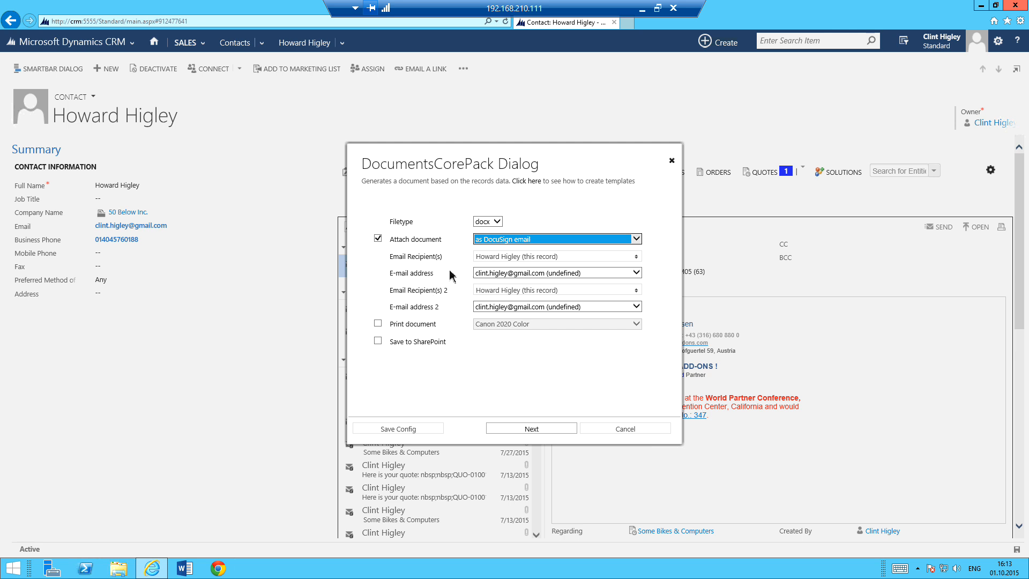
mouse_move(432, 316)
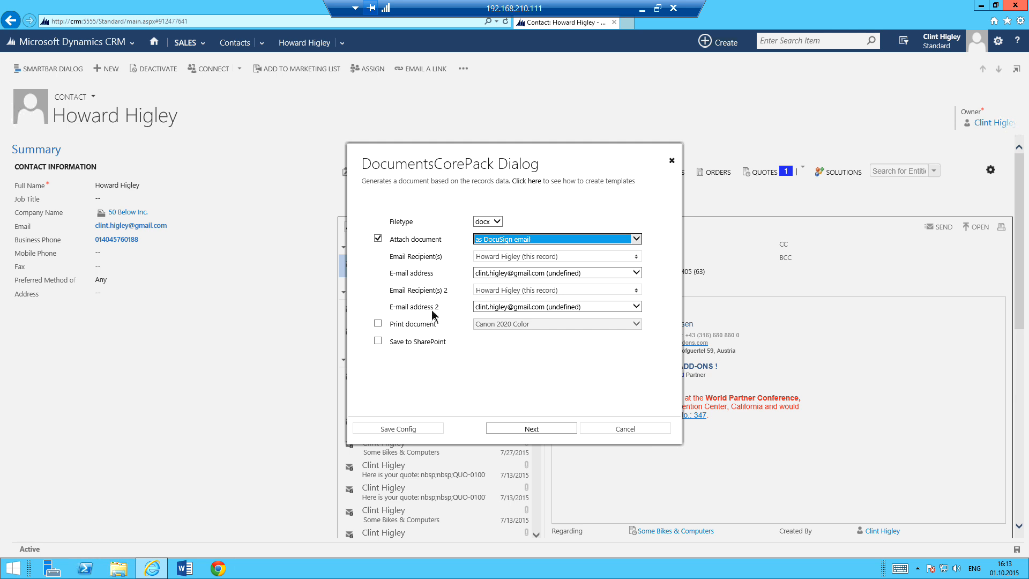
mouse_move(506, 272)
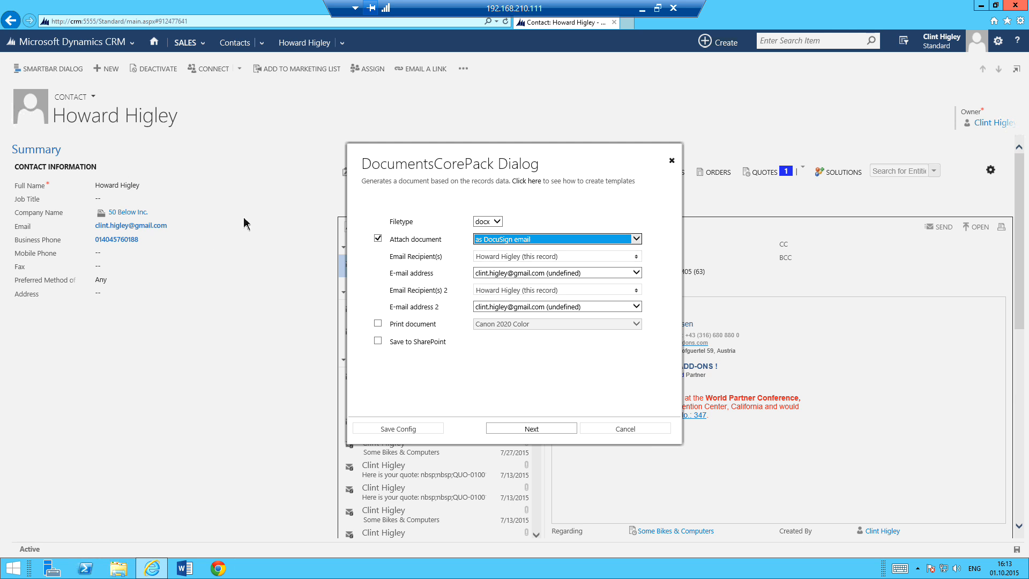
click(556, 272)
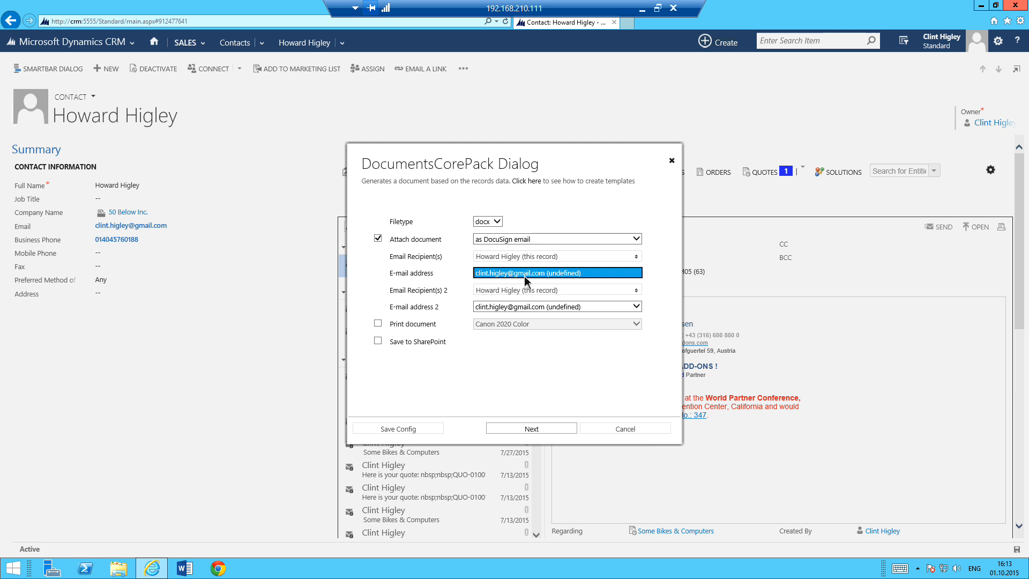
mouse_move(436, 296)
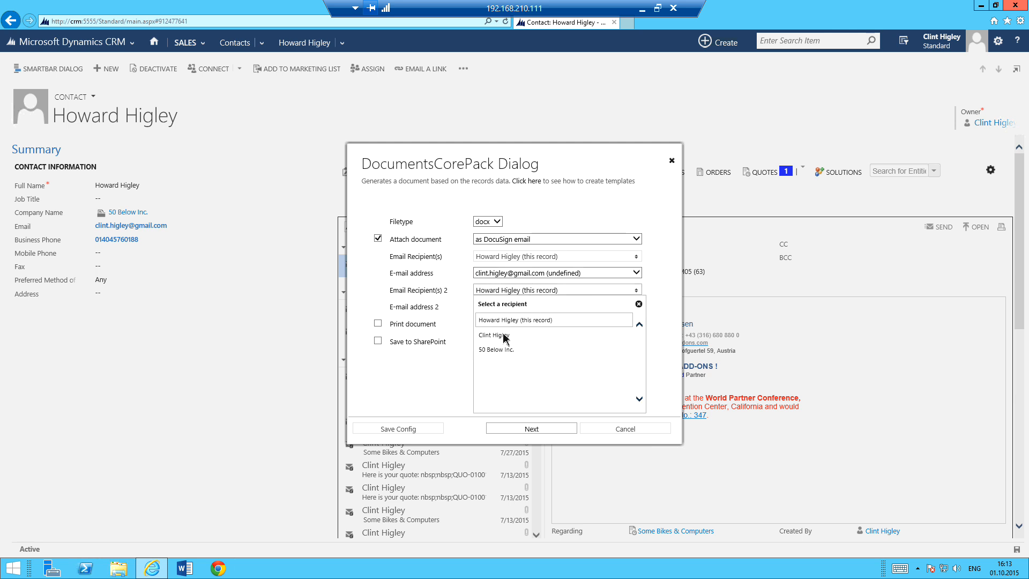
click(491, 334)
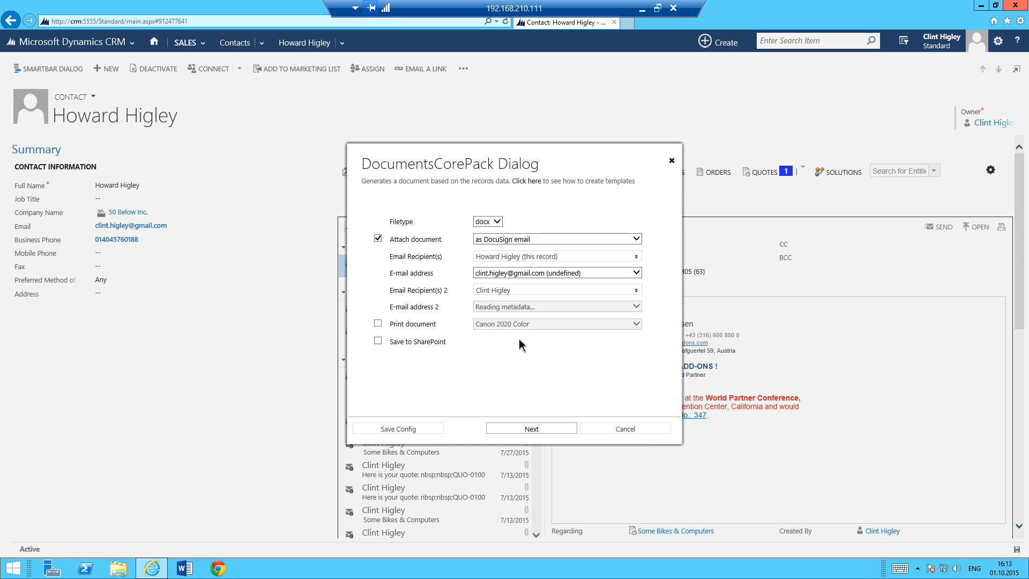
click(556, 306)
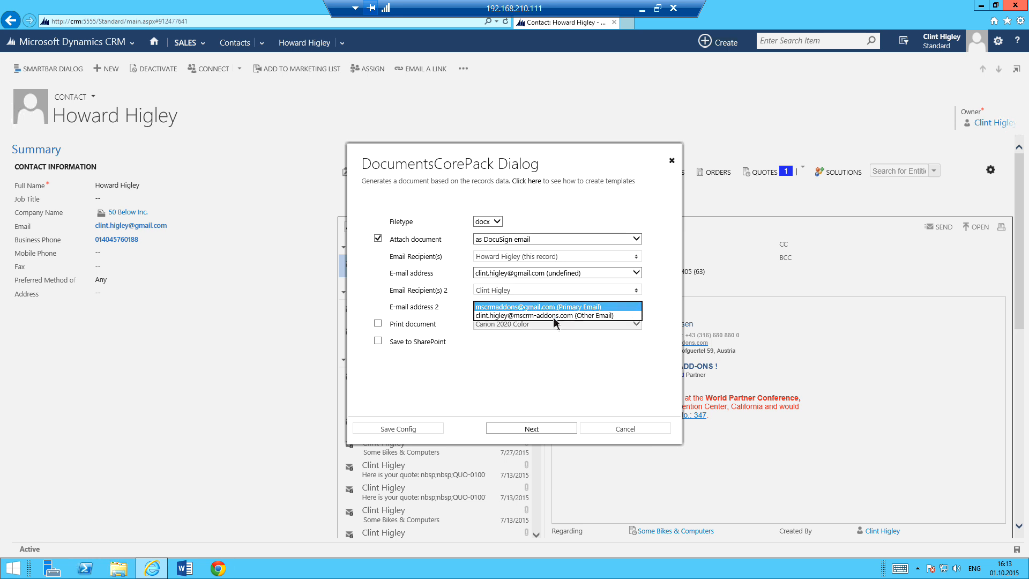
click(538, 315)
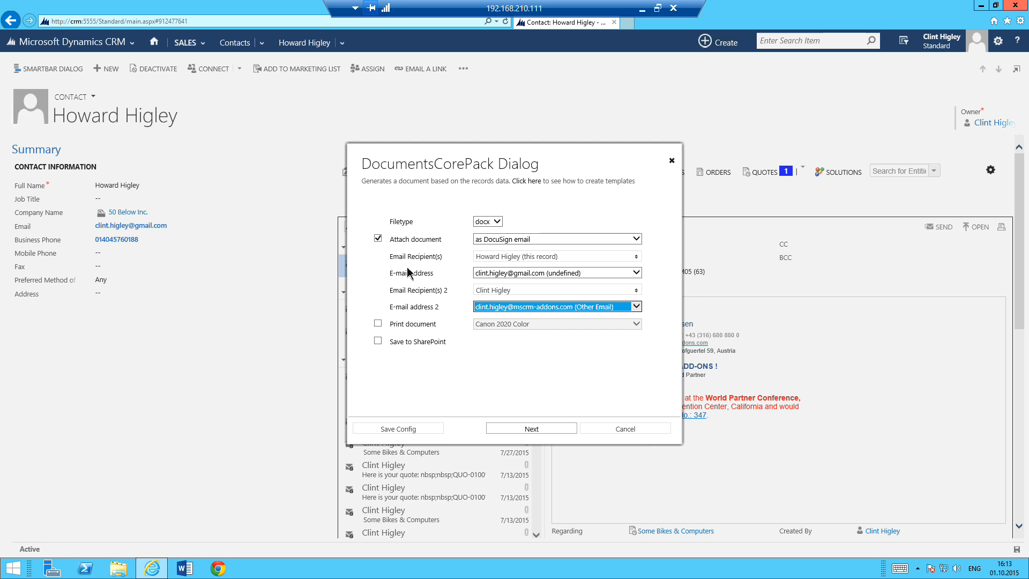
mouse_move(454, 306)
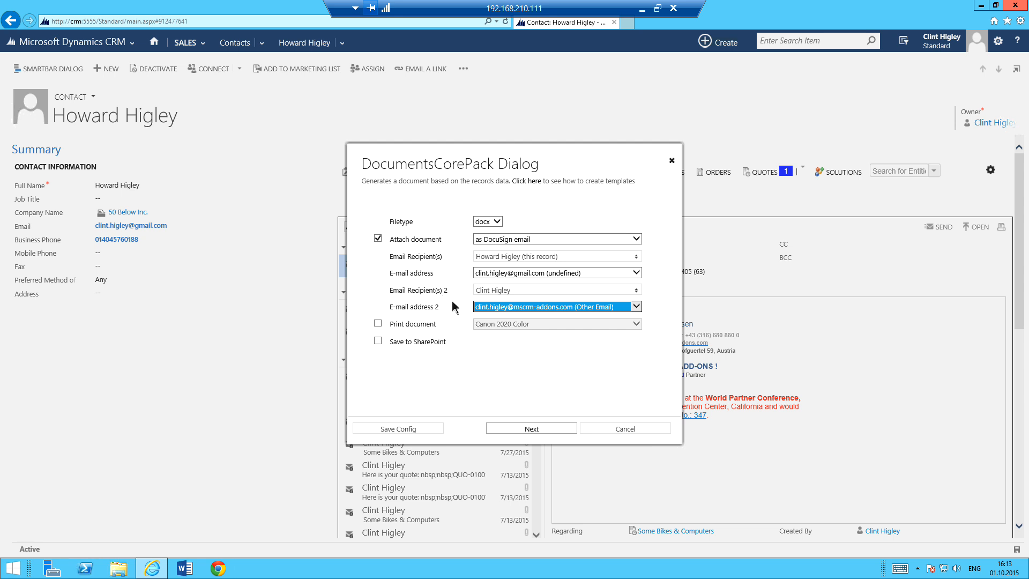
mouse_move(388, 293)
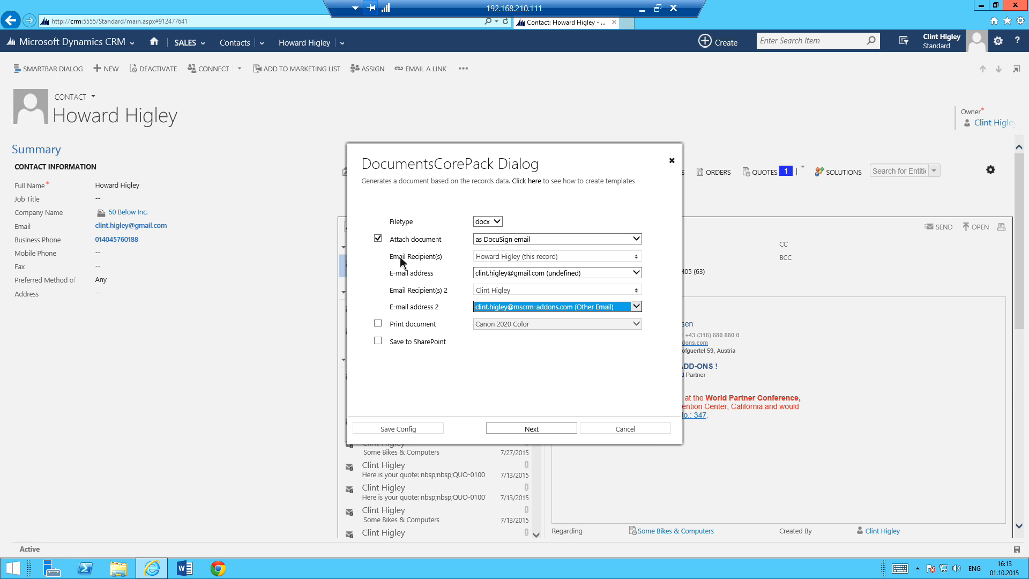
mouse_move(429, 266)
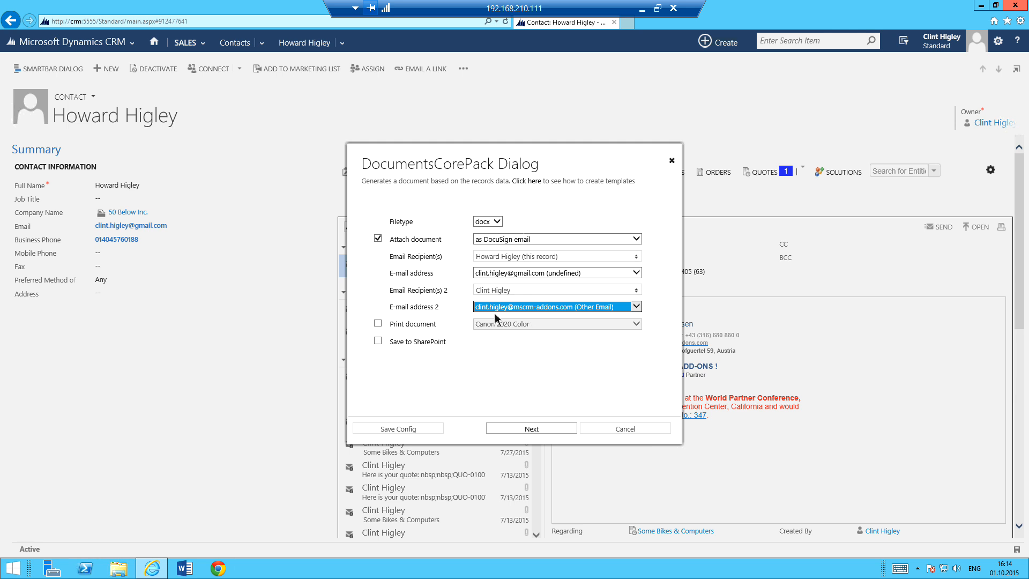
mouse_move(552, 443)
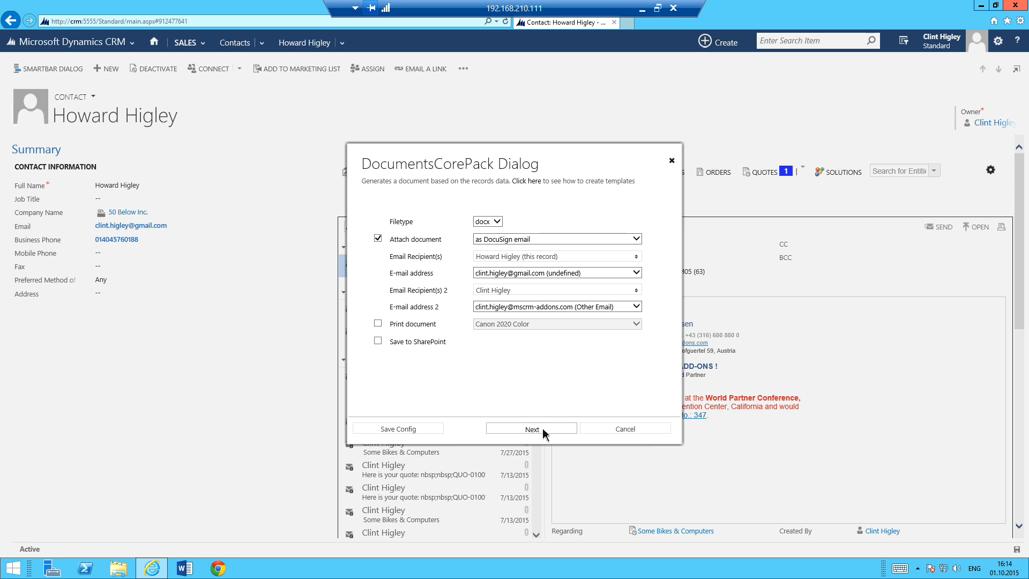
click(529, 428)
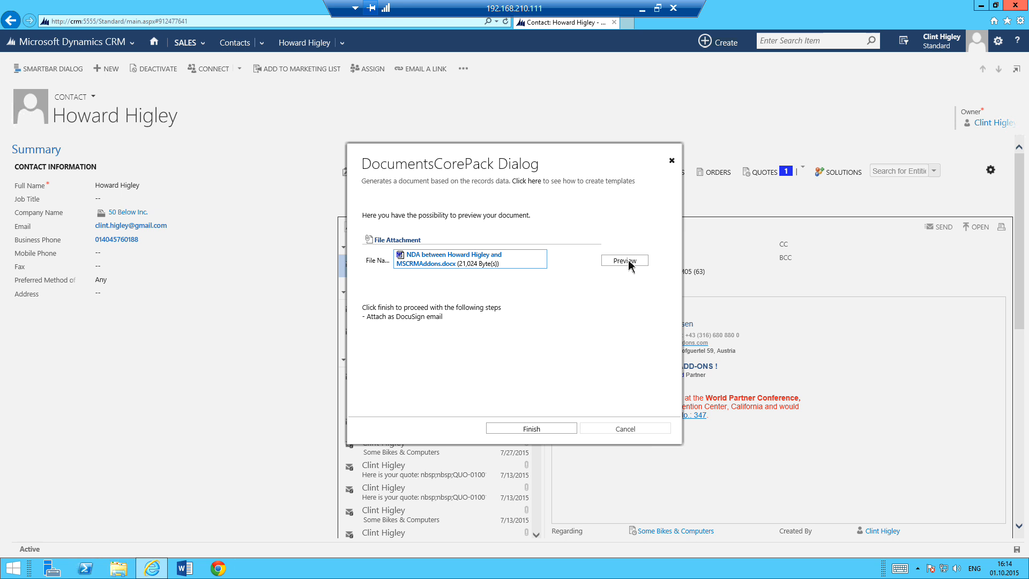
Preview the merged NDA naming both parties, then Finish the DocuSign email
click(623, 260)
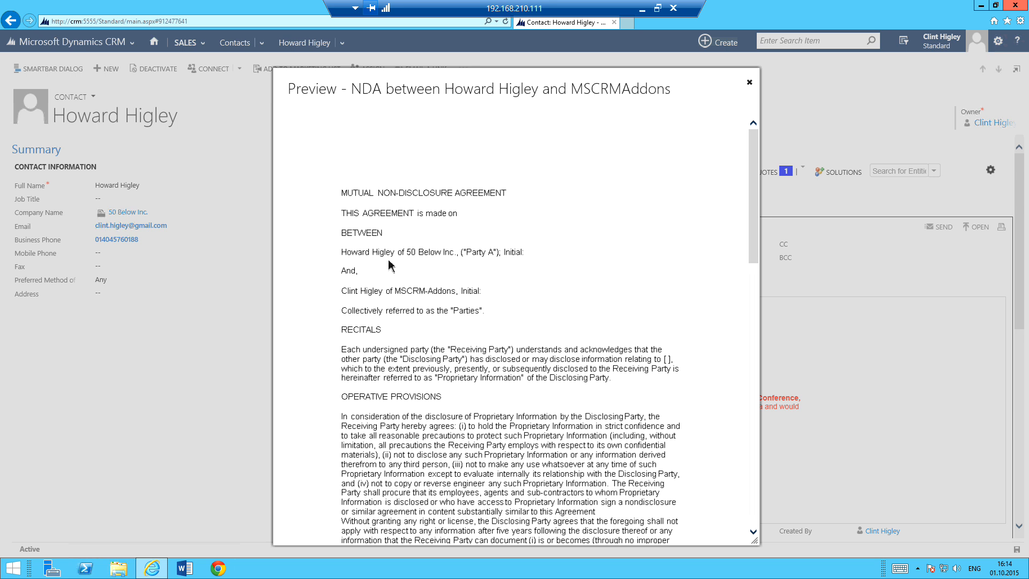
mouse_move(380, 315)
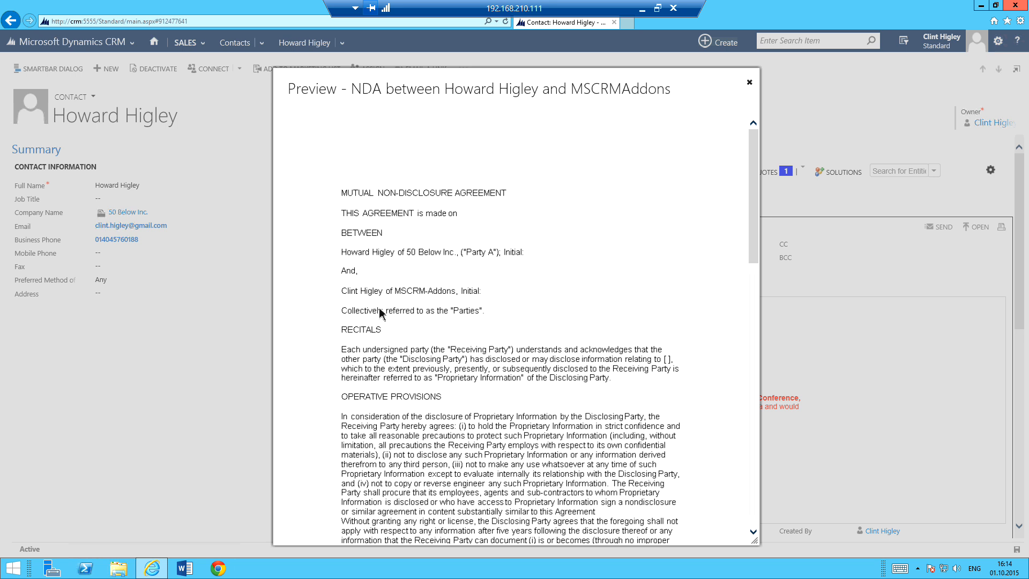
mouse_move(746, 212)
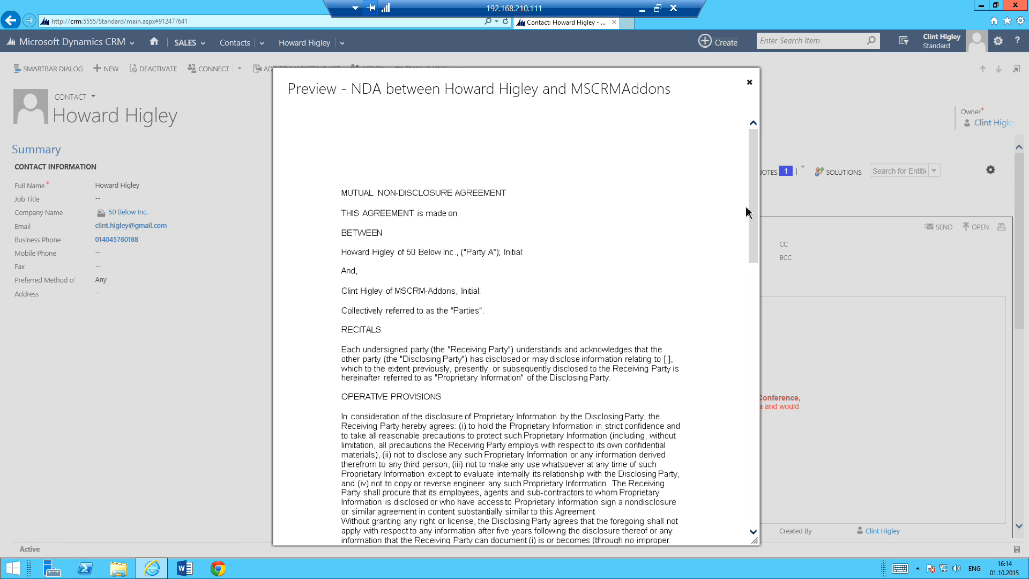
scroll(down, 3)
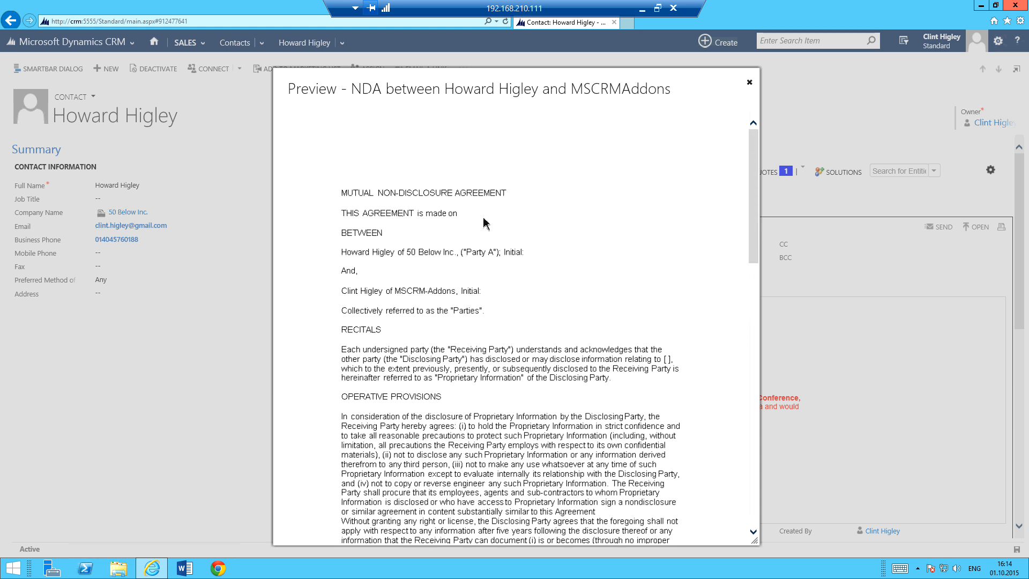
mouse_move(477, 315)
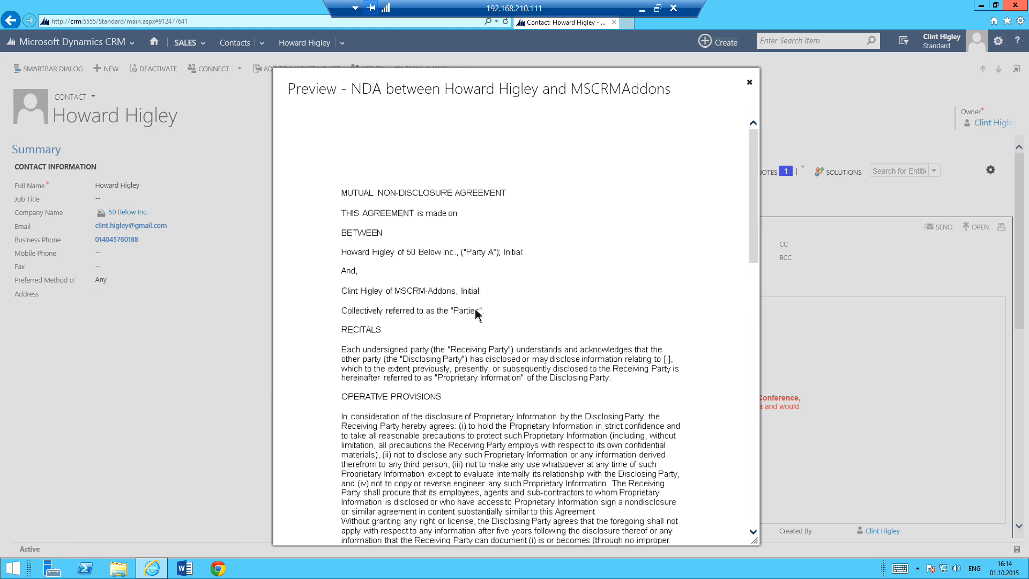
mouse_move(511, 182)
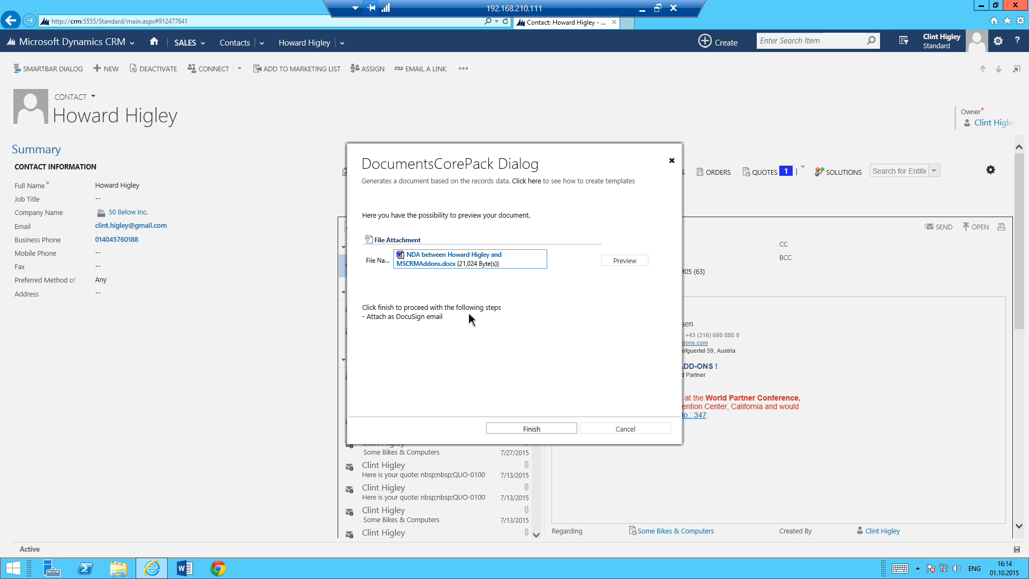
mouse_move(531, 428)
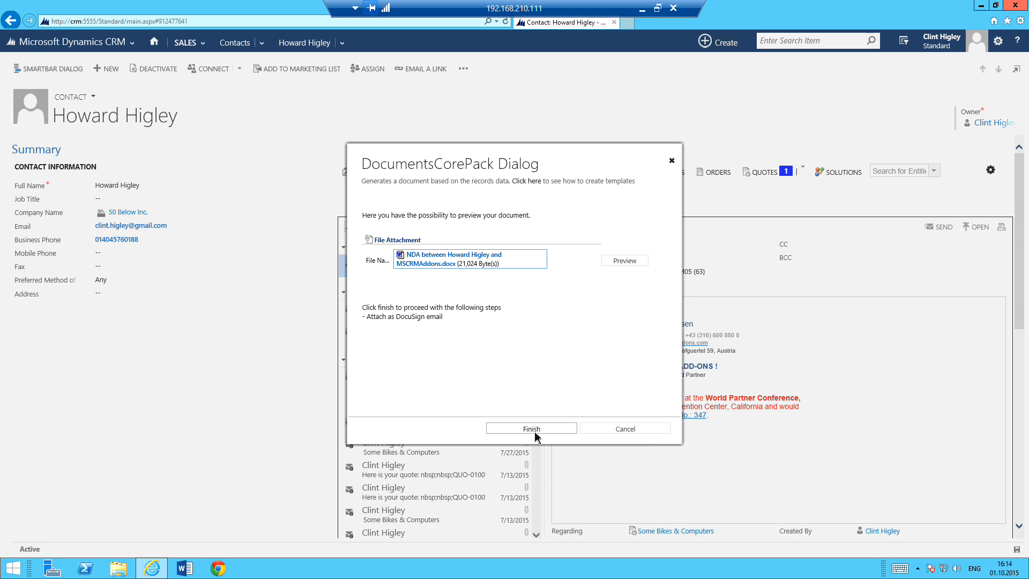
click(531, 427)
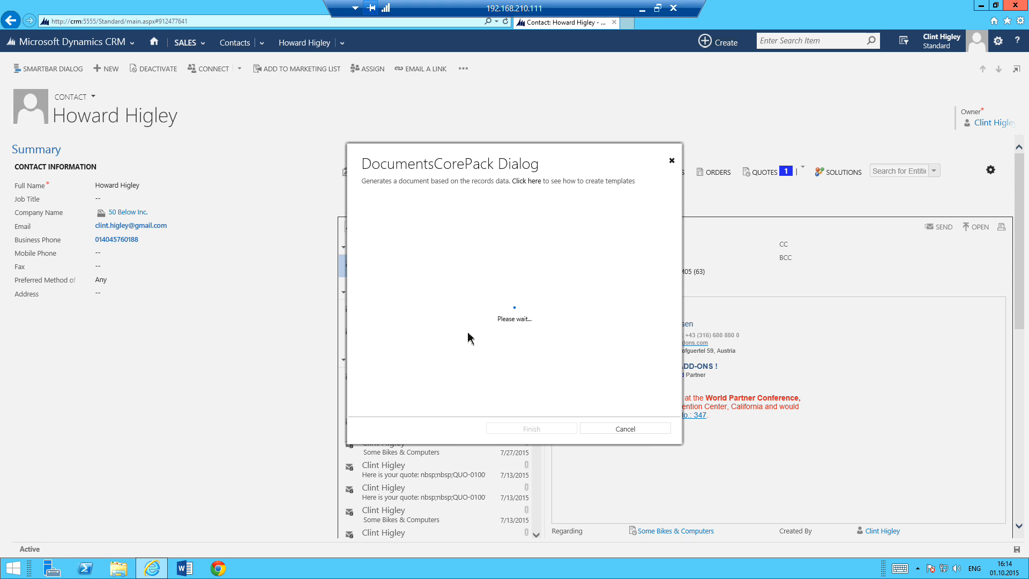
mouse_move(557, 264)
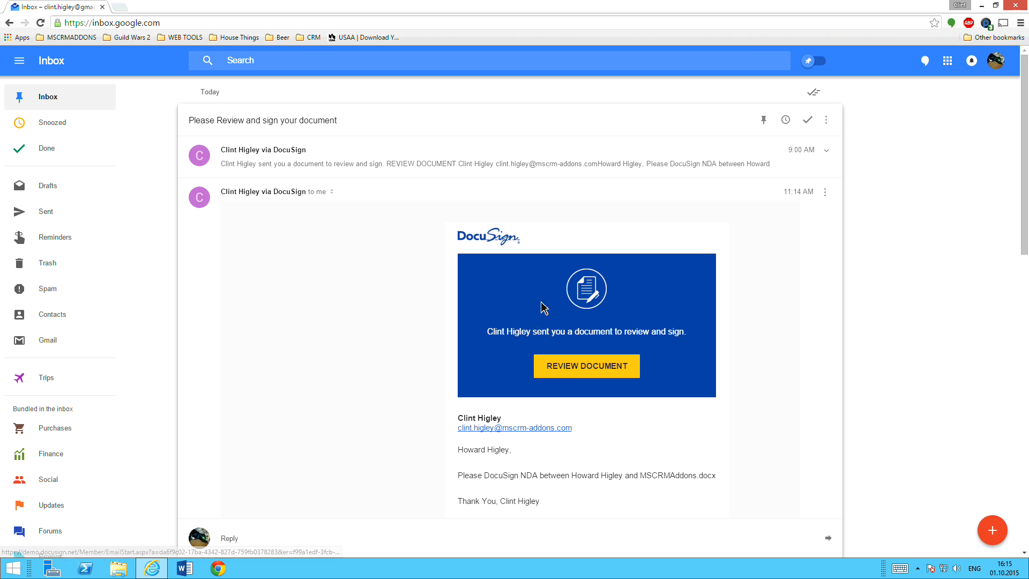
Open the NDA from the DocuSign email and accept electronic records and signatures
click(585, 365)
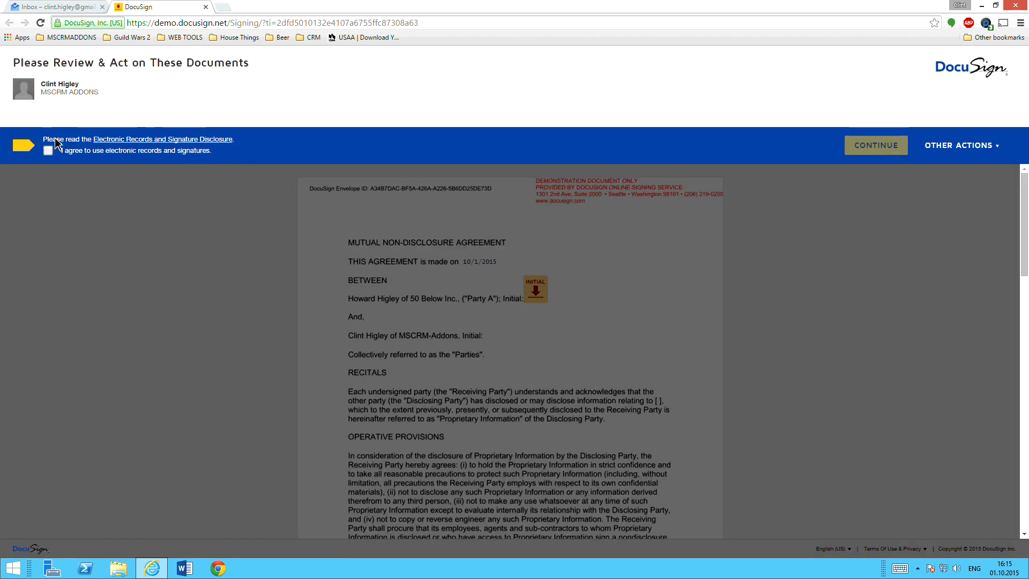
mouse_move(303, 322)
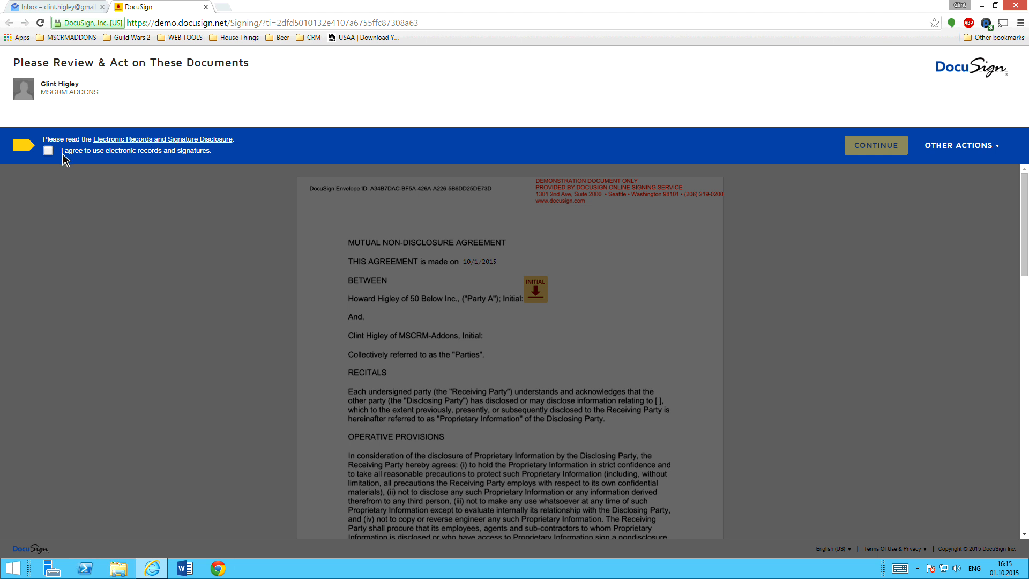
mouse_move(214, 152)
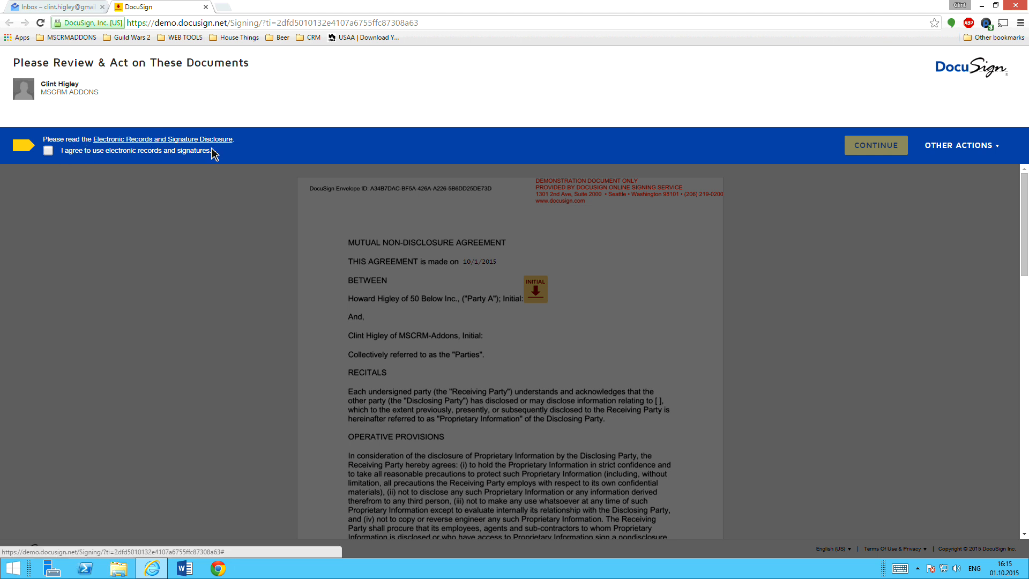
click(48, 150)
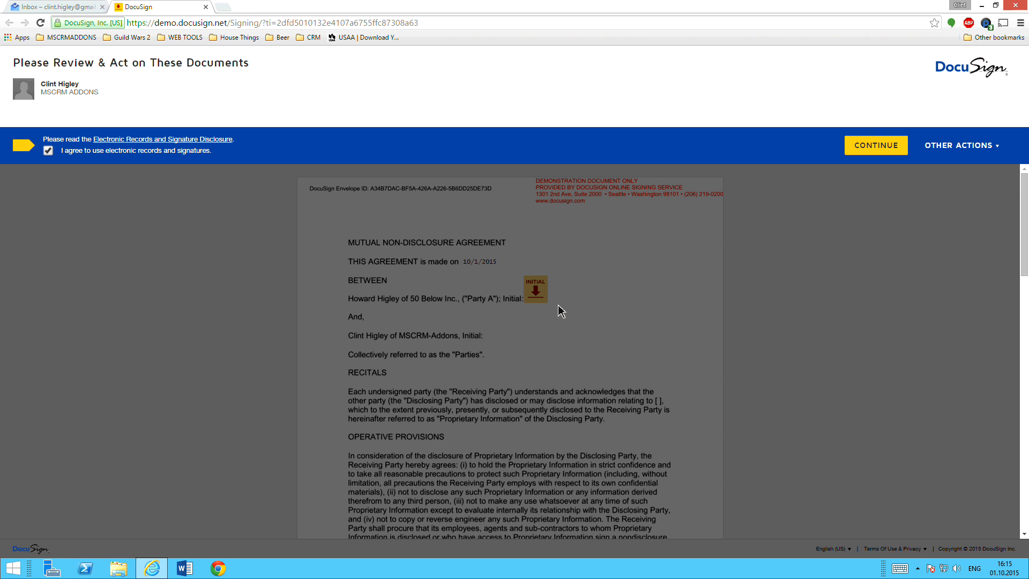
click(874, 145)
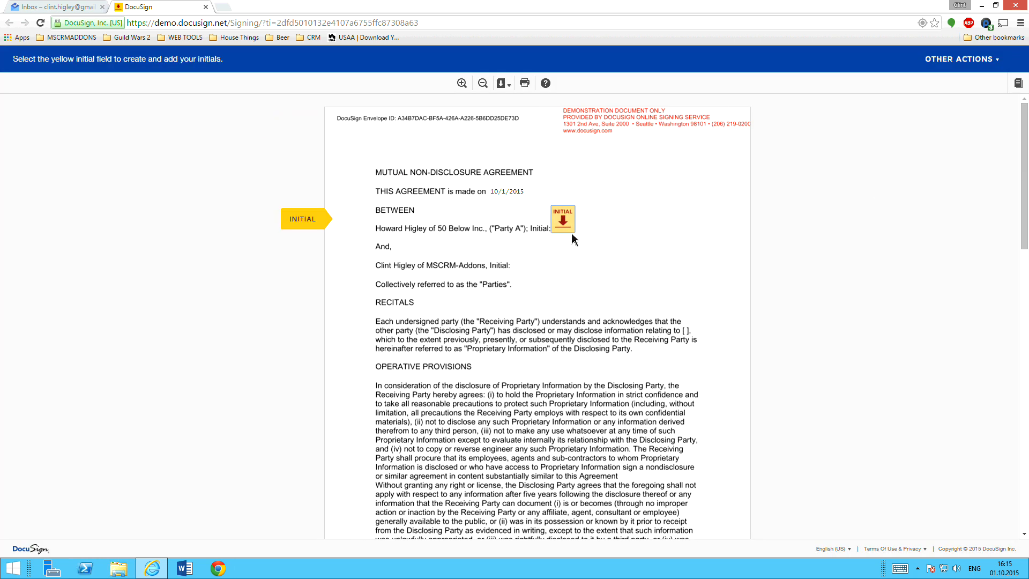
mouse_move(499, 196)
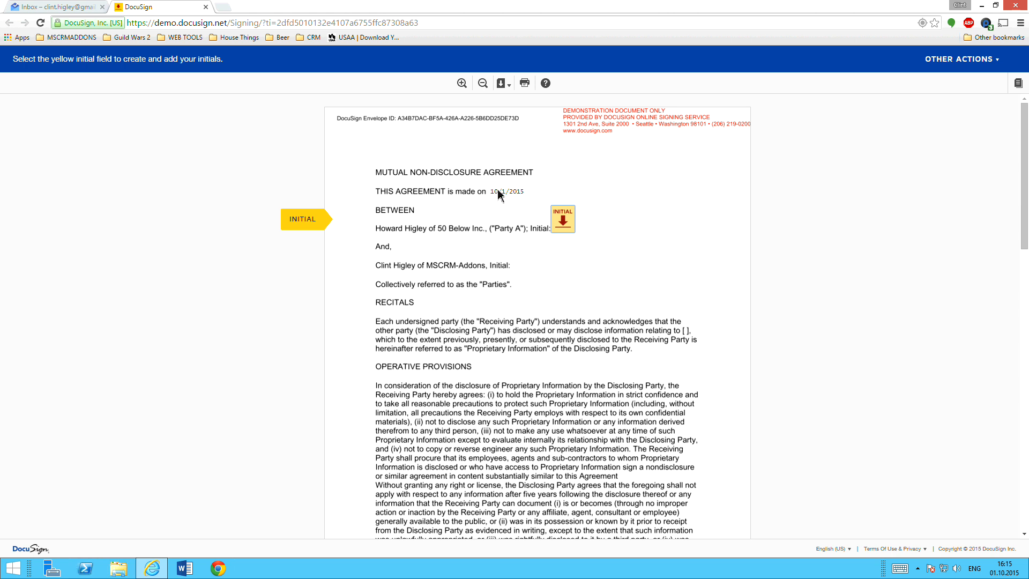
mouse_move(516, 196)
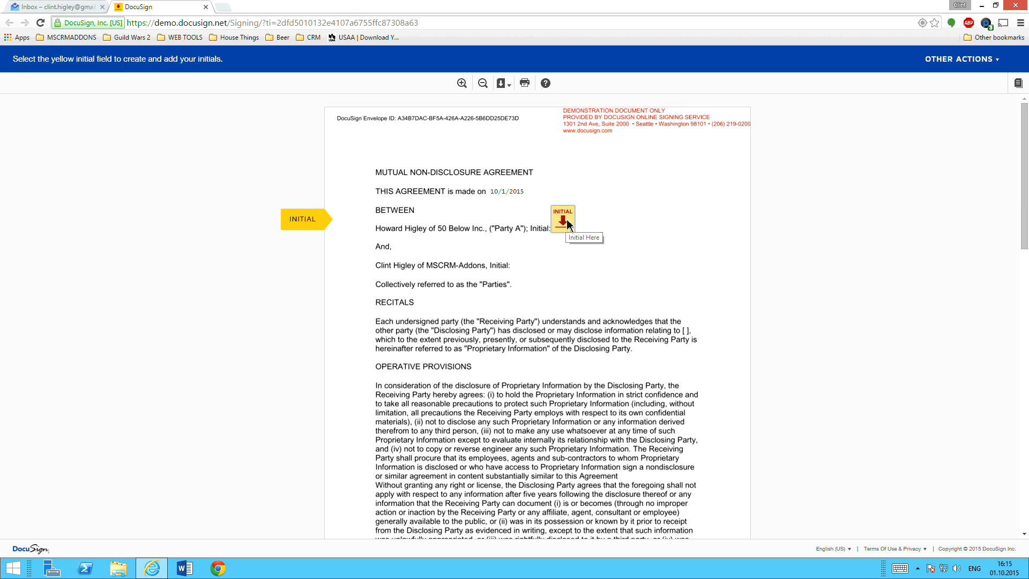
click(562, 217)
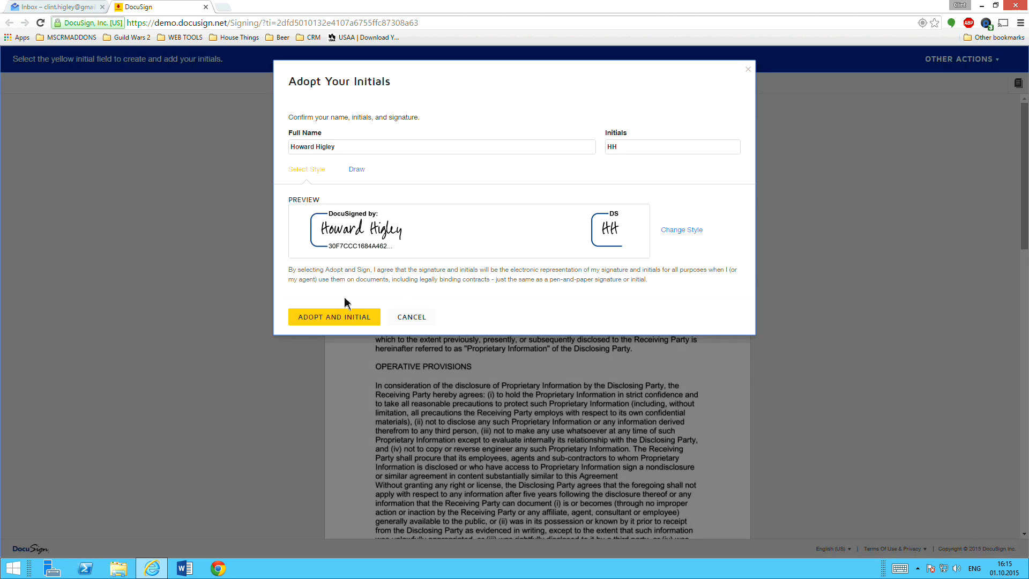
click(334, 316)
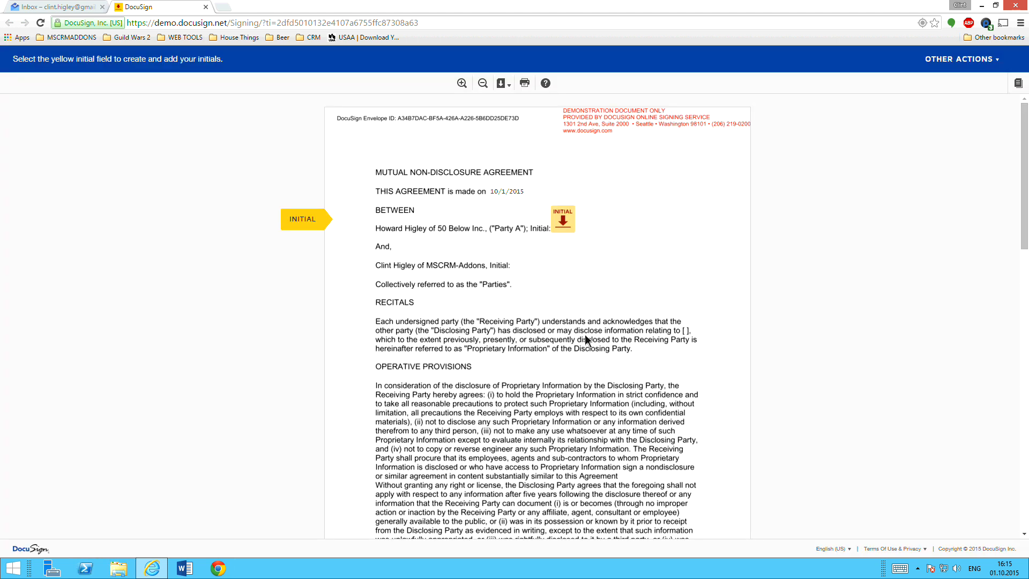
click(562, 219)
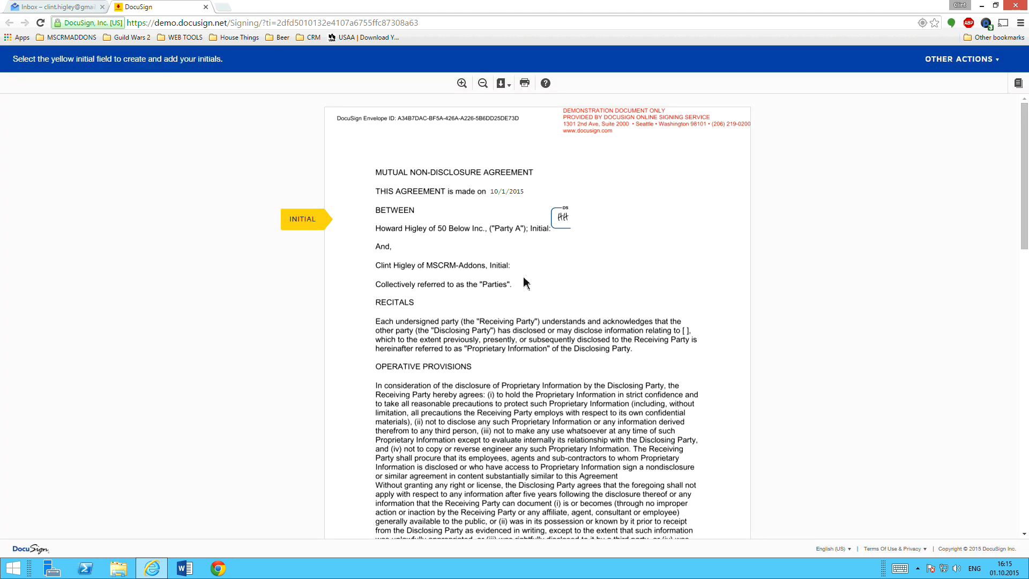
scroll(down, 3)
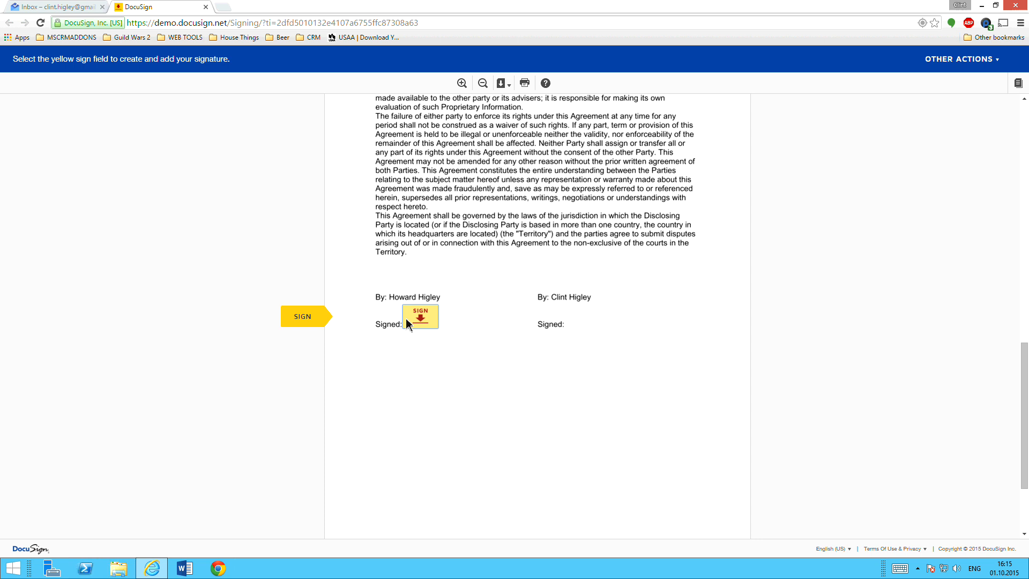
mouse_move(418, 322)
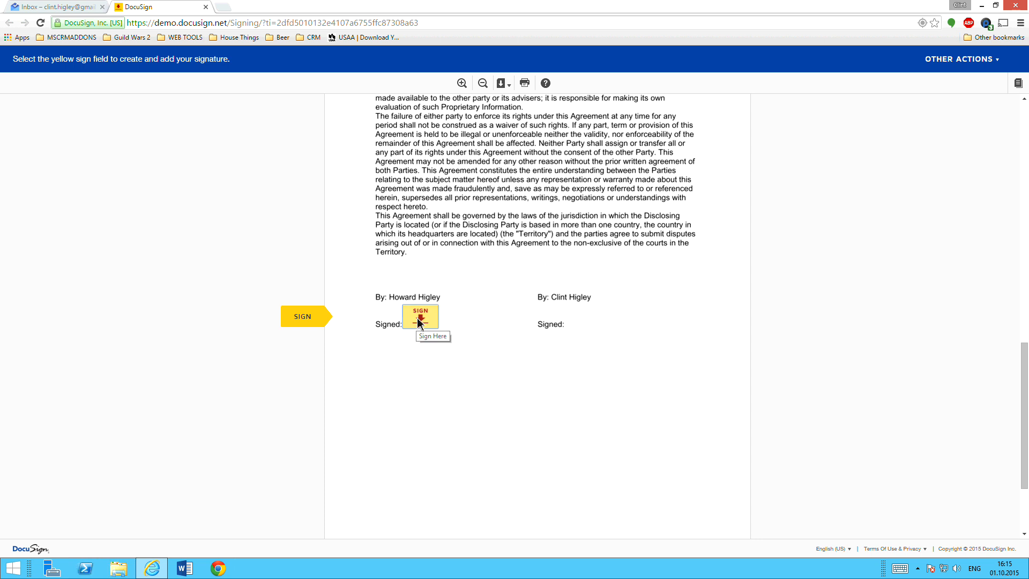
click(419, 316)
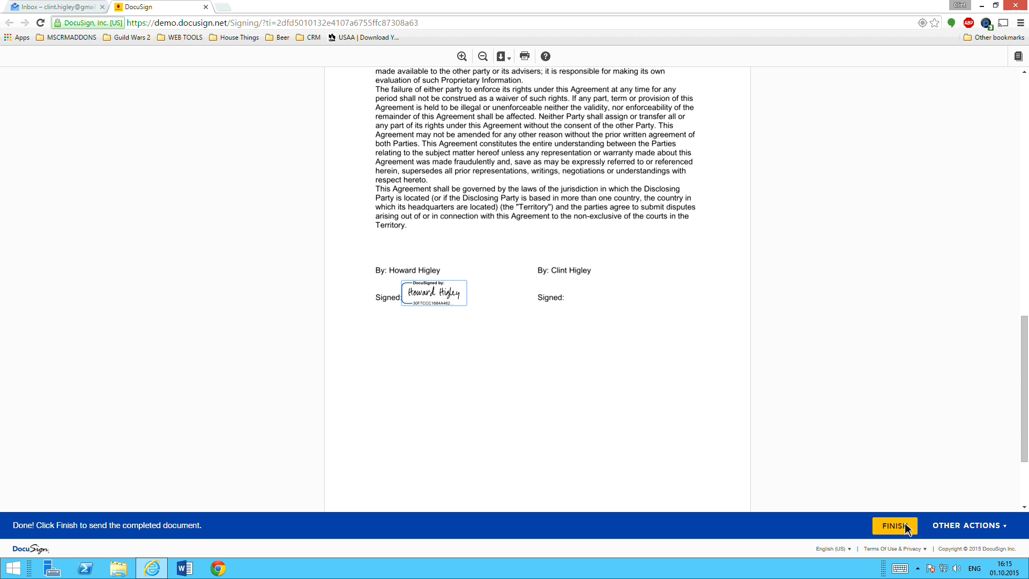
click(893, 525)
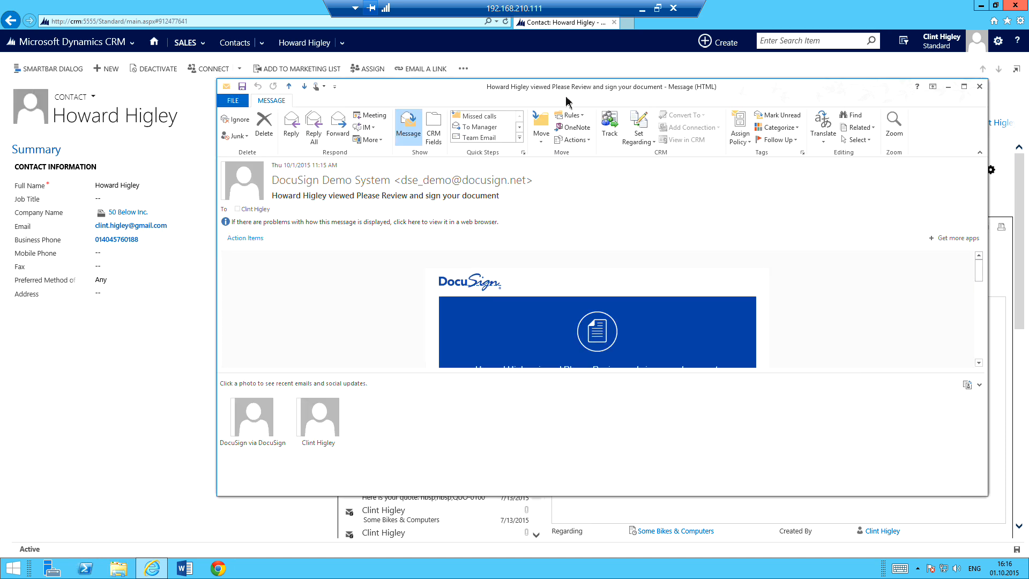
mouse_move(554, 91)
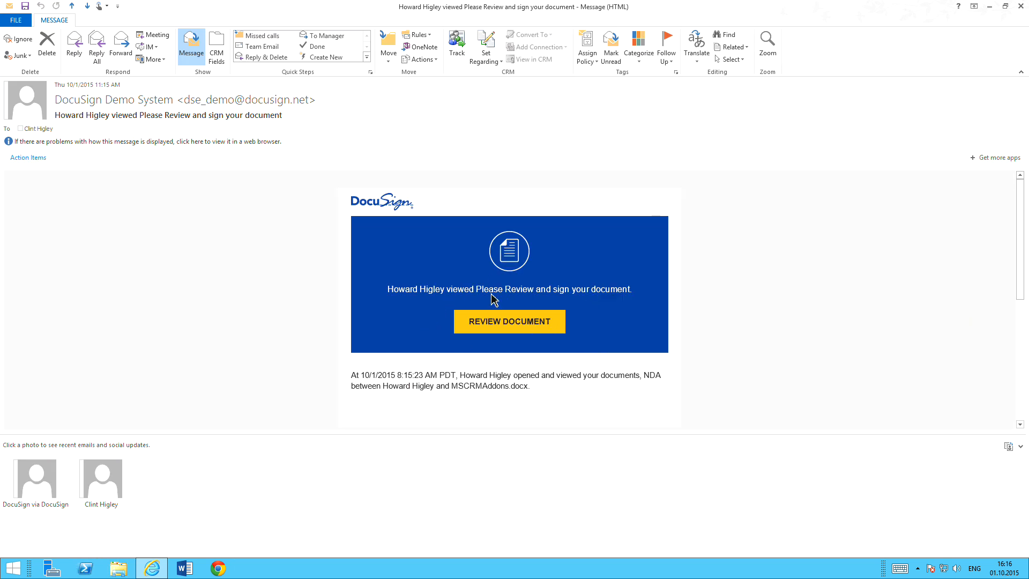
mouse_move(519, 328)
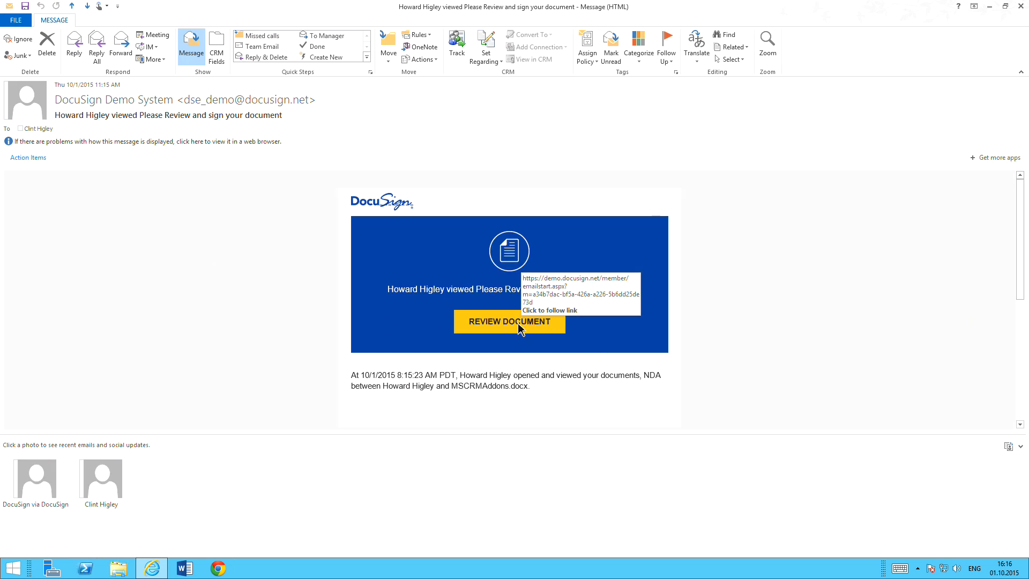
Follow the REVIEW DOCUMENT link in DocuSign's viewed-document notification email
click(509, 322)
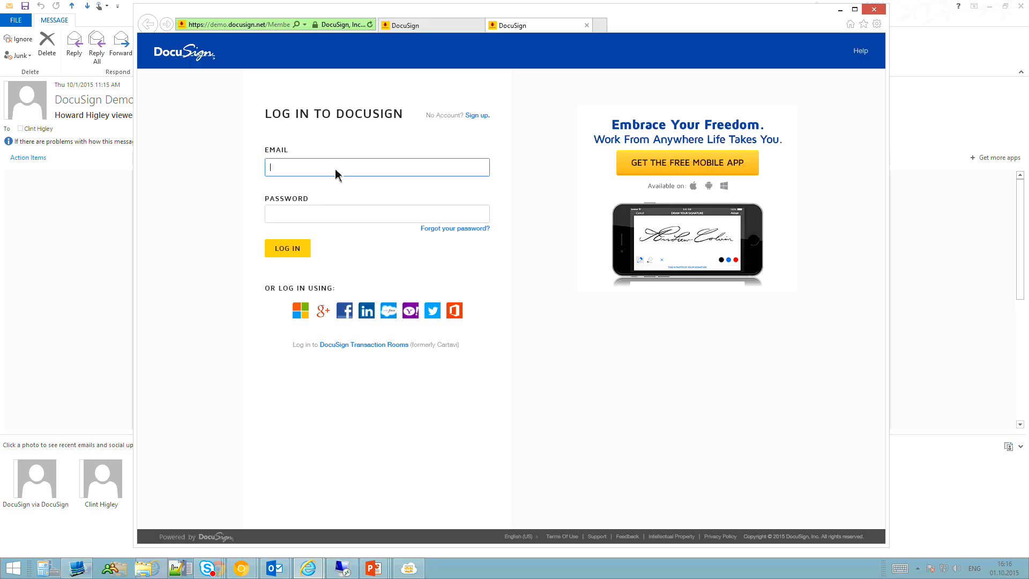
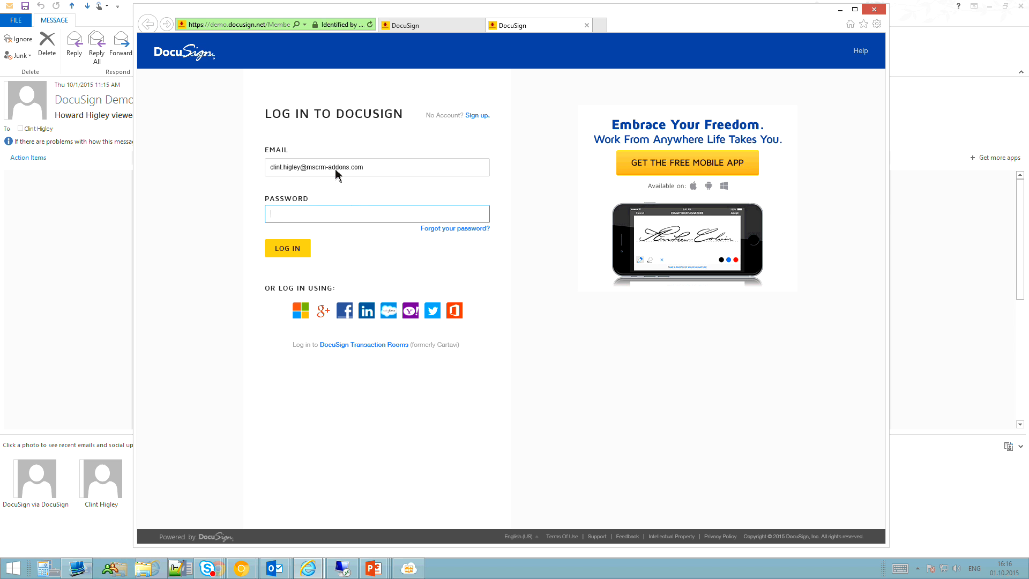
text(password)
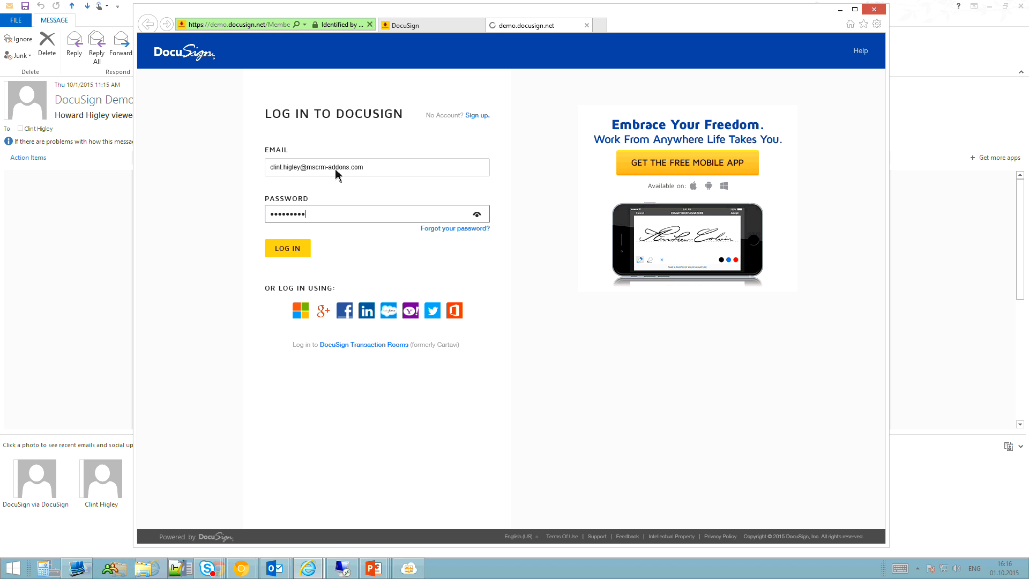
click(287, 248)
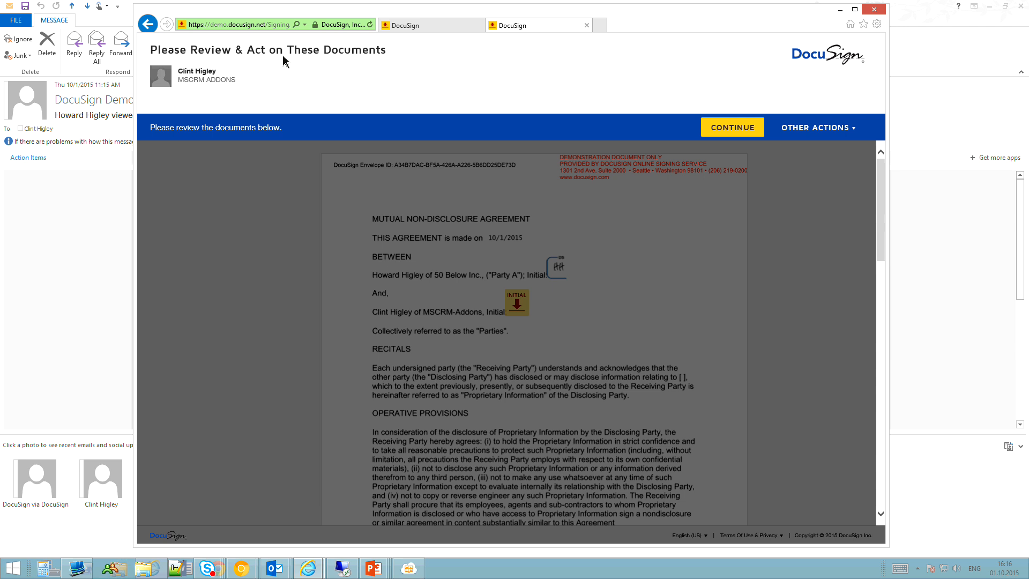
click(731, 126)
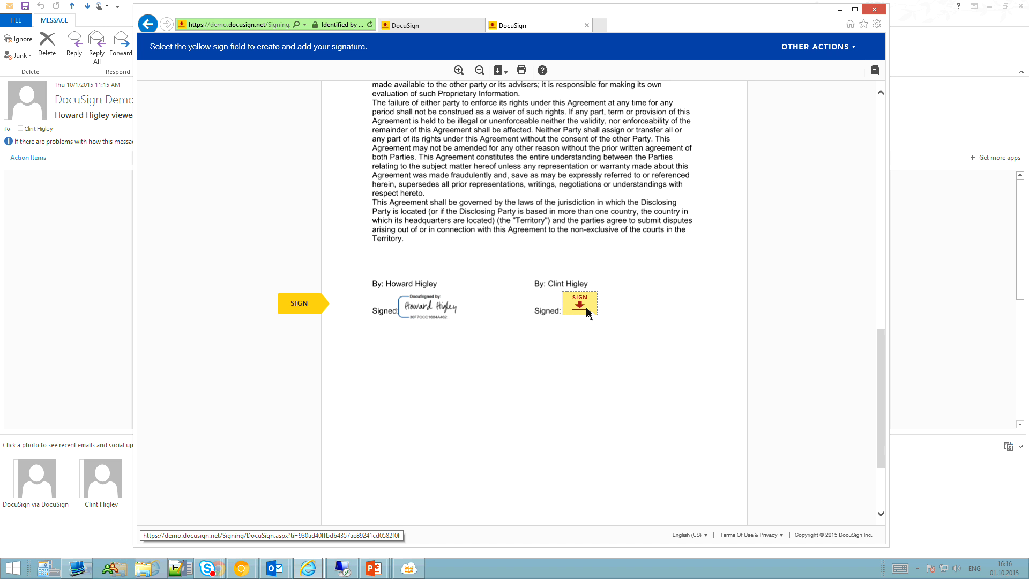
click(578, 303)
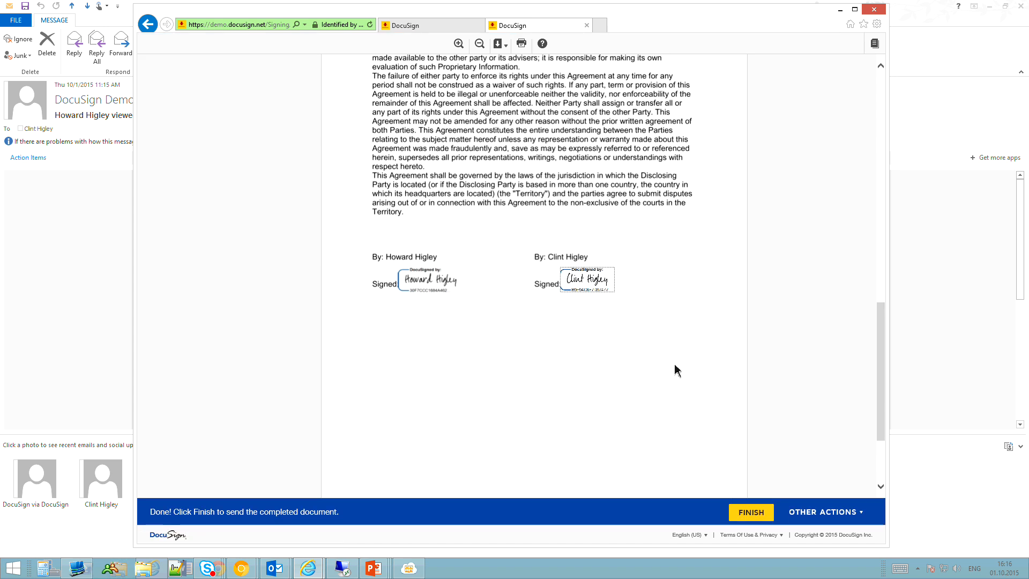
click(750, 511)
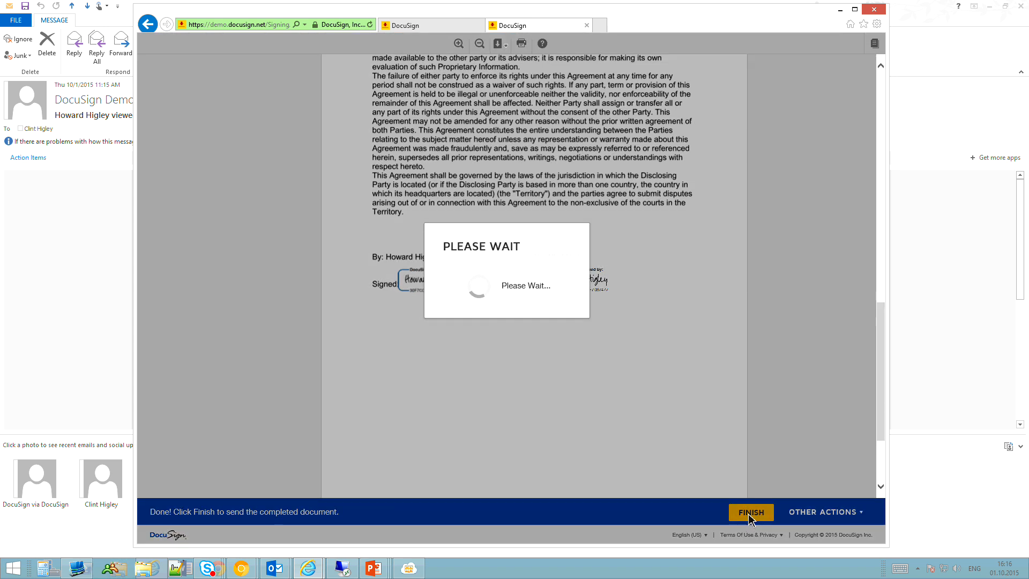
click(750, 512)
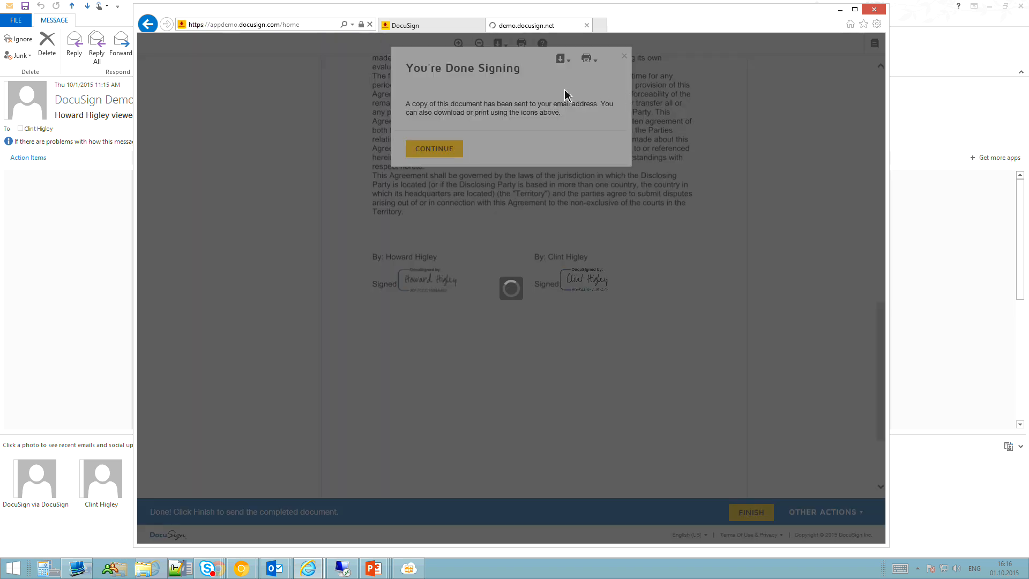
click(433, 148)
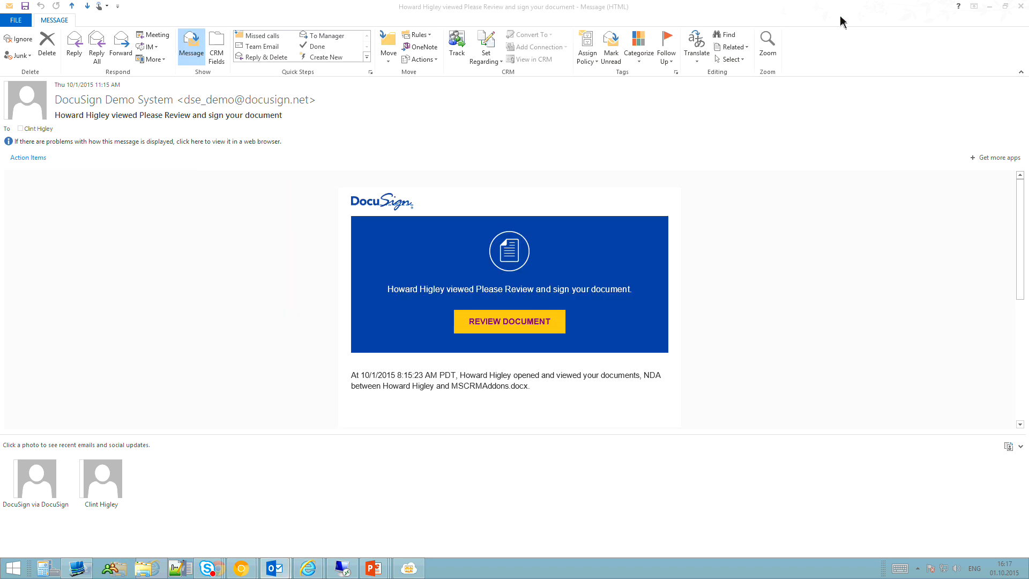
mouse_move(1000, 182)
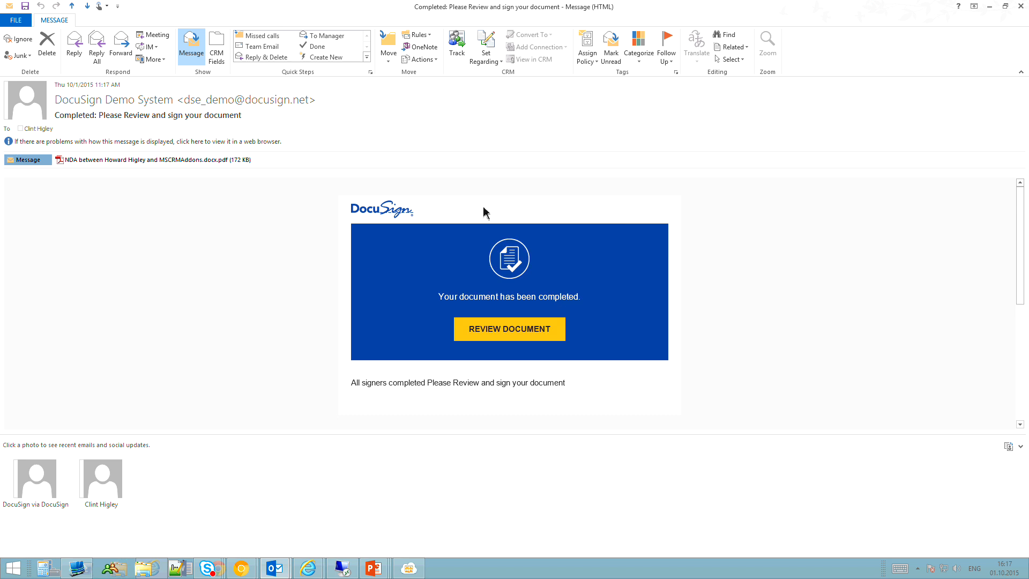
Open the signed NDA PDF attached to DocuSign's completion email
double_click(155, 160)
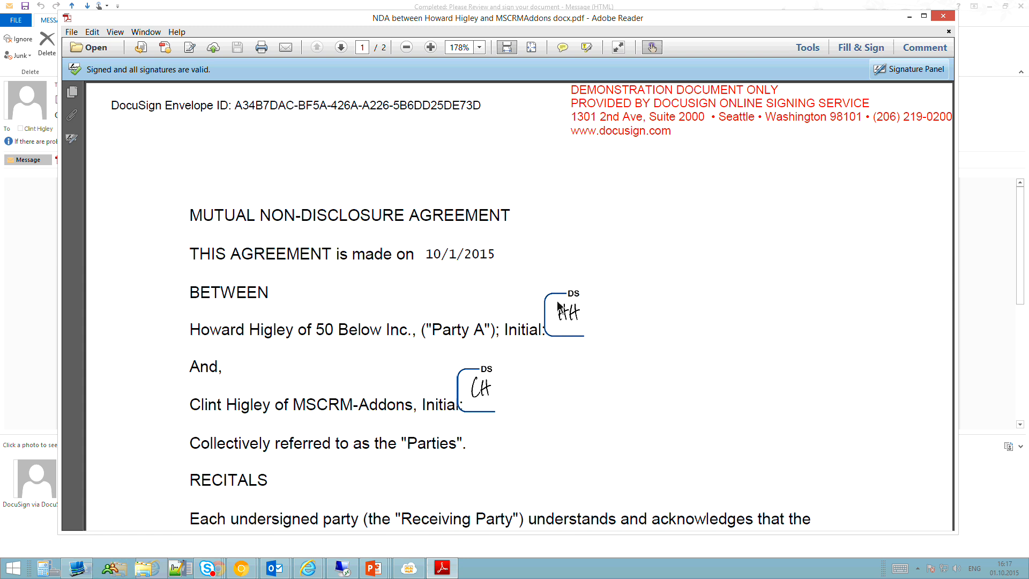
Check both parties' signatures on the NDA's last page, then close Adobe Reader
scroll(down, 3)
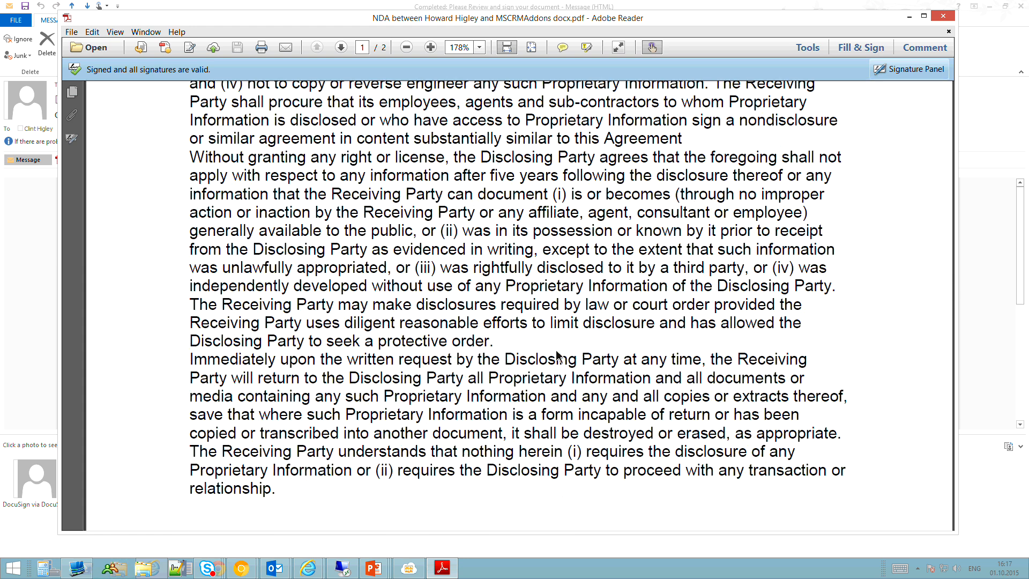
click(339, 46)
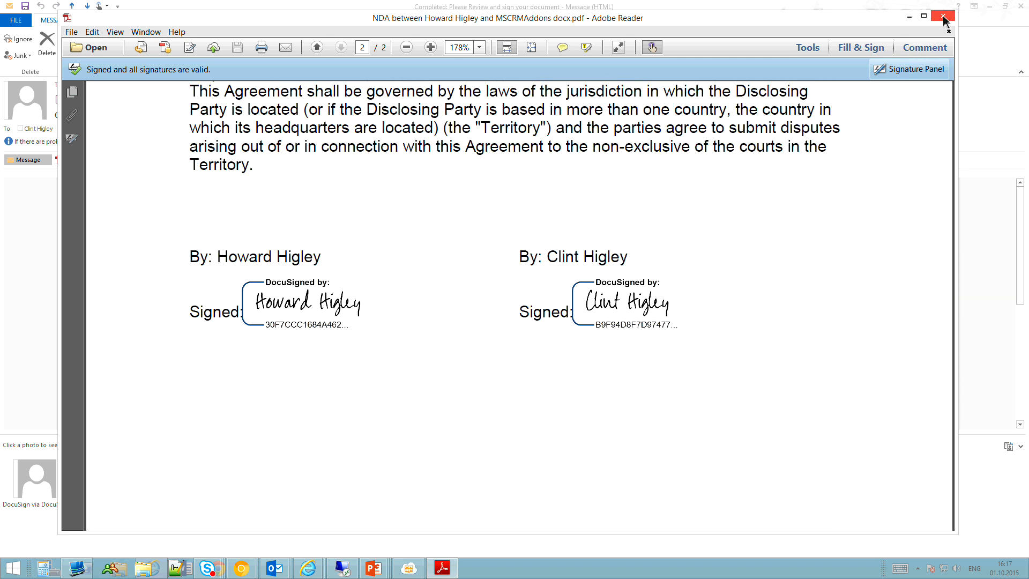
mouse_move(944, 18)
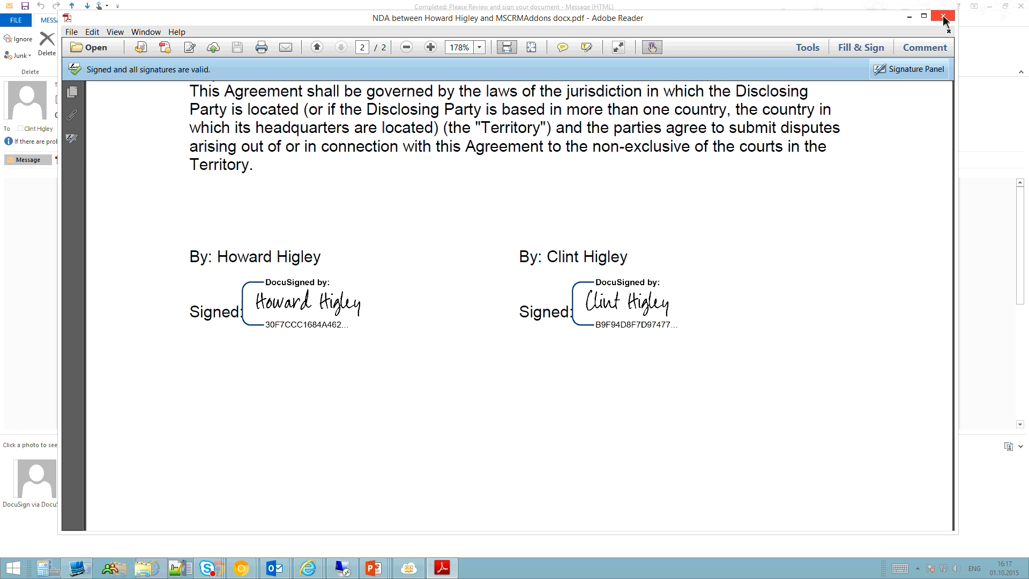
click(944, 15)
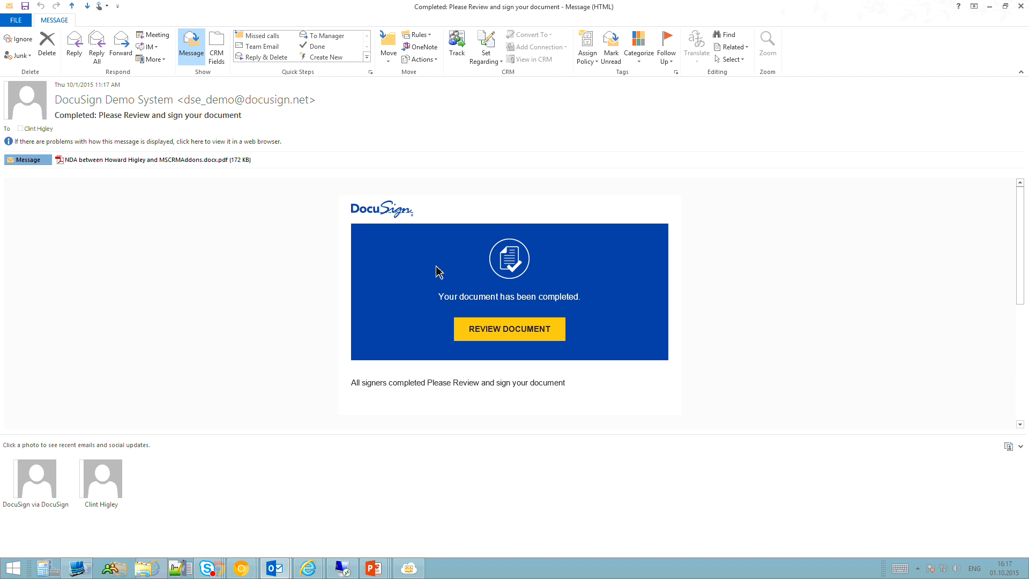
mouse_move(1000, 26)
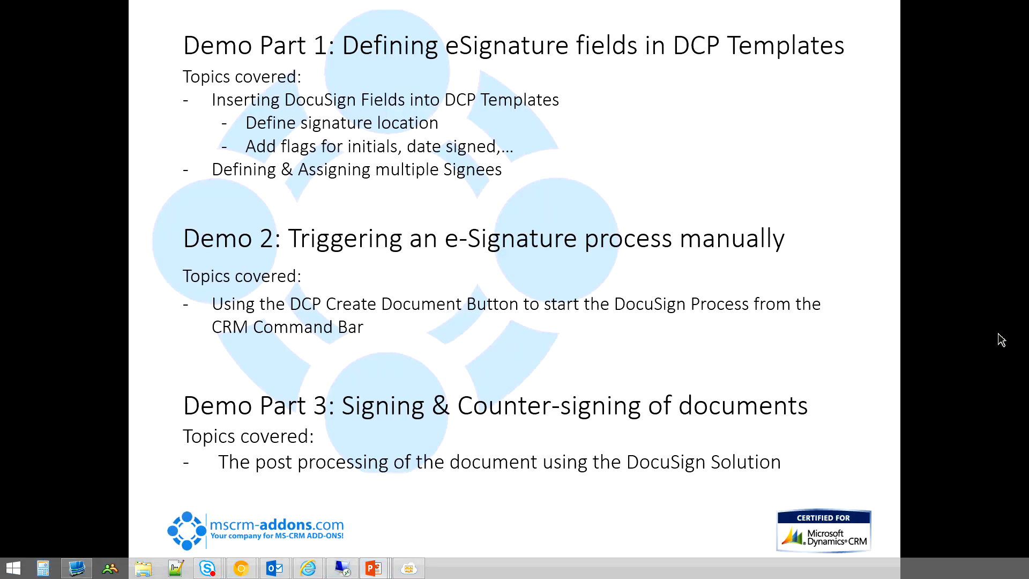
mouse_move(305, 248)
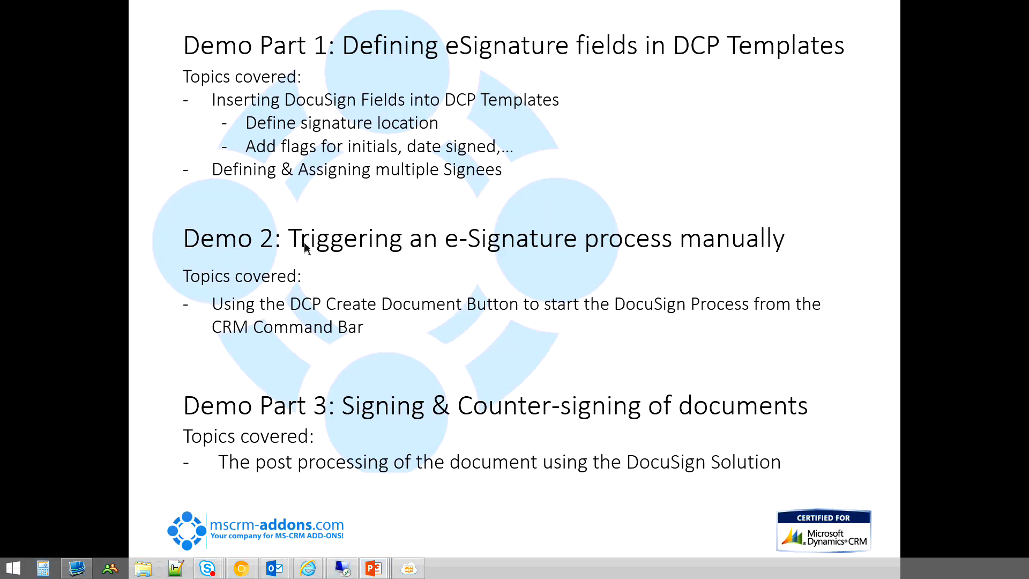
Advance the slide show to the Roadmap slide on other eSignature providers
key(Right)
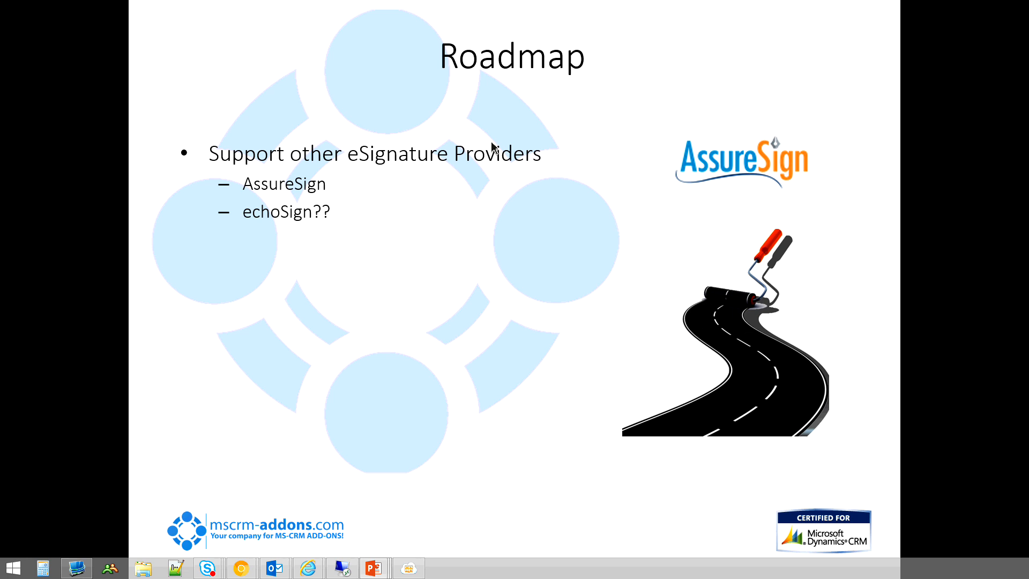
Advance to the closing Thank You slide with webinars and contact details
key(right)
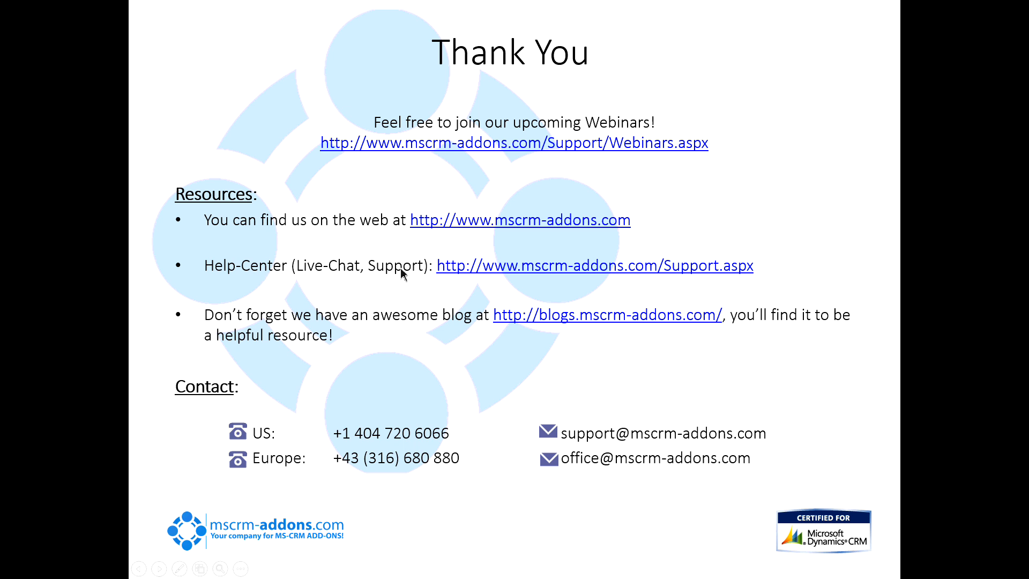
mouse_move(631, 472)
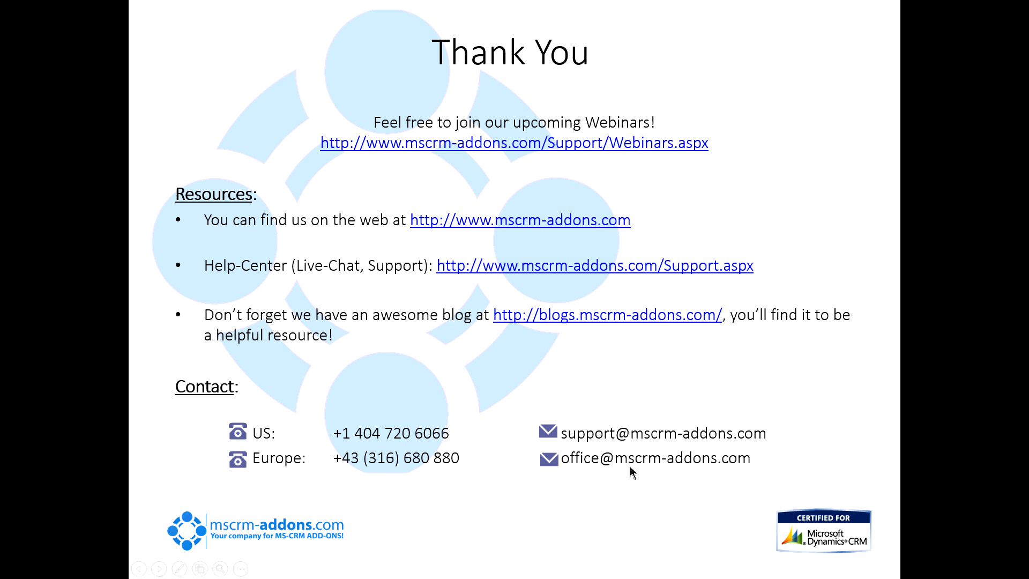
mouse_move(365, 280)
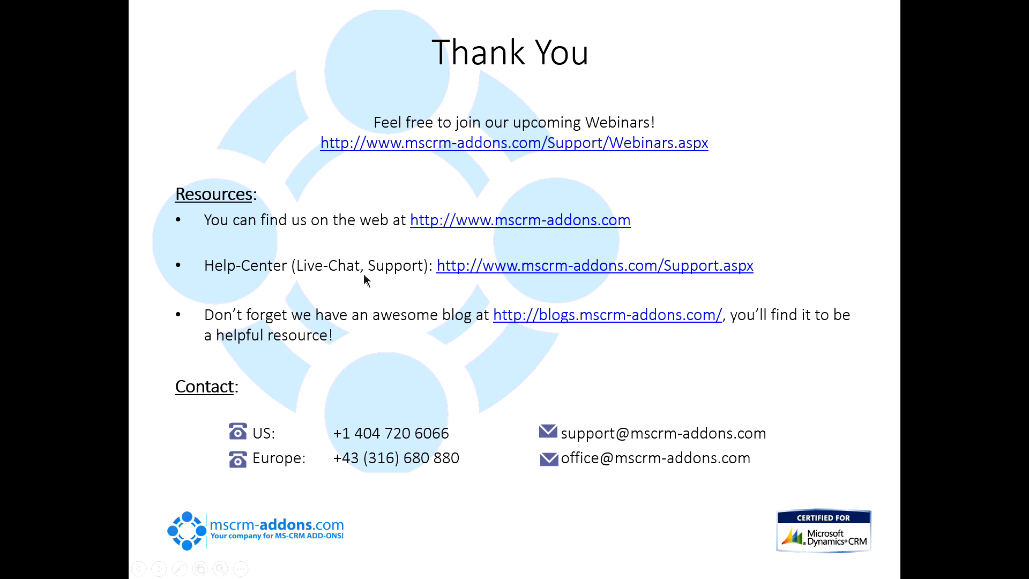
mouse_move(337, 414)
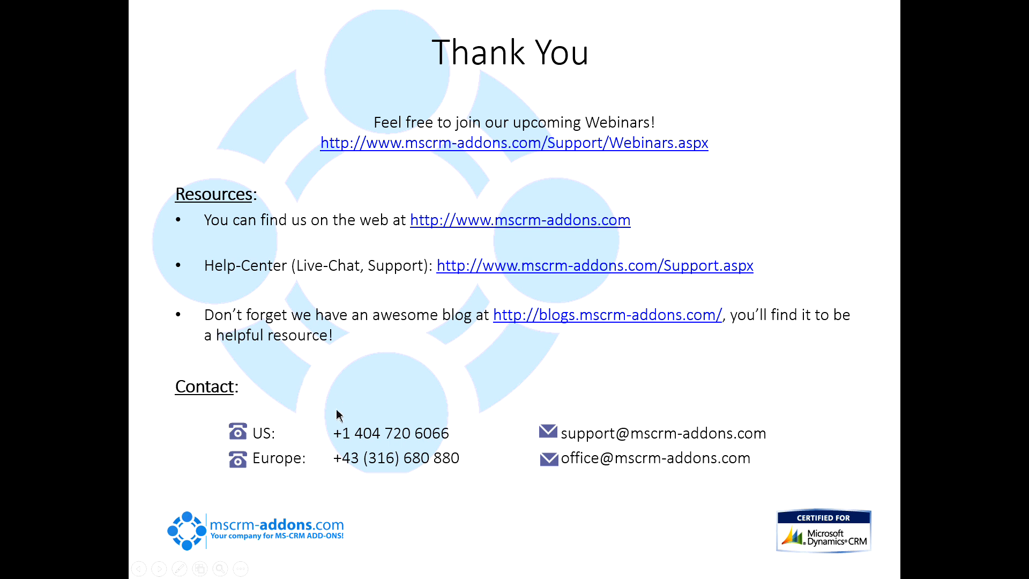
mouse_move(787, 384)
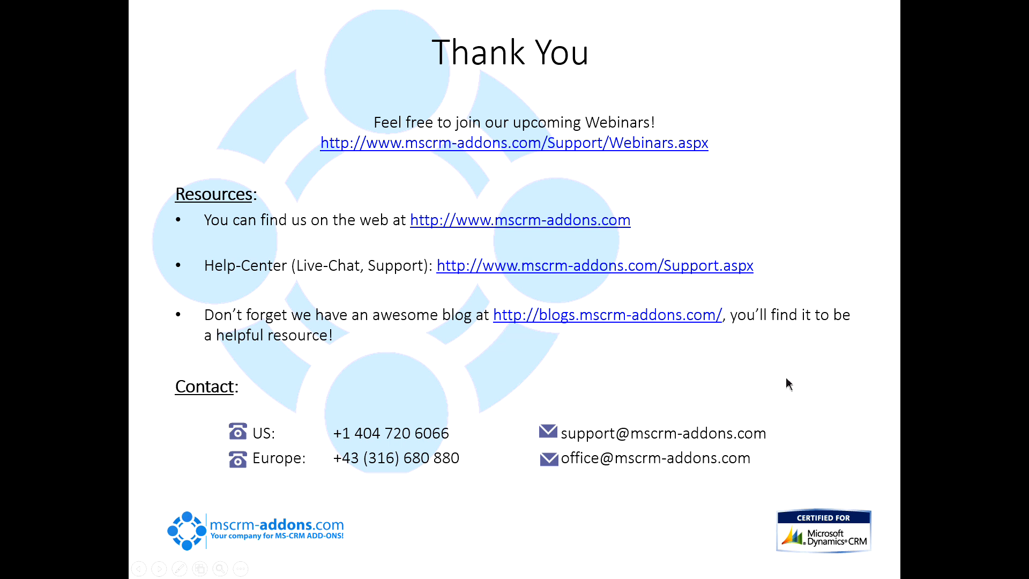
mouse_move(742, 387)
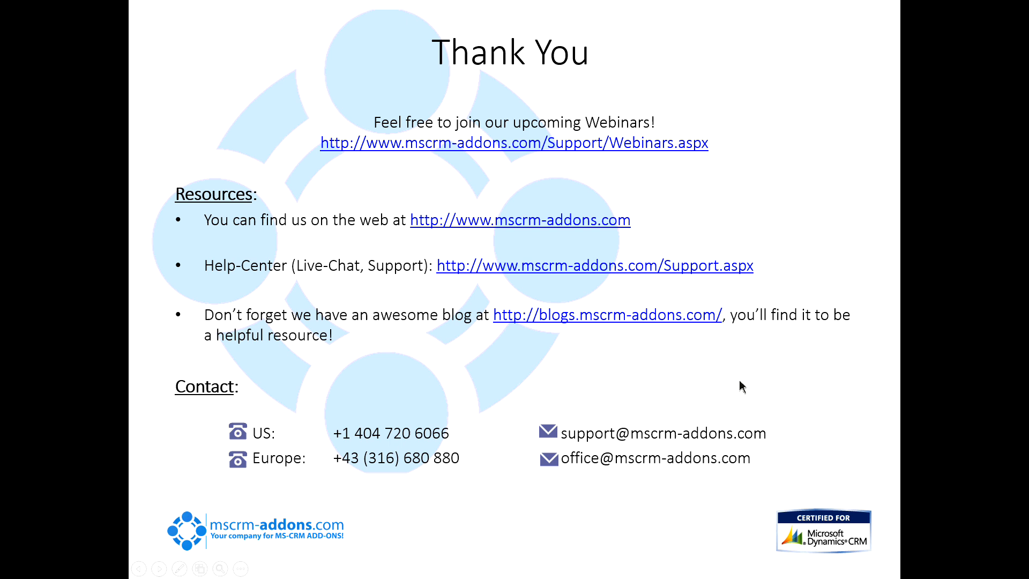